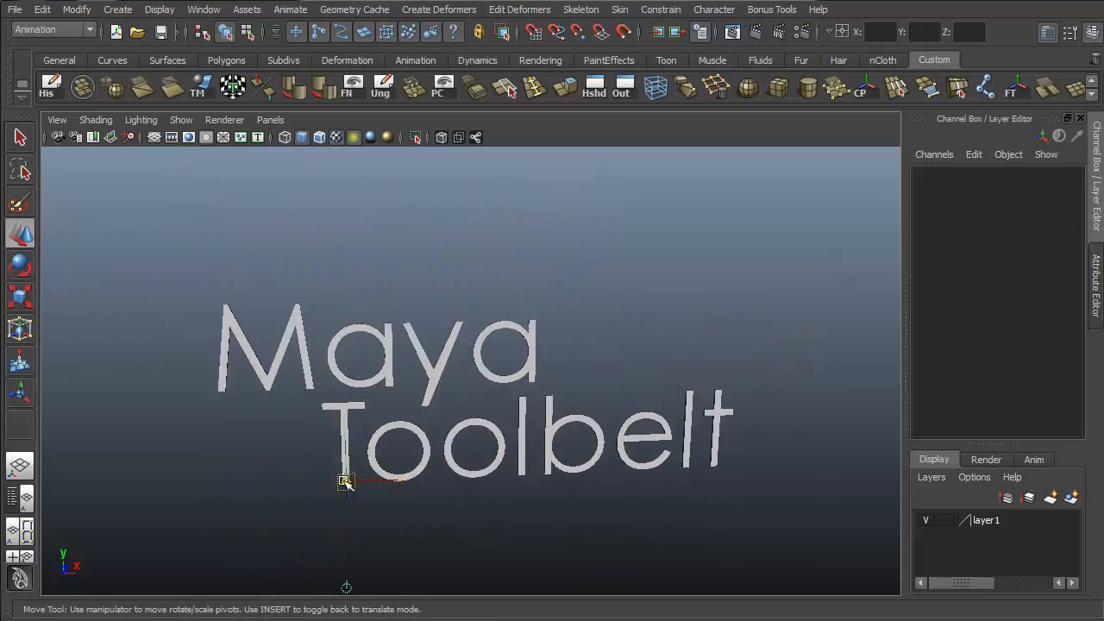
Create a polygon sphere and browse the Edit Mesh and Edit menus for the duplicate commands.
{"action": "left_click_drag", "start_coordinate": [345, 483], "coordinate": [657, 398]}
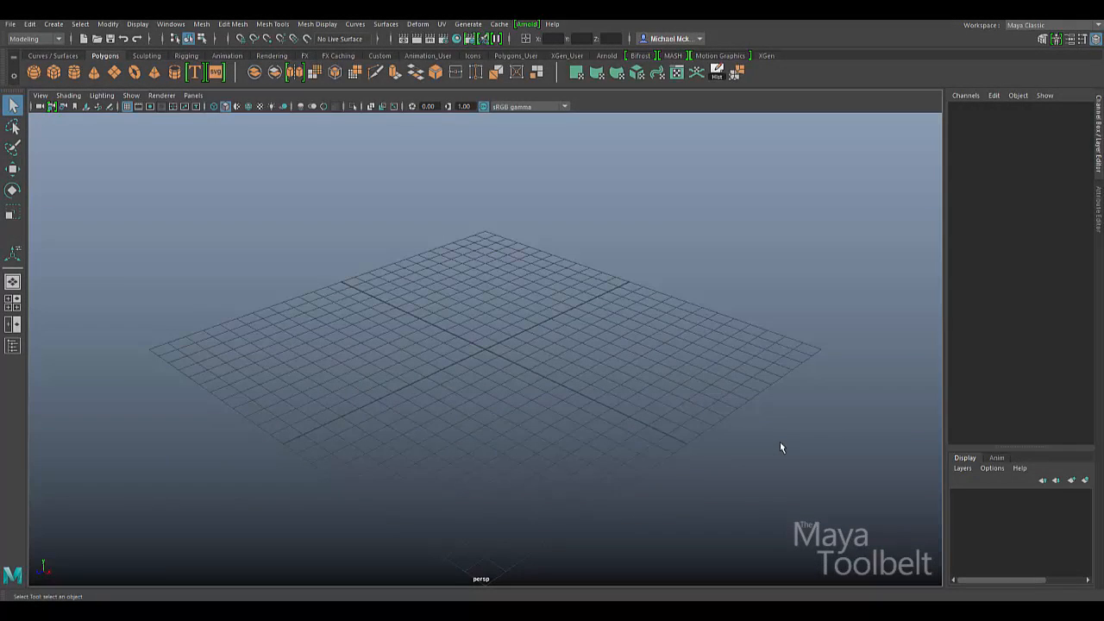
{"action": "mouse_move", "coordinate": [462, 306]}
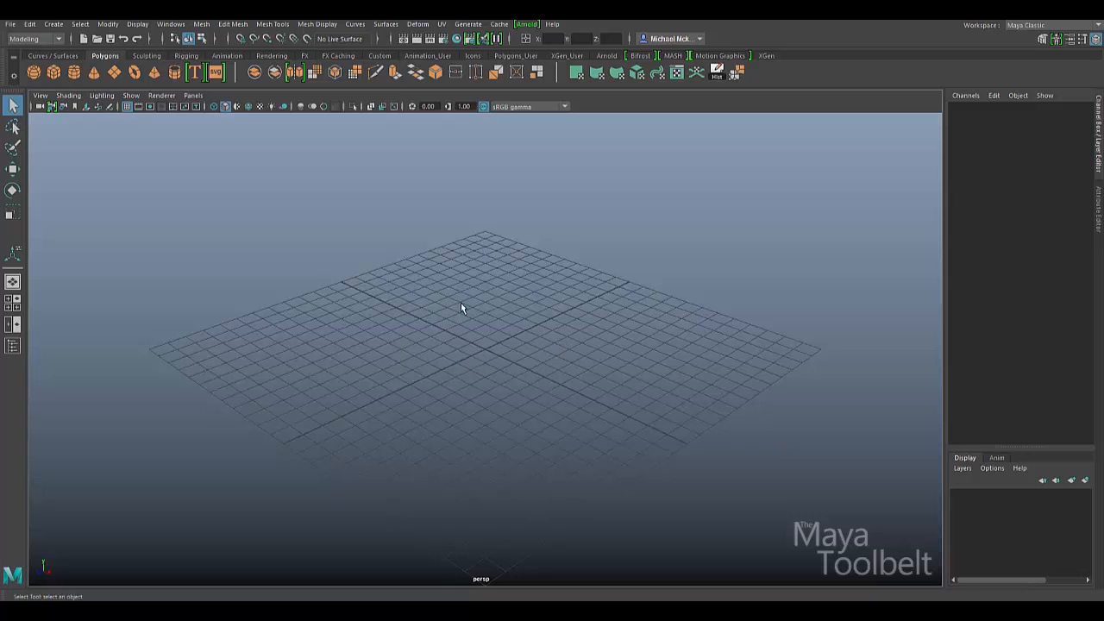
{"action": "left_click", "coordinate": [233, 24]}
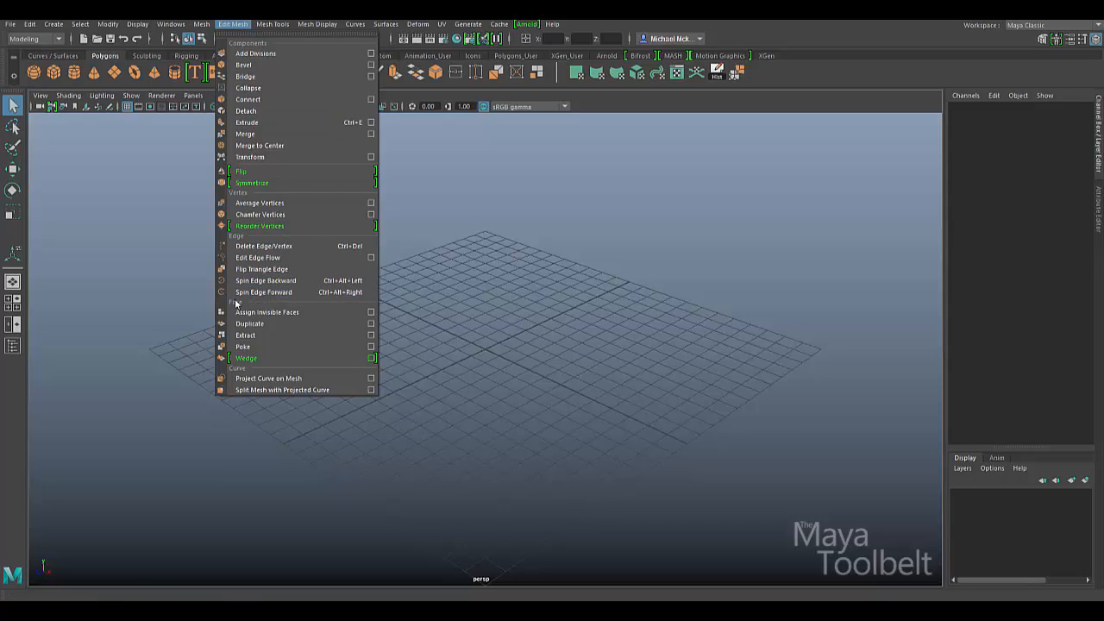
{"action": "mouse_move", "coordinate": [245, 334]}
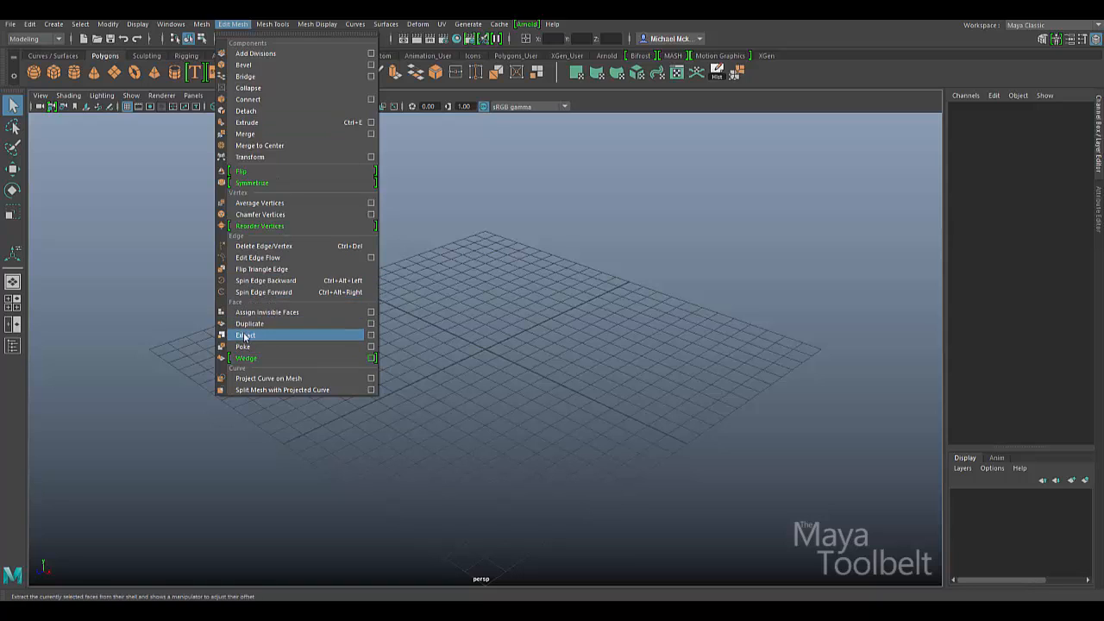
{"action": "mouse_move", "coordinate": [248, 324]}
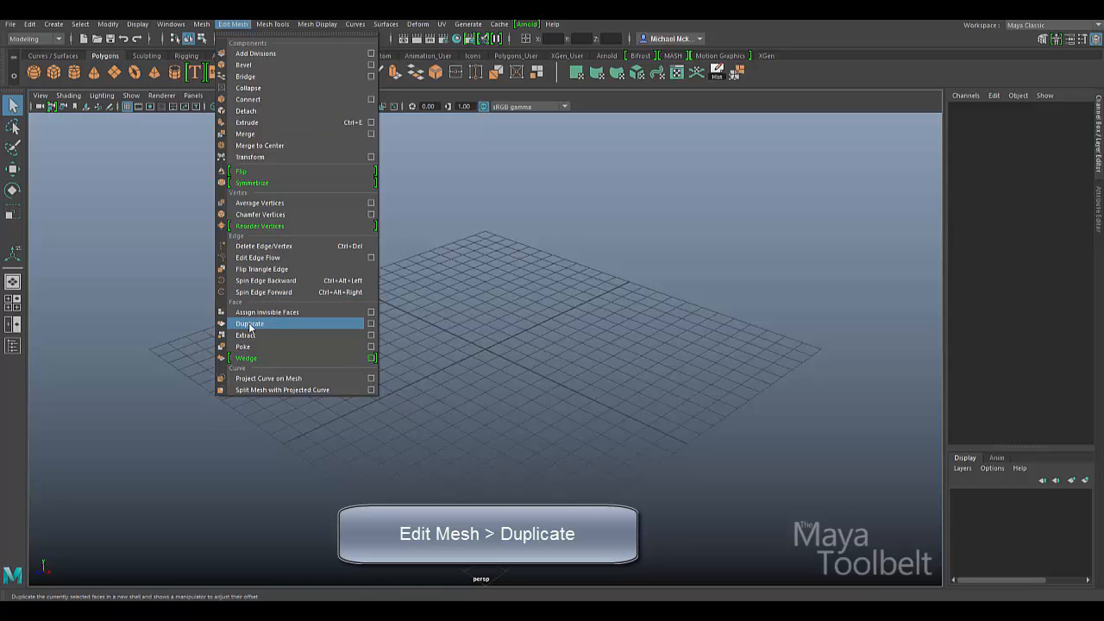
{"action": "mouse_move", "coordinate": [262, 326]}
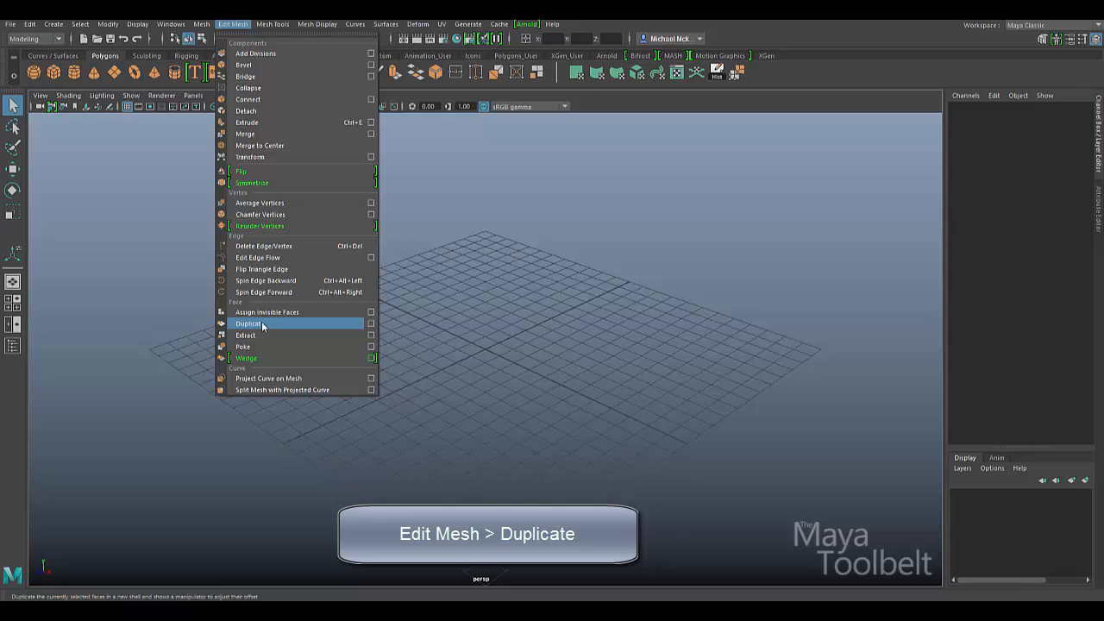
{"action": "mouse_move", "coordinate": [243, 307]}
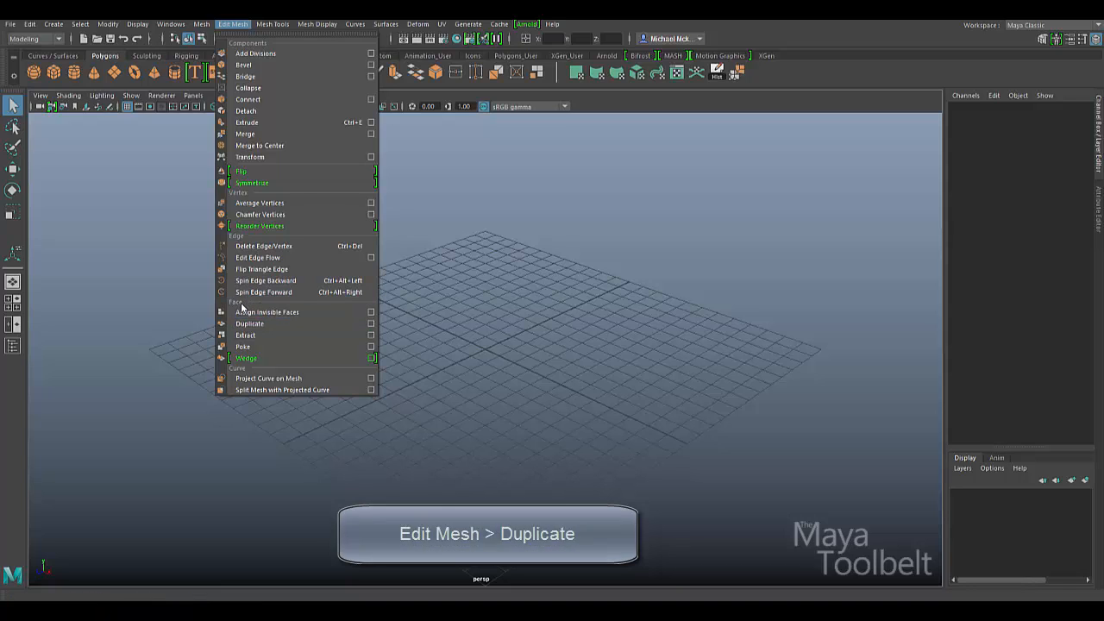
{"action": "mouse_move", "coordinate": [250, 324]}
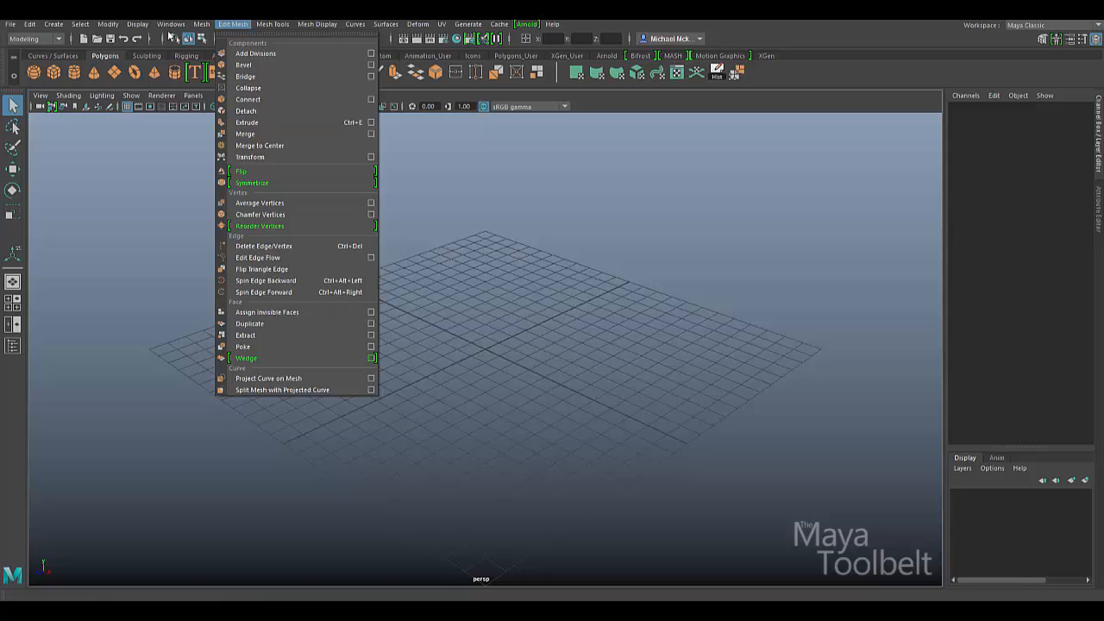
{"action": "left_click", "coordinate": [29, 24]}
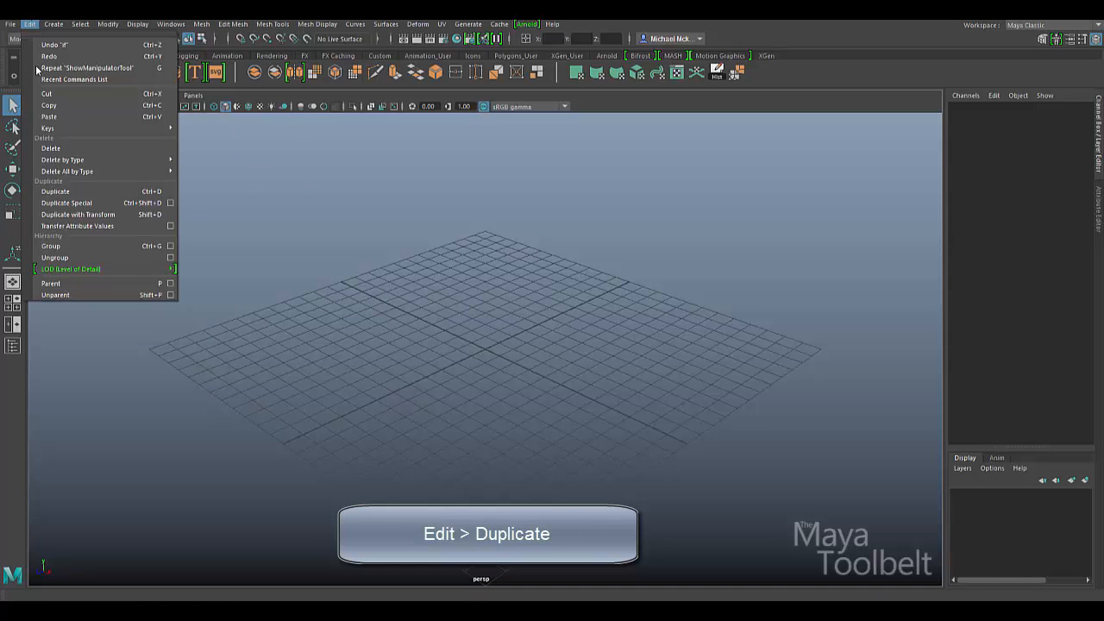
{"action": "mouse_move", "coordinate": [55, 191]}
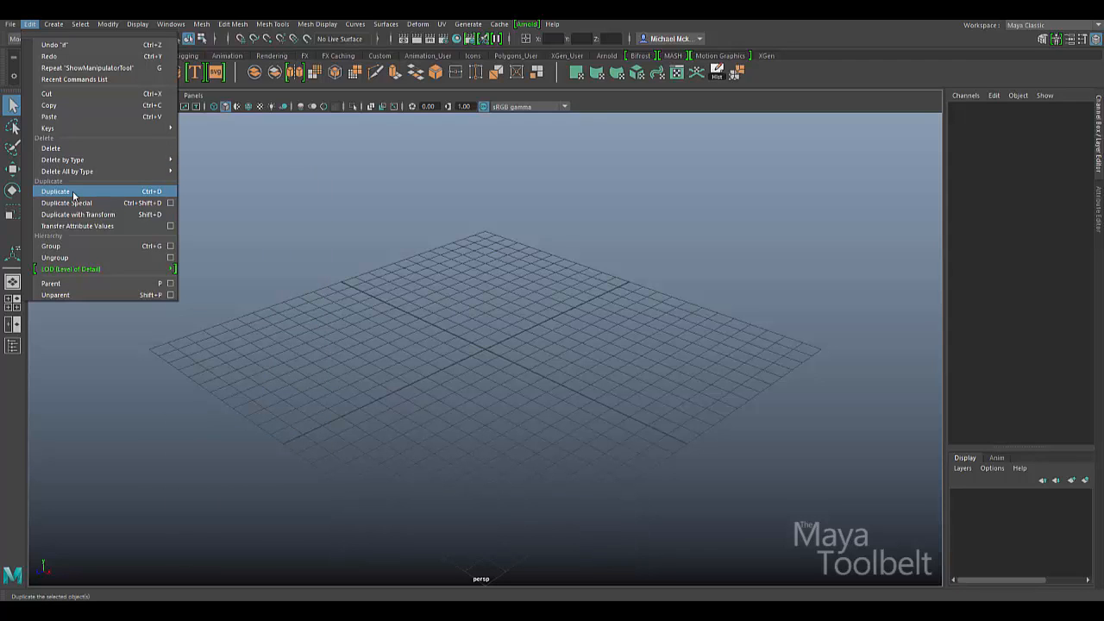
{"action": "mouse_move", "coordinate": [72, 194]}
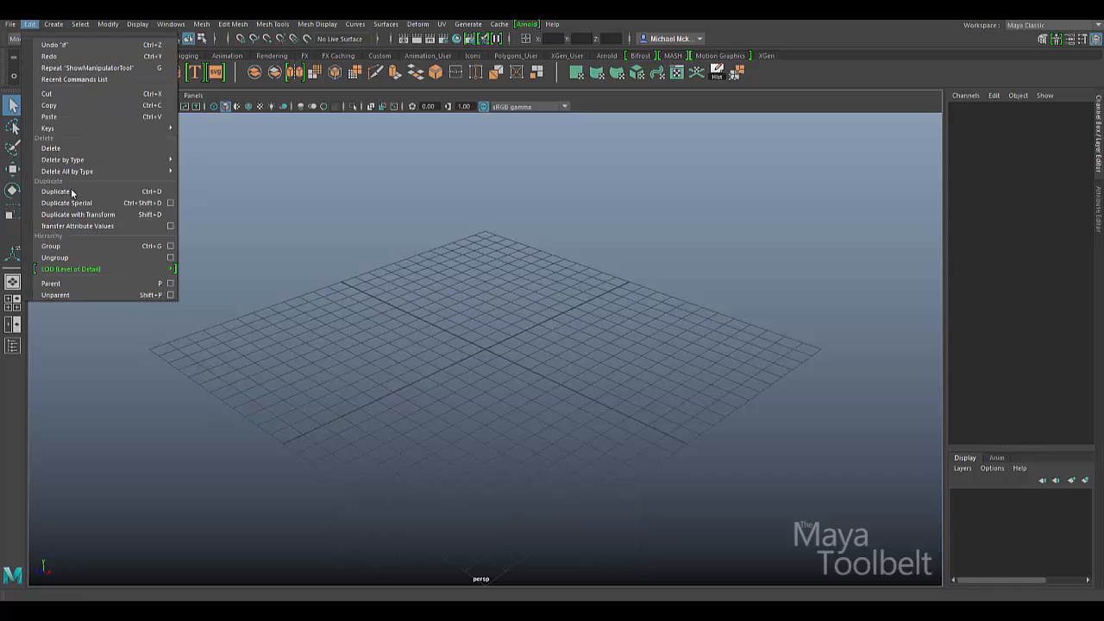
{"action": "mouse_move", "coordinate": [55, 190]}
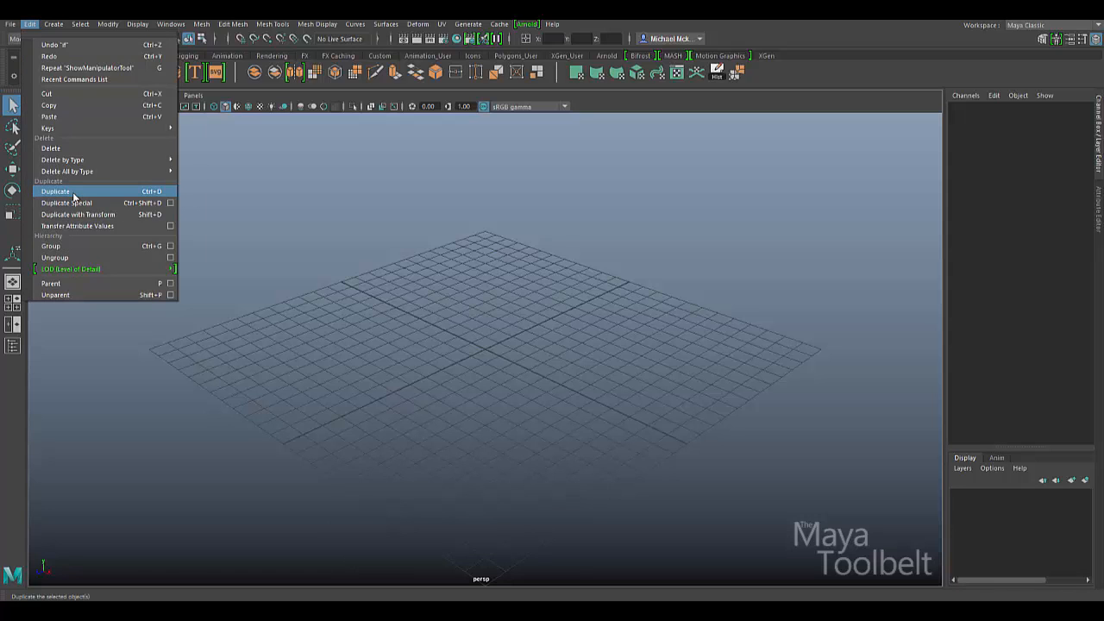
{"action": "left_click", "coordinate": [172, 24]}
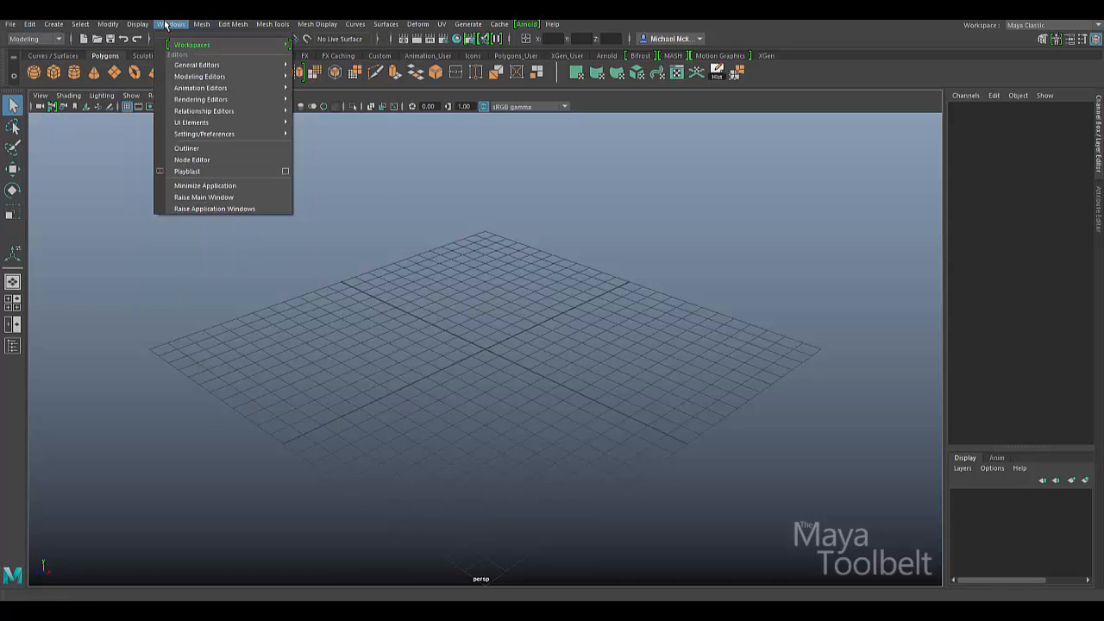
{"action": "left_click", "coordinate": [233, 24]}
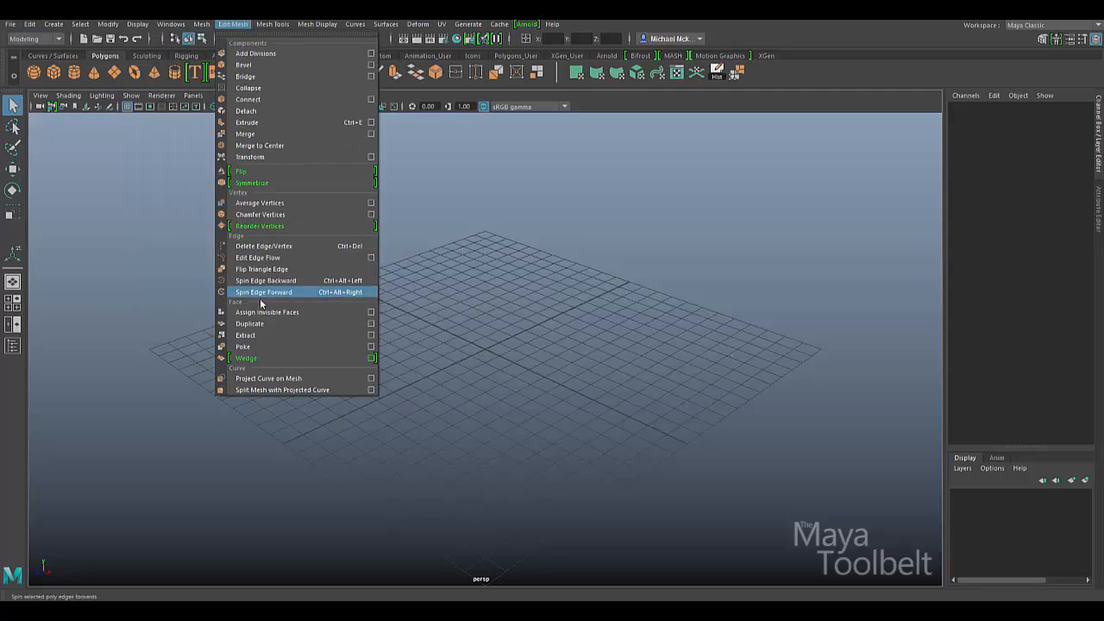
{"action": "mouse_move", "coordinate": [248, 324]}
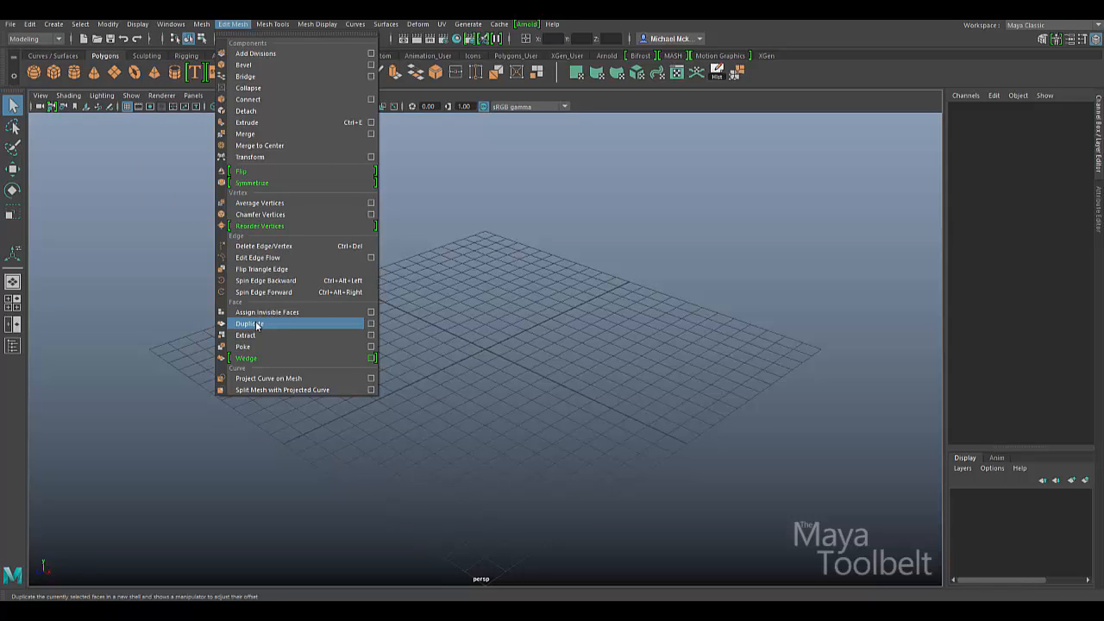
{"action": "mouse_move", "coordinate": [274, 328]}
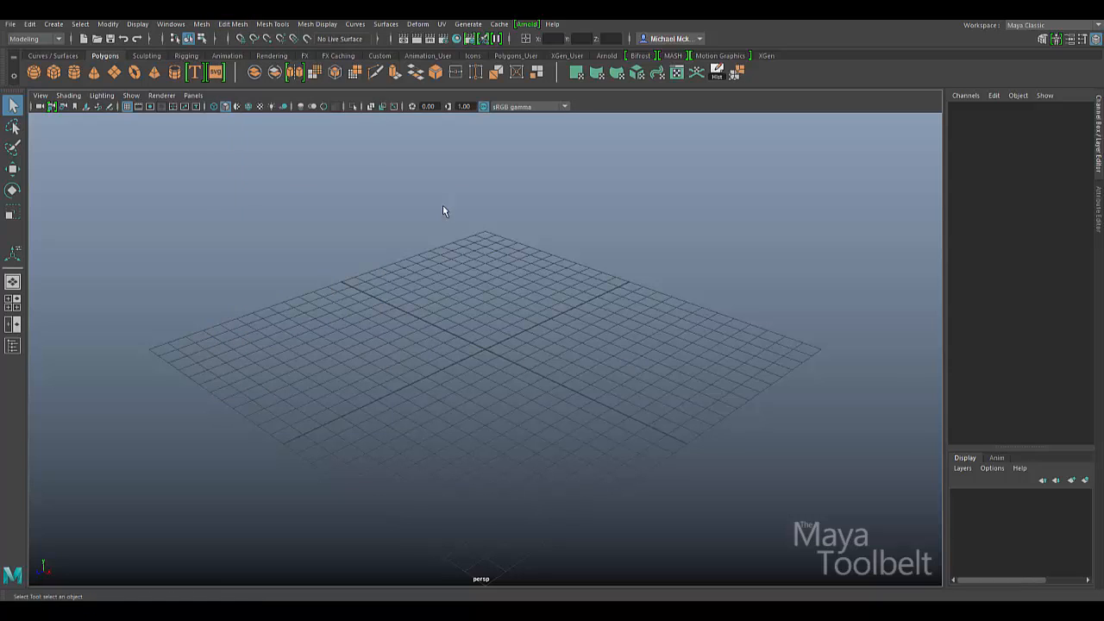
{"action": "left_click", "coordinate": [52, 24]}
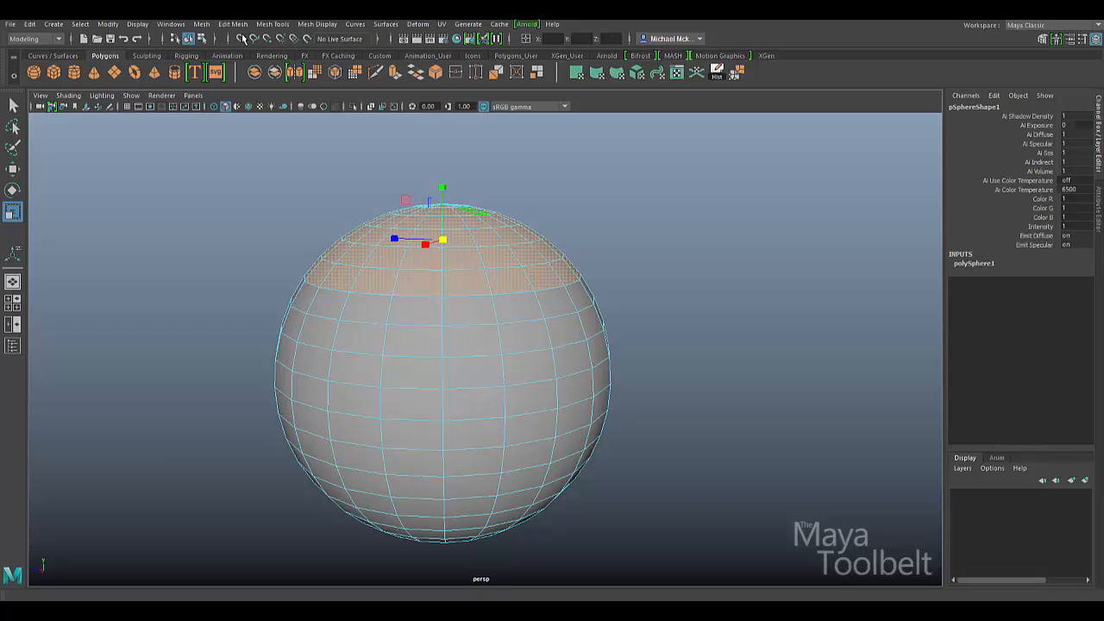
Duplicate the top cap faces via Edit Mesh > Duplicate options with Separate duplicated faces on and Offset 0.
{"action": "left_click", "coordinate": [233, 24]}
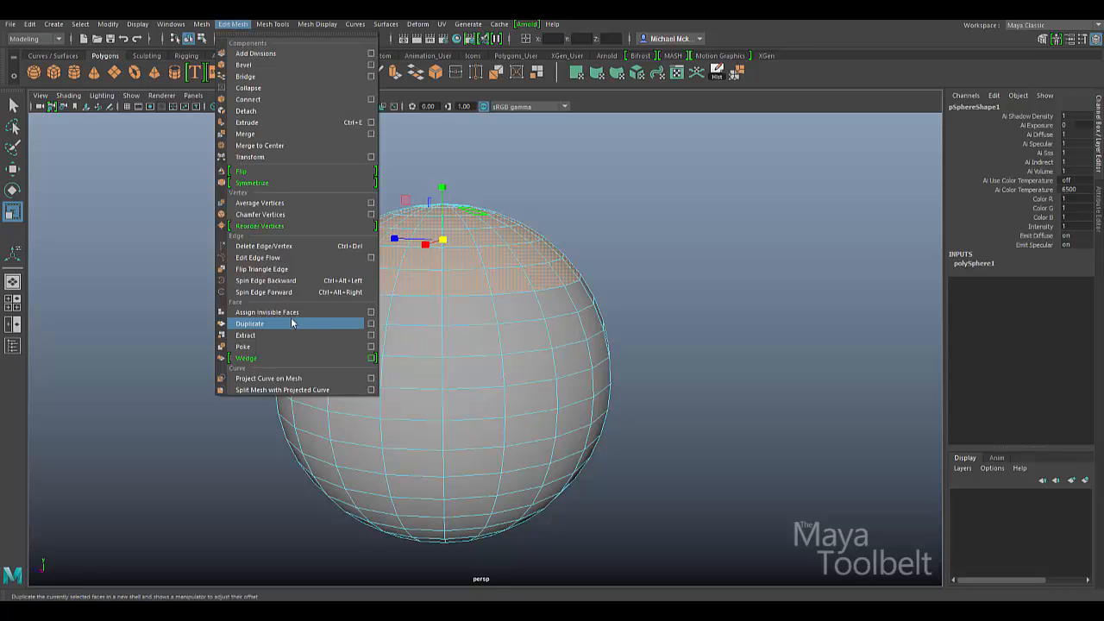
{"action": "left_click", "coordinate": [371, 324]}
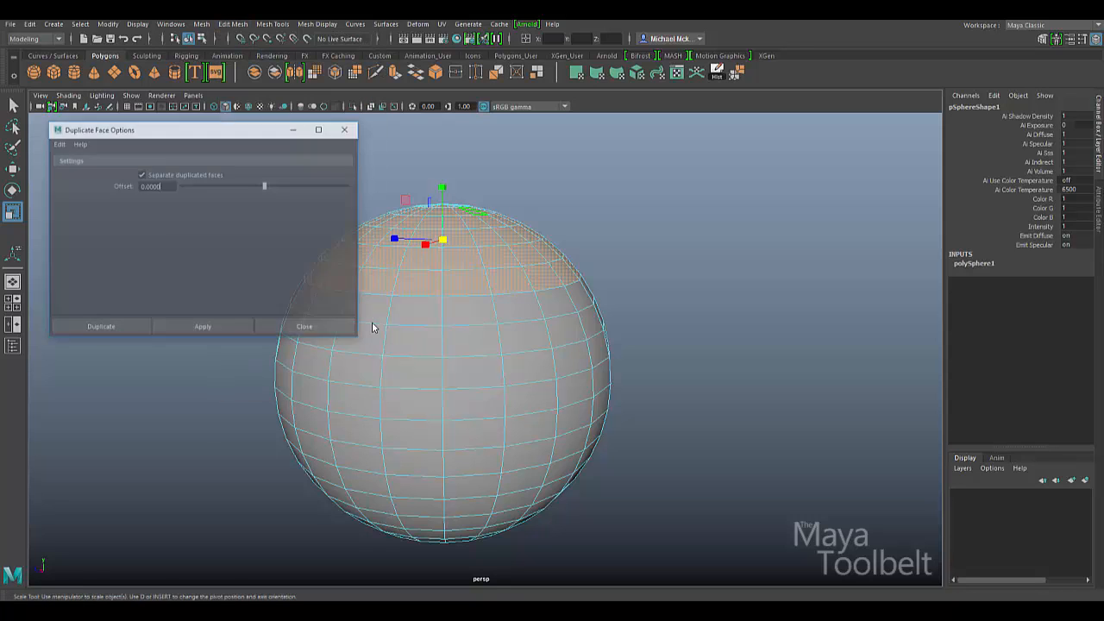
{"action": "left_click", "coordinate": [204, 326]}
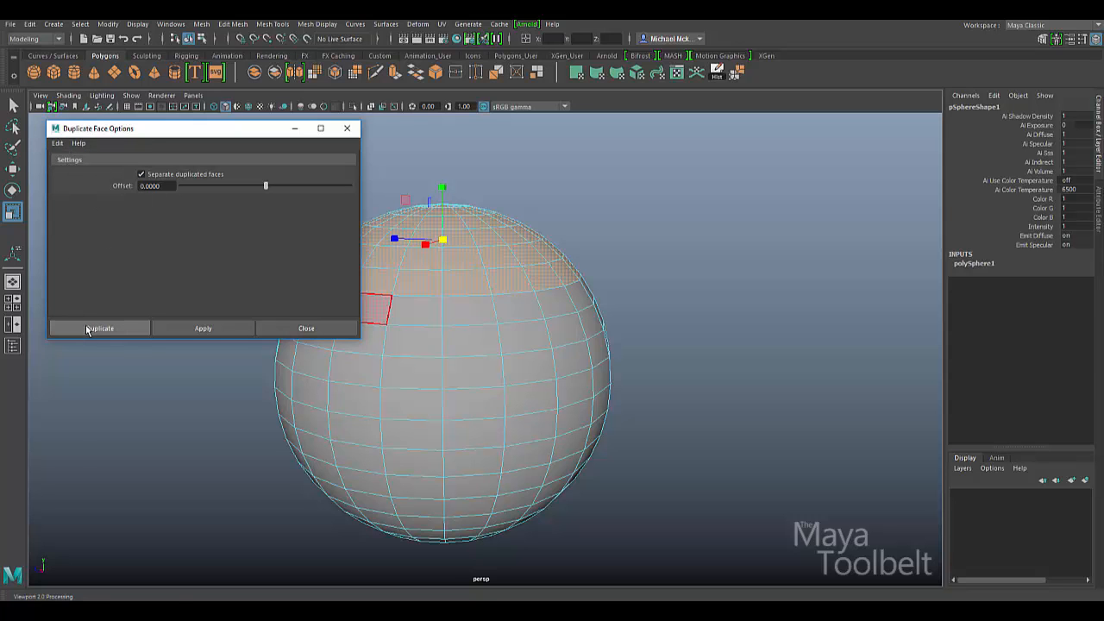
{"action": "left_click", "coordinate": [100, 328]}
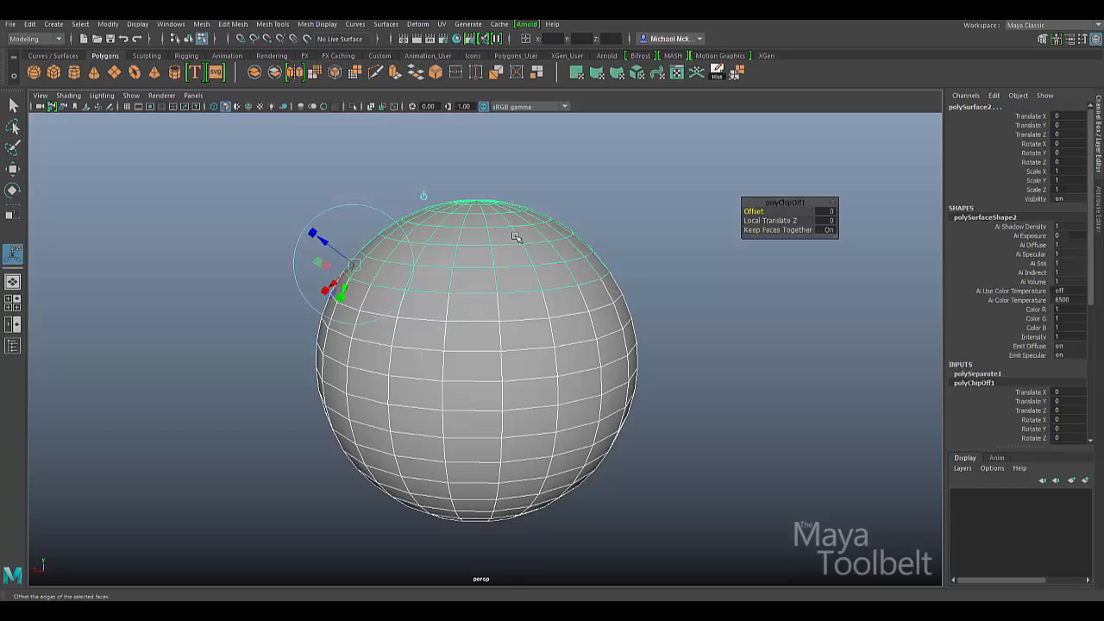
{"action": "mouse_move", "coordinate": [657, 307]}
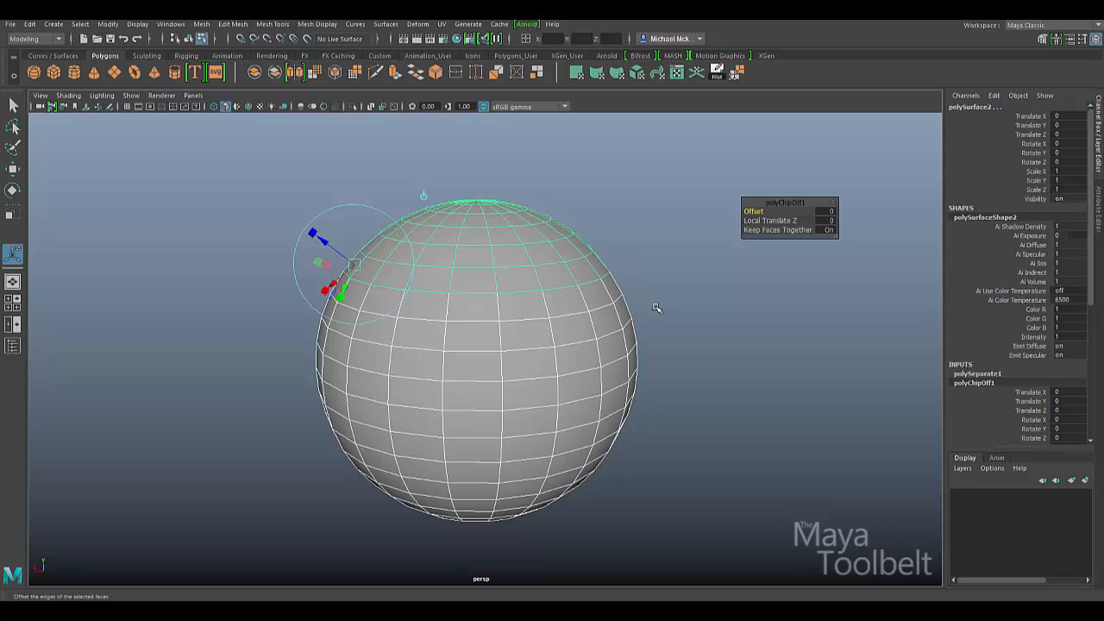
{"action": "mouse_move", "coordinate": [641, 297]}
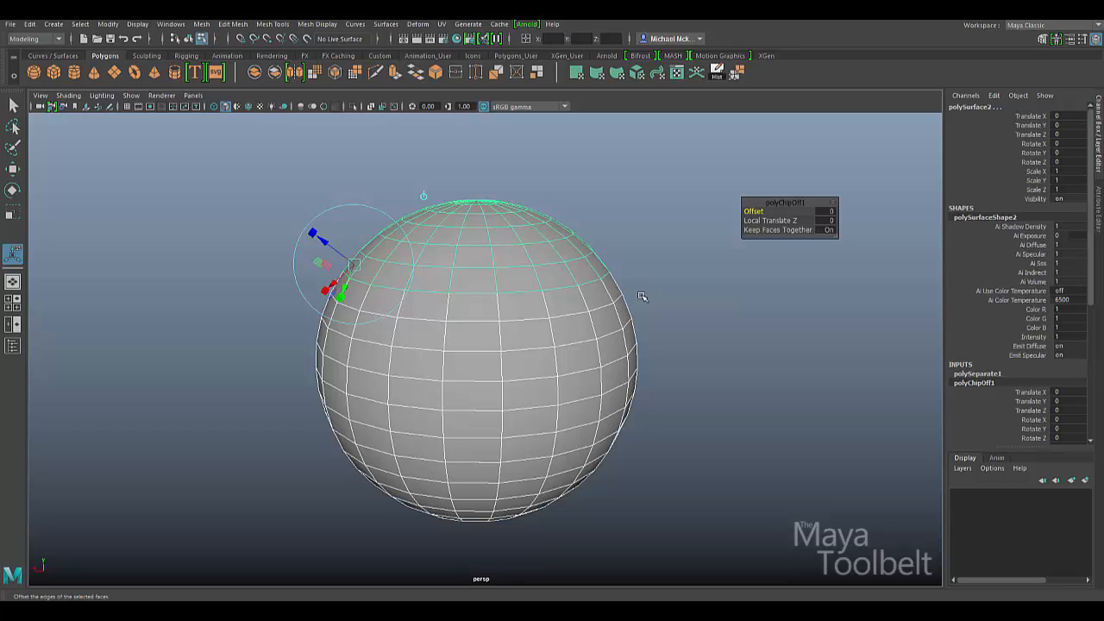
{"action": "mouse_move", "coordinate": [663, 293]}
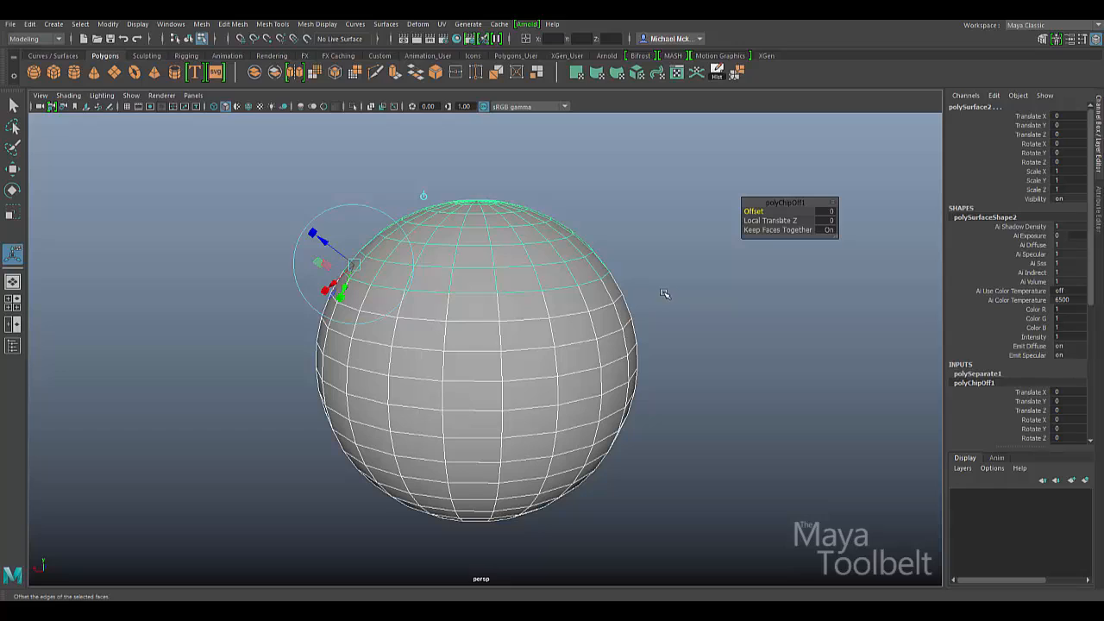
{"action": "mouse_move", "coordinate": [669, 283]}
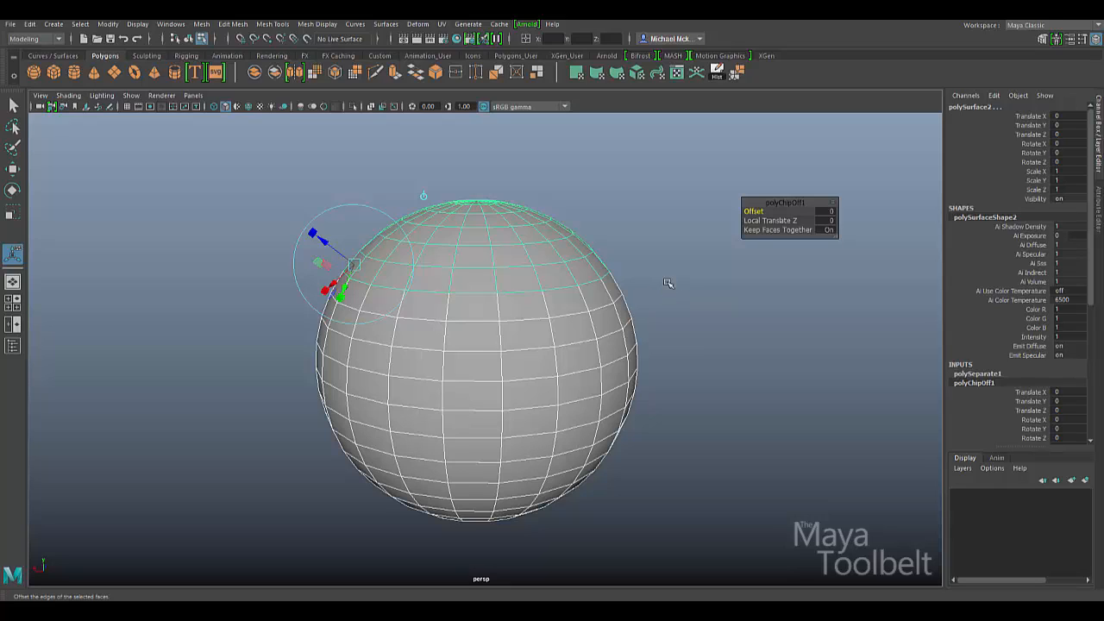
{"action": "mouse_move", "coordinate": [665, 269]}
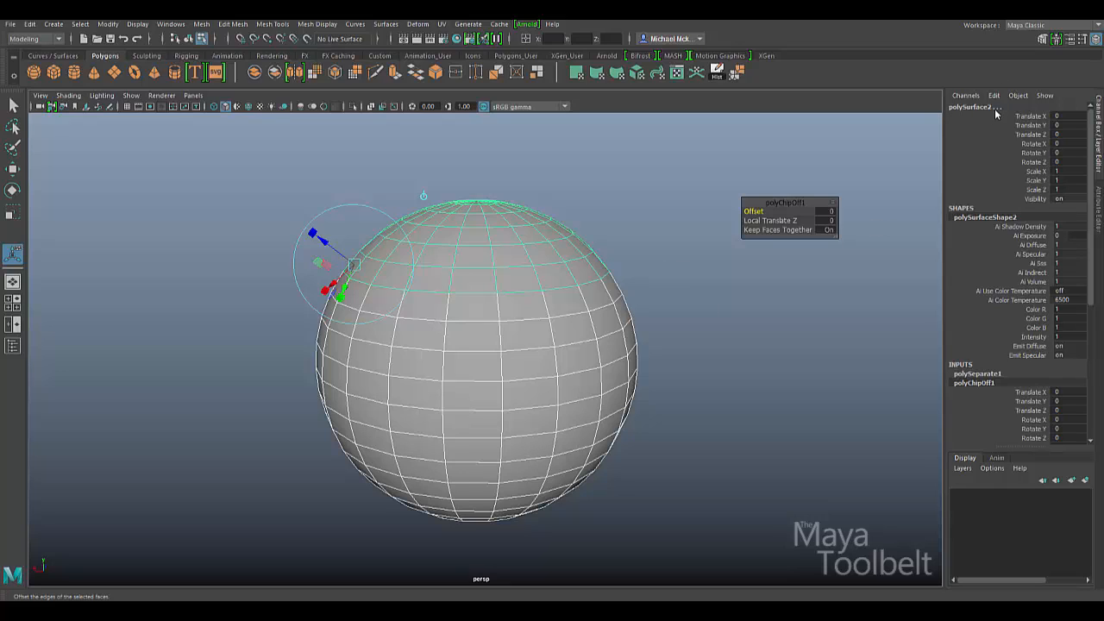
{"action": "mouse_move", "coordinate": [987, 114]}
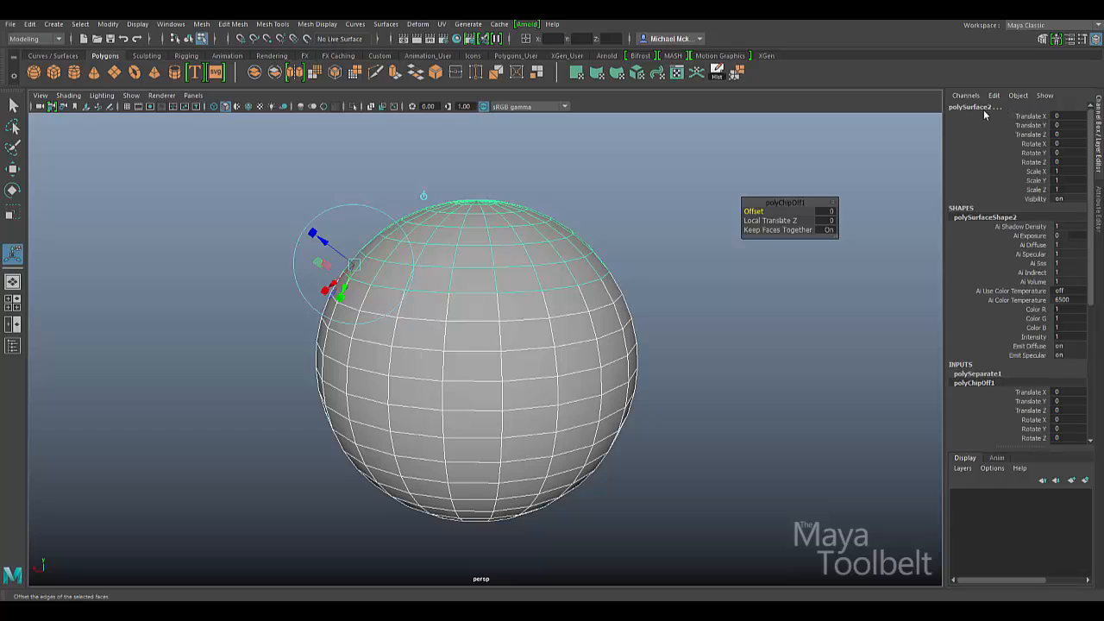
{"action": "mouse_move", "coordinate": [1009, 110]}
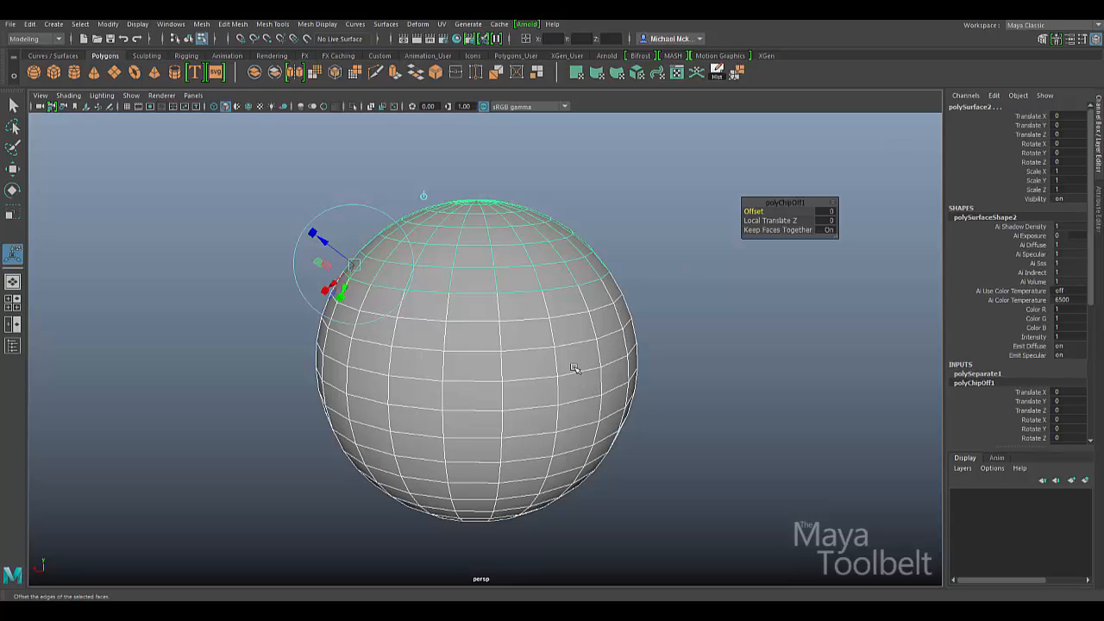
{"action": "mouse_move", "coordinate": [595, 233]}
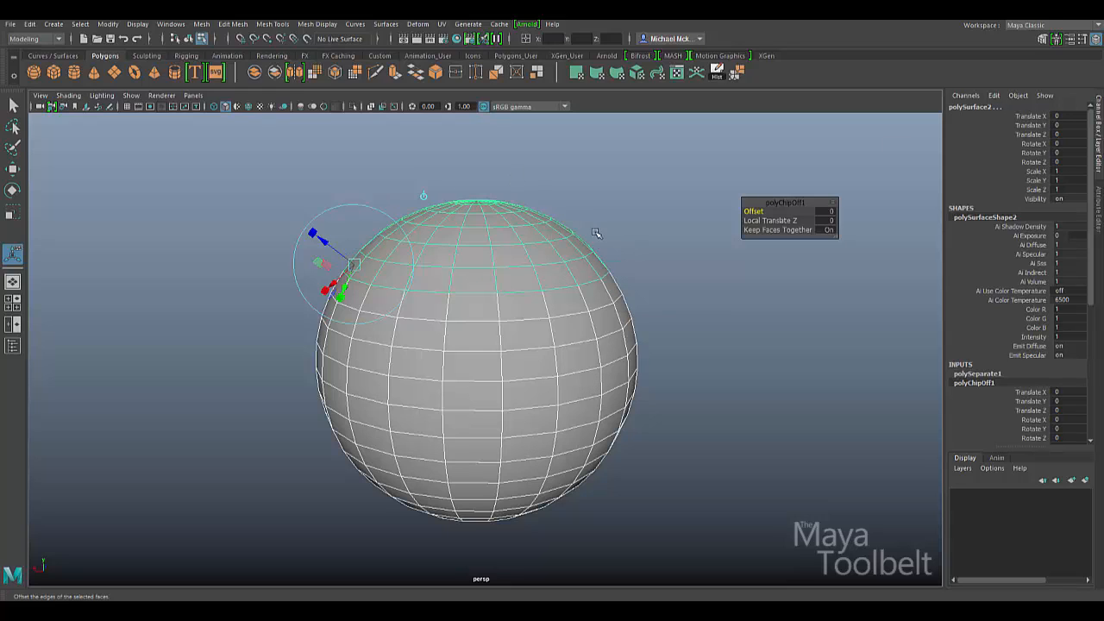
{"action": "mouse_move", "coordinate": [610, 231]}
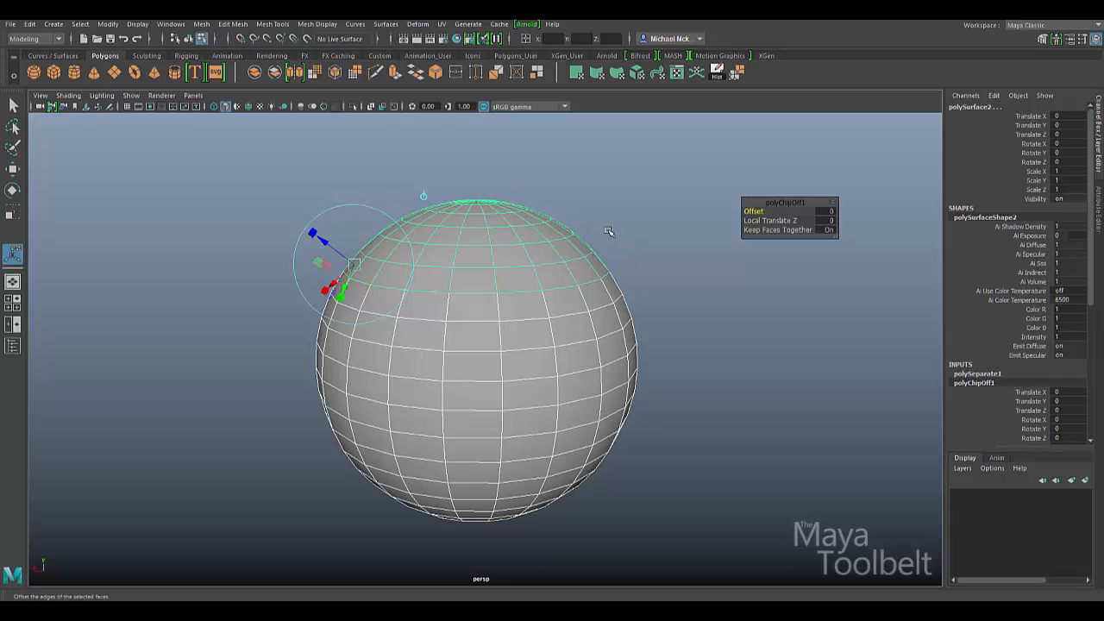
{"action": "mouse_move", "coordinate": [613, 214]}
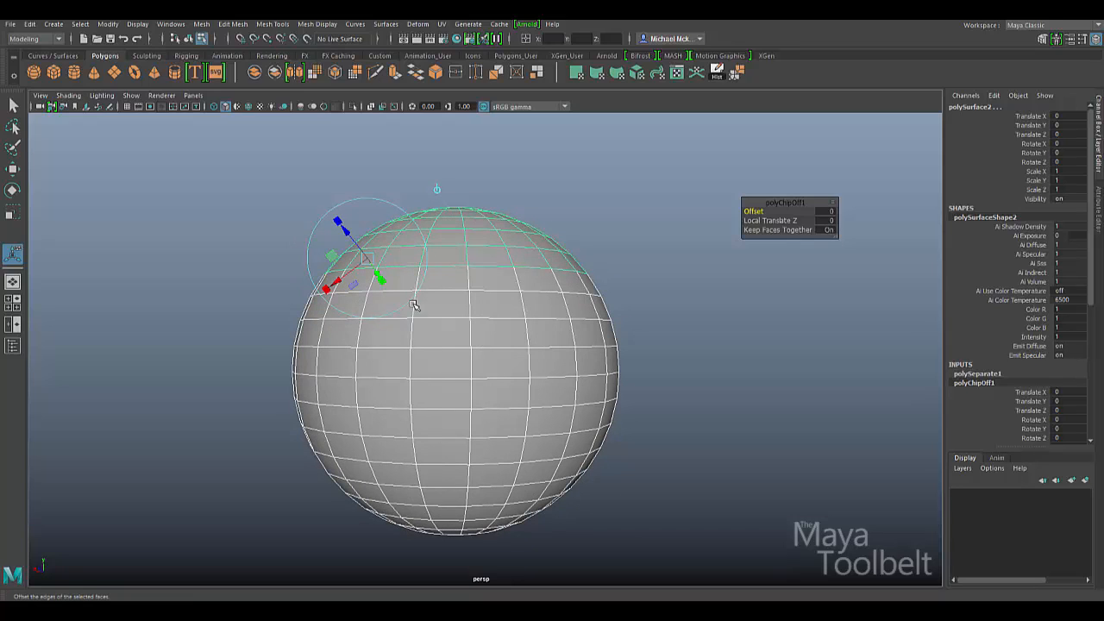
{"action": "mouse_move", "coordinate": [464, 343]}
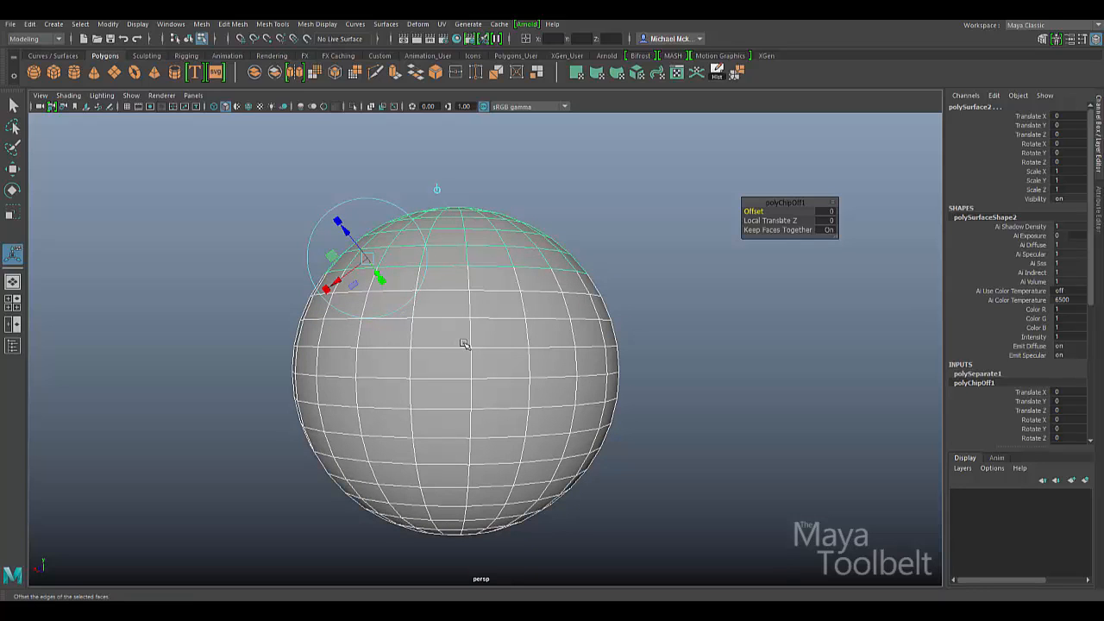
{"action": "mouse_move", "coordinate": [349, 242]}
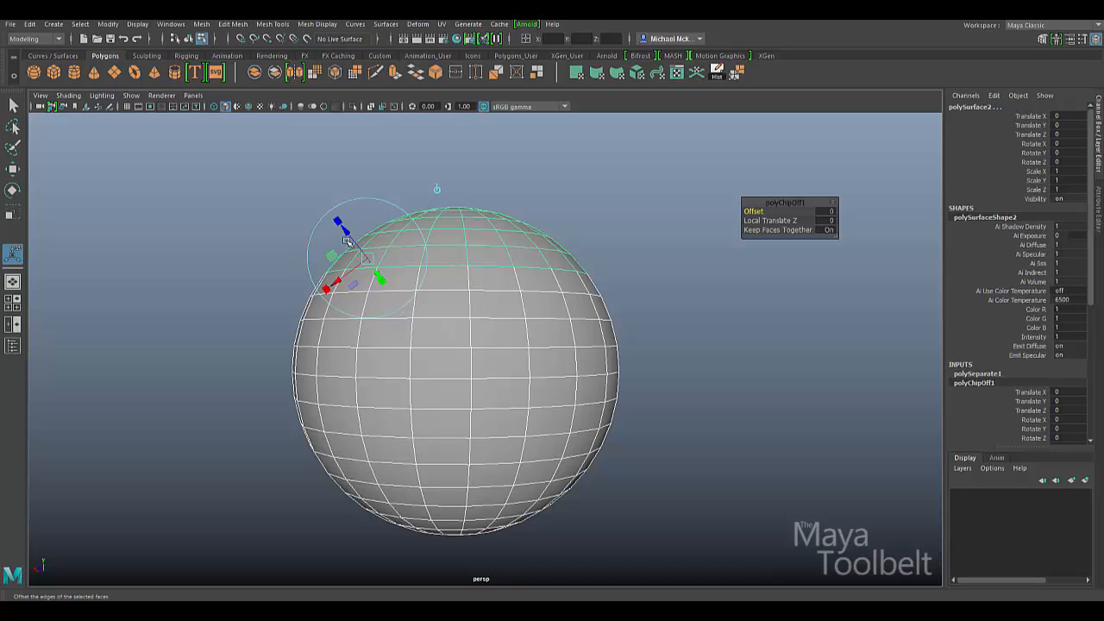
{"action": "mouse_move", "coordinate": [538, 314]}
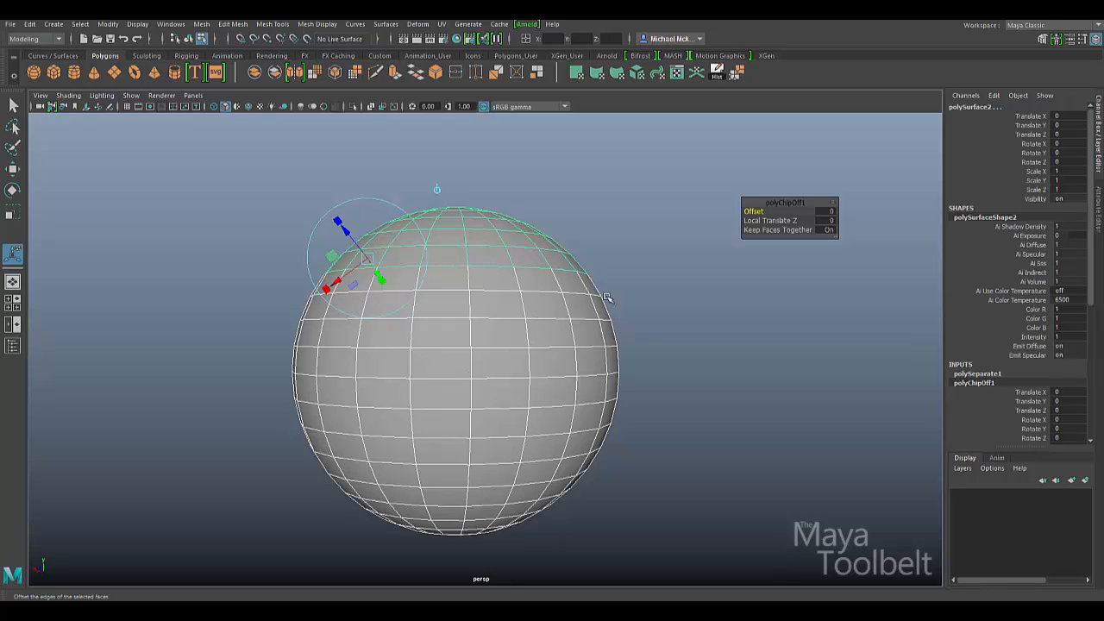
{"action": "mouse_move", "coordinate": [480, 285]}
{"action": "type", "text": "-3.2"}
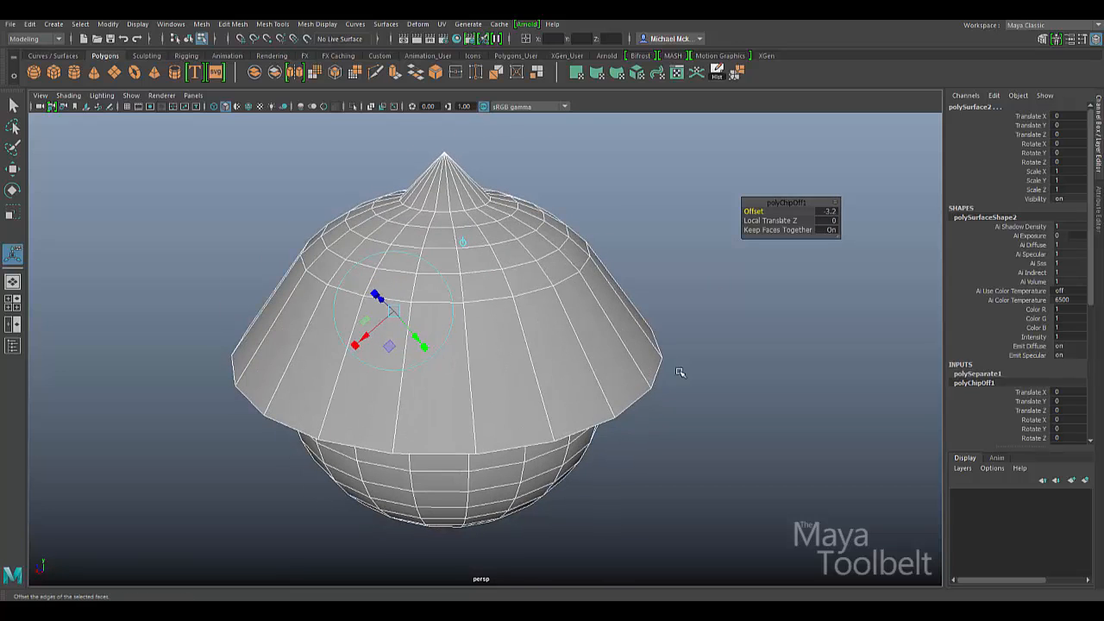
{"action": "mouse_move", "coordinate": [629, 265]}
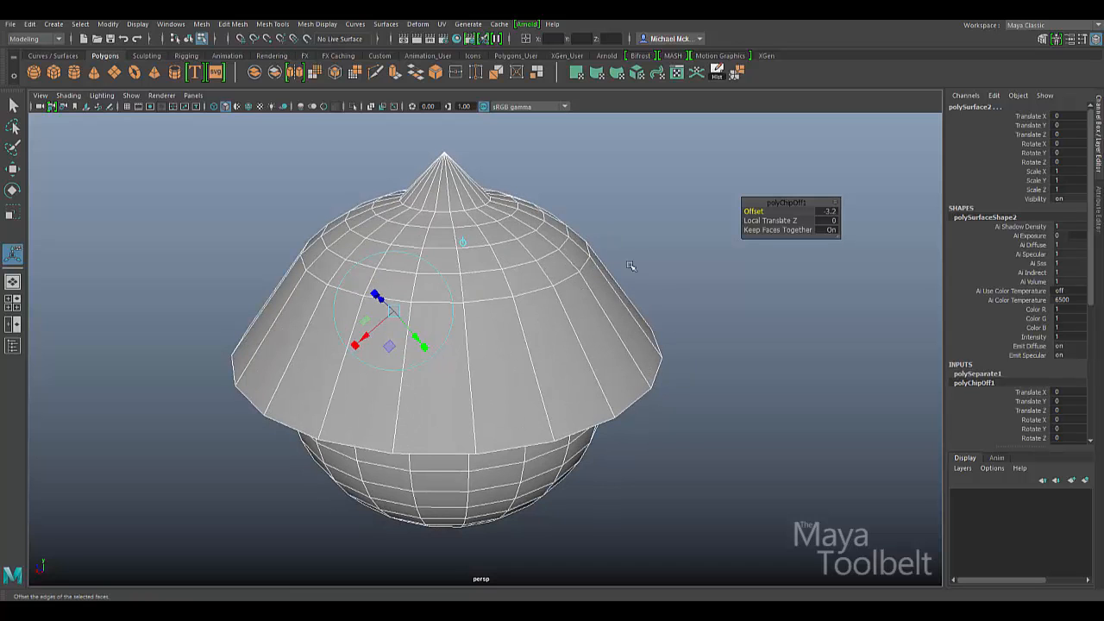
Drag the polyChipOff Offset value so the cap faces bulge outward then settle as a thin shell.
{"action": "left_click_drag", "start_coordinate": [629, 265], "coordinate": [607, 265]}
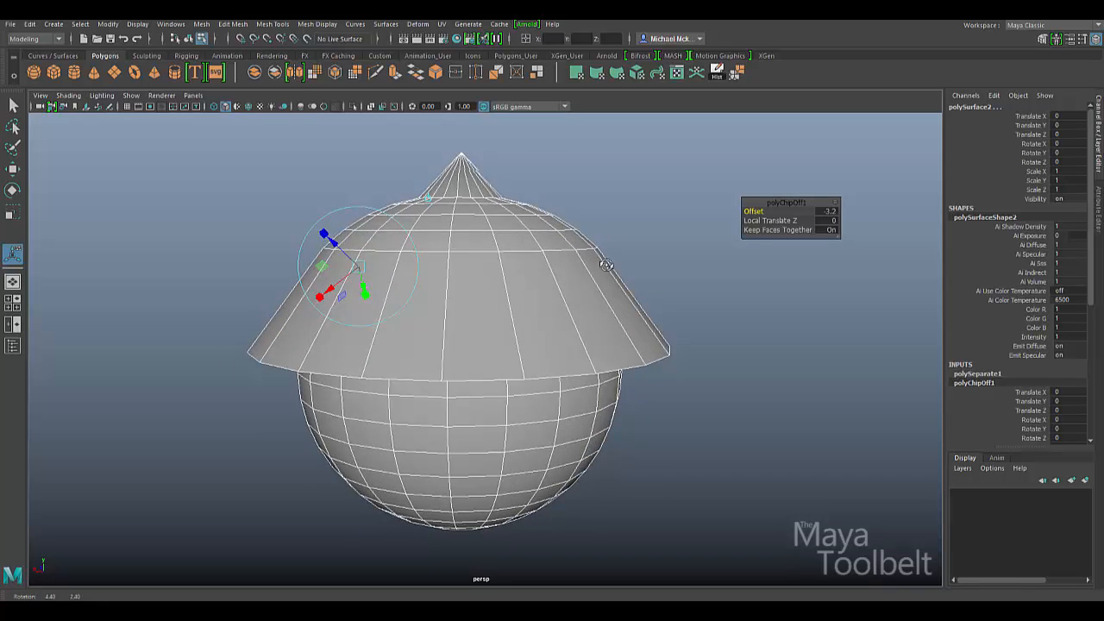
{"action": "left_click_drag", "start_coordinate": [607, 265], "coordinate": [664, 253]}
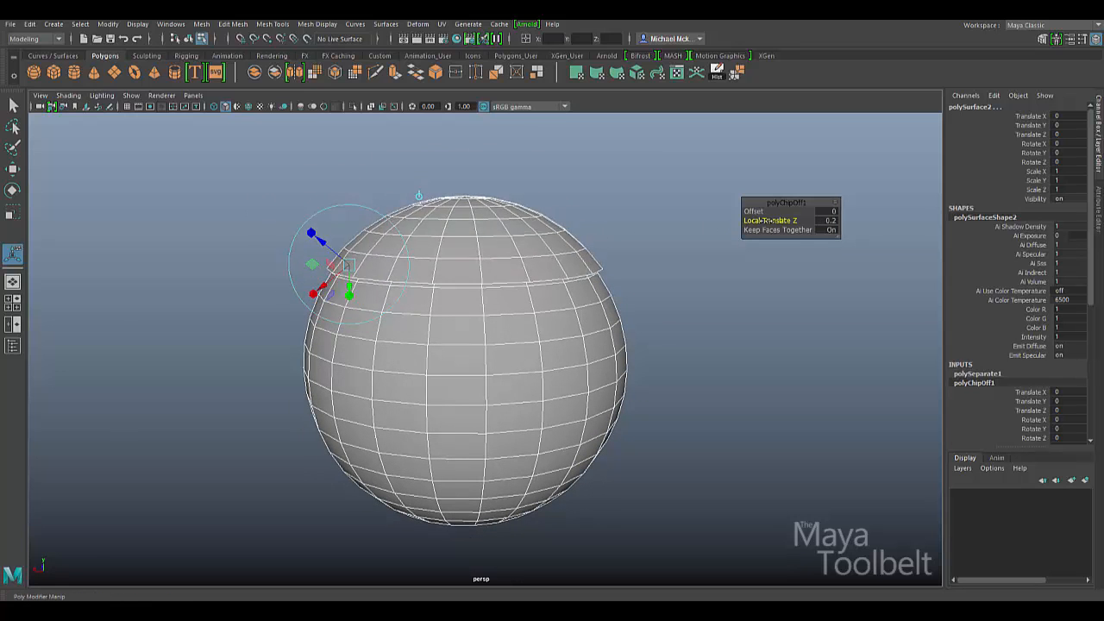
Raise Local Translate Z so the cap floats above the sphere as a dome, and inspect it from around.
{"action": "left_click_drag", "start_coordinate": [348, 295], "coordinate": [300, 251]}
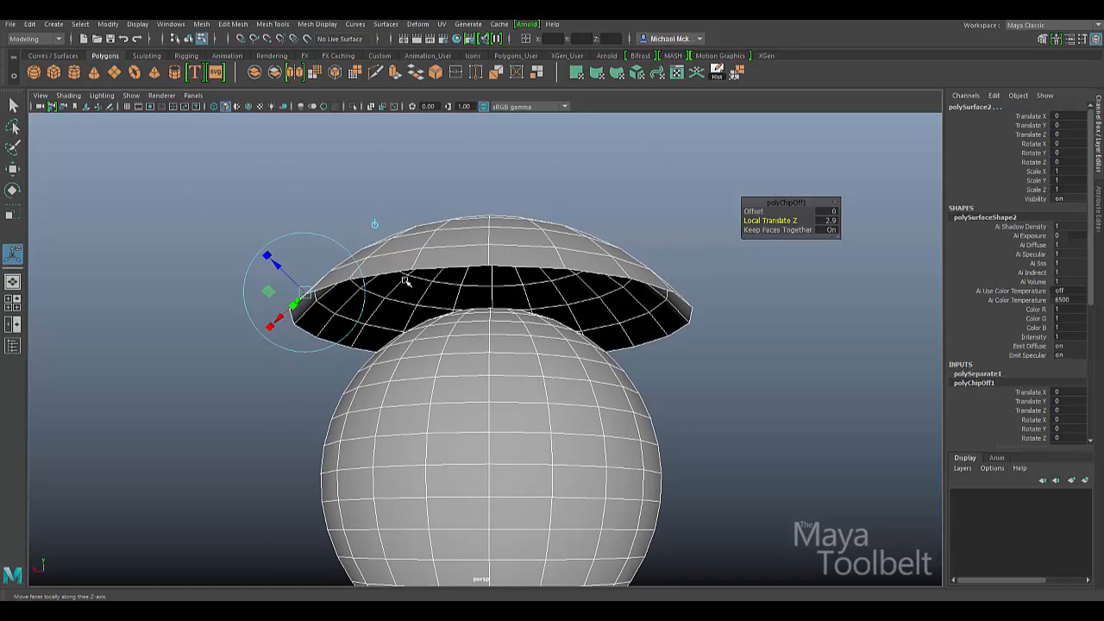
{"action": "left_click_drag", "start_coordinate": [293, 303], "coordinate": [296, 324]}
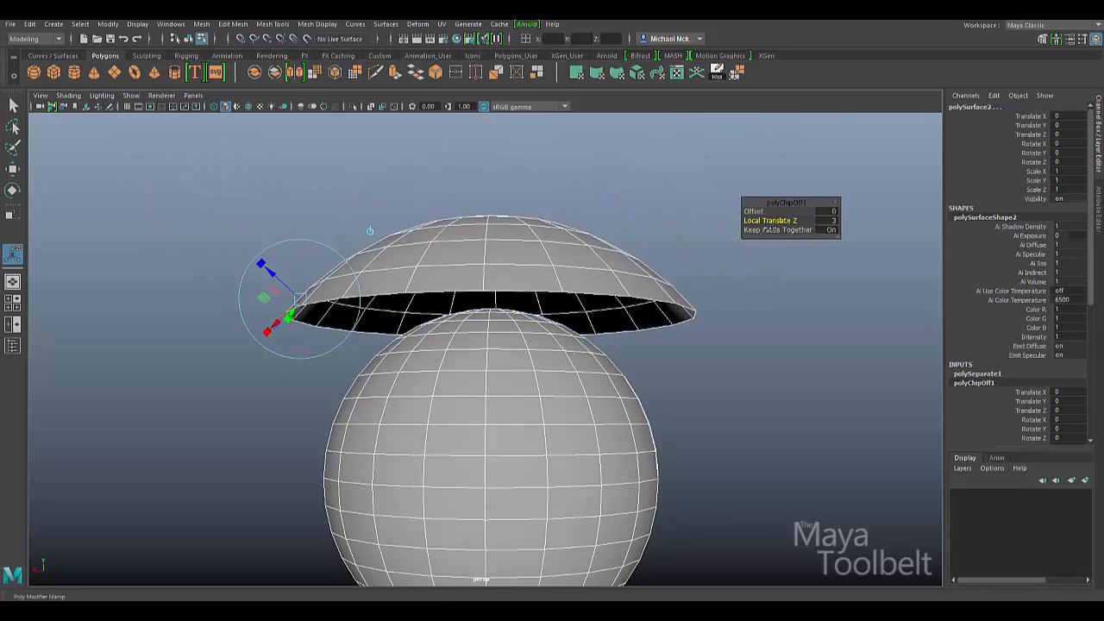
{"action": "left_click_drag", "start_coordinate": [293, 311], "coordinate": [259, 276]}
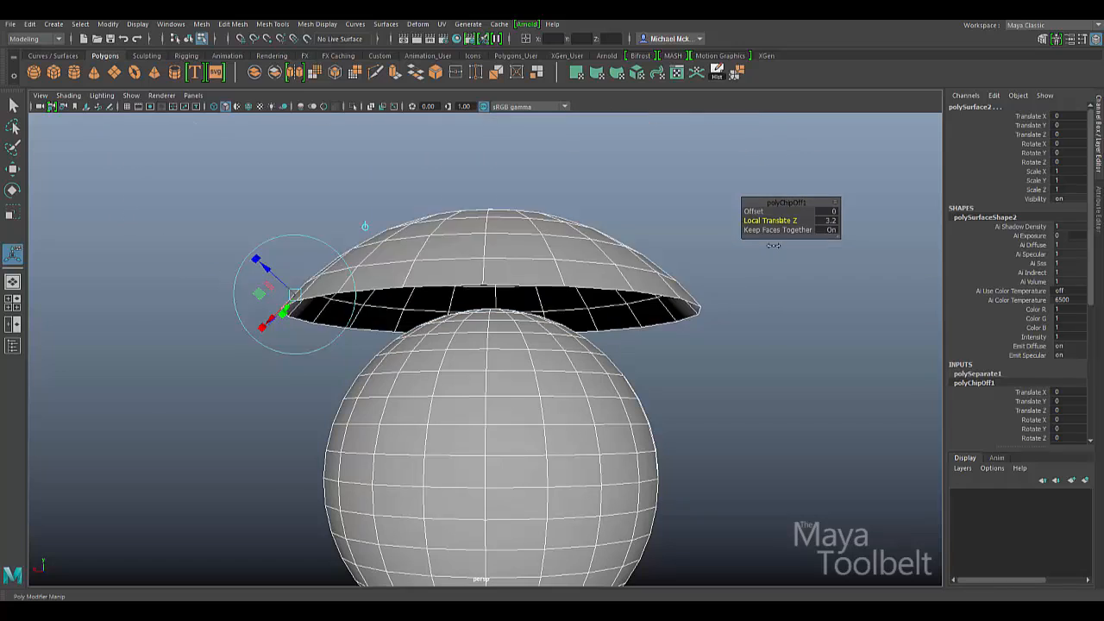
{"action": "left_click_drag", "start_coordinate": [283, 314], "coordinate": [279, 300]}
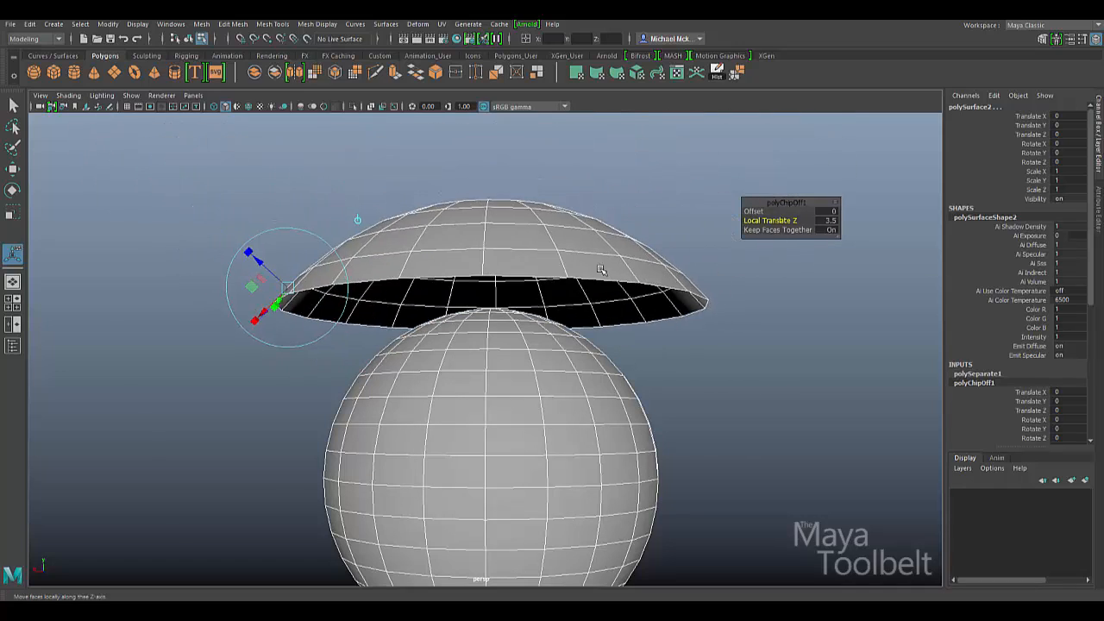
{"action": "left_click_drag", "start_coordinate": [601, 269], "coordinate": [587, 255]}
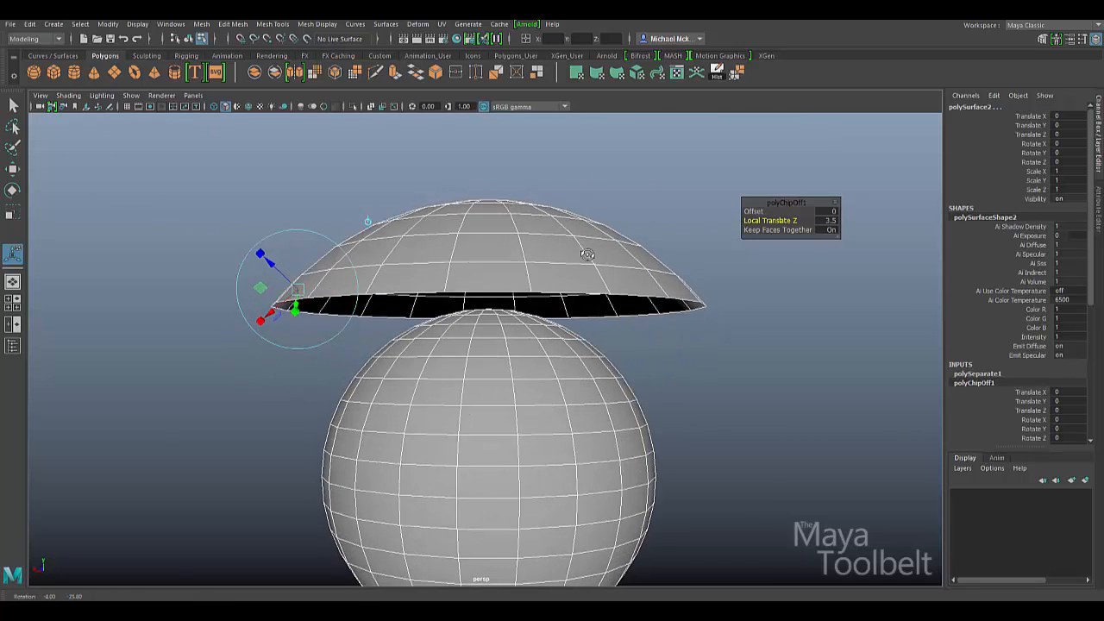
{"action": "left_click_drag", "start_coordinate": [295, 311], "coordinate": [297, 297]}
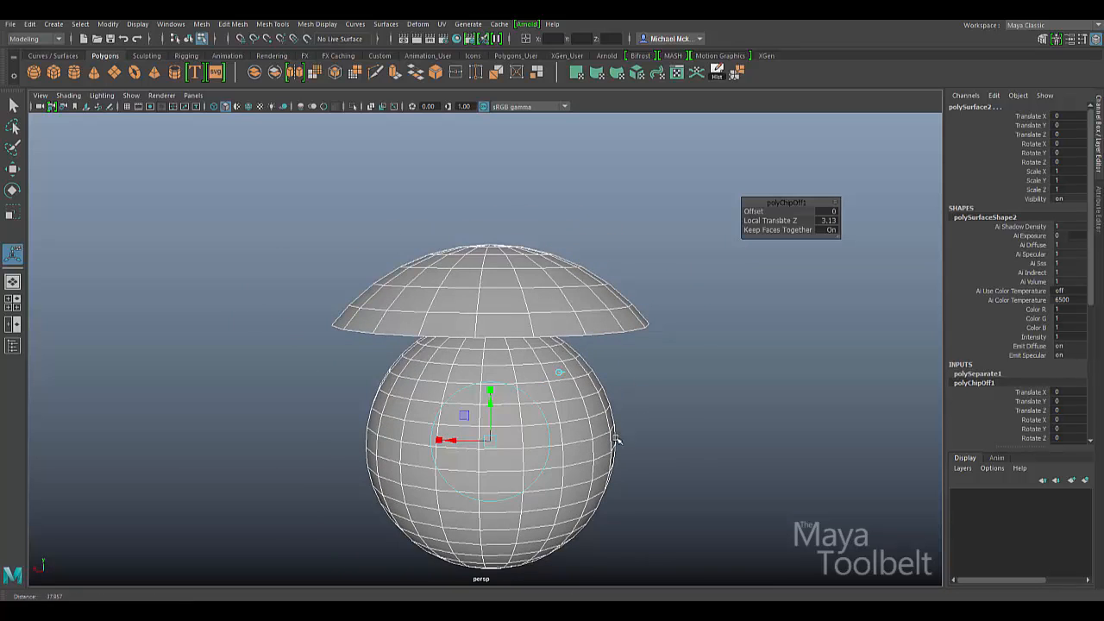
Move the floating cap higher, shift it sideways, then bring it back just above the sphere.
{"action": "left_click_drag", "start_coordinate": [490, 393], "coordinate": [497, 422]}
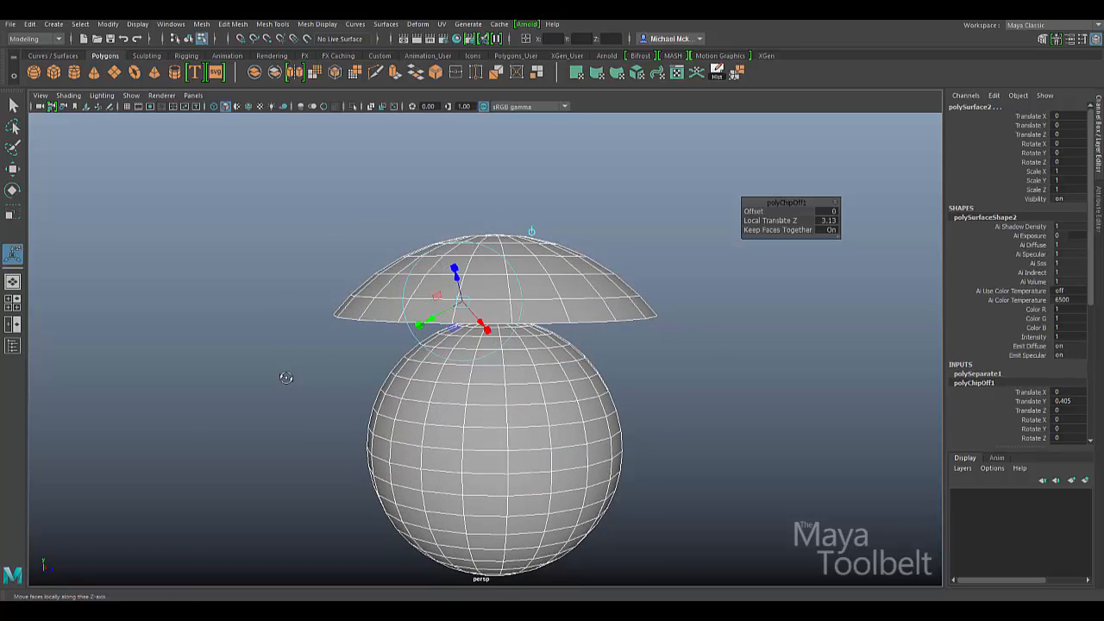
{"action": "left_click_drag", "start_coordinate": [457, 307], "coordinate": [341, 314]}
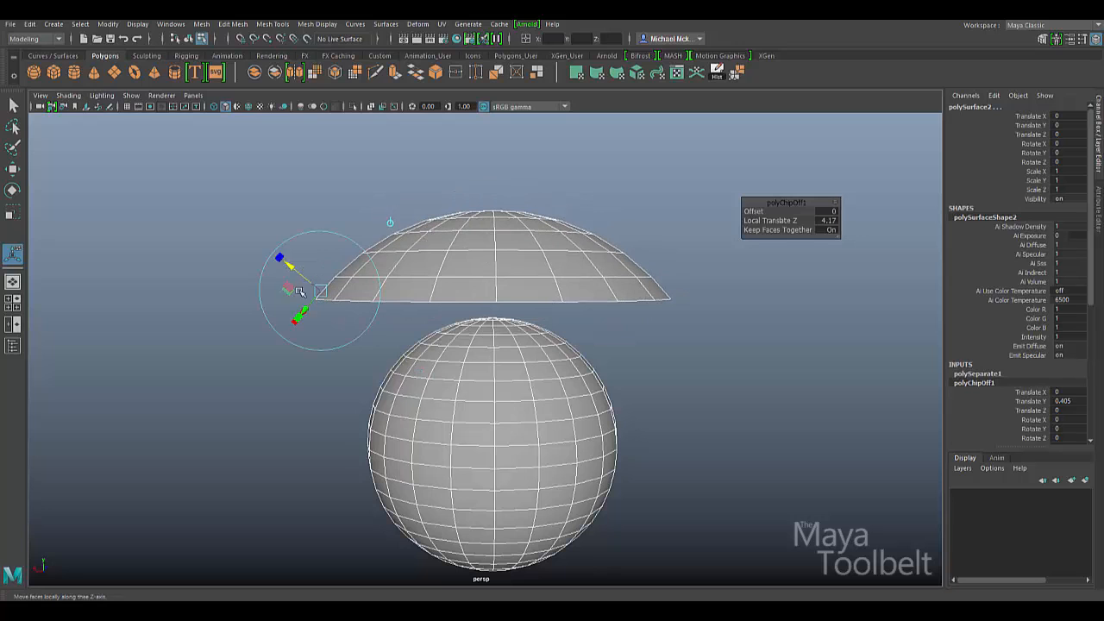
{"action": "mouse_move", "coordinate": [390, 224]}
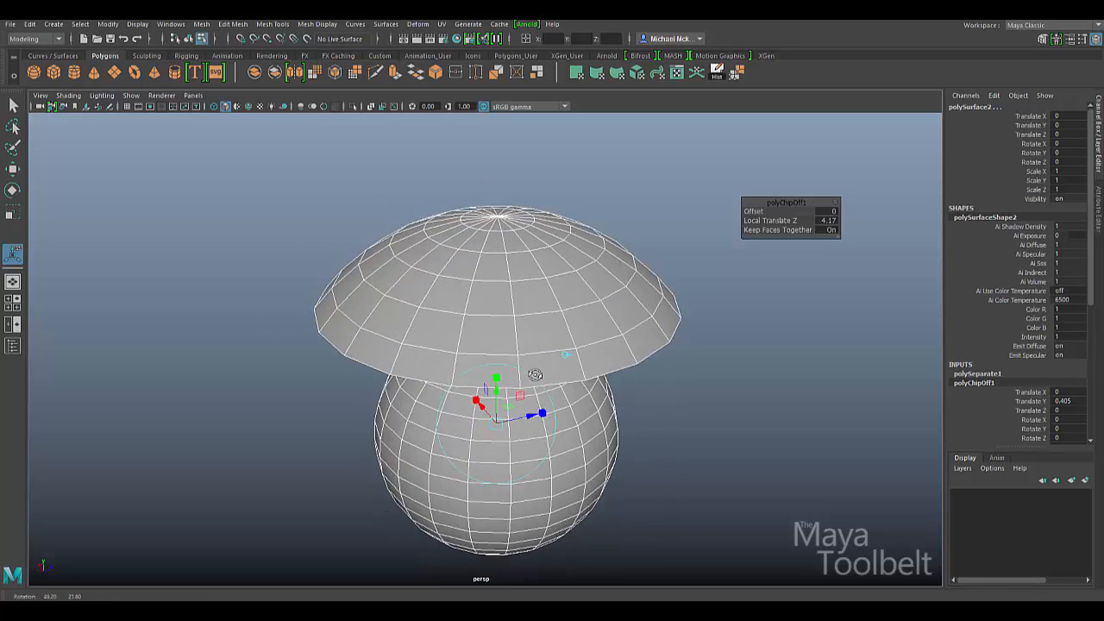
{"action": "left_click_drag", "start_coordinate": [535, 375], "coordinate": [538, 433]}
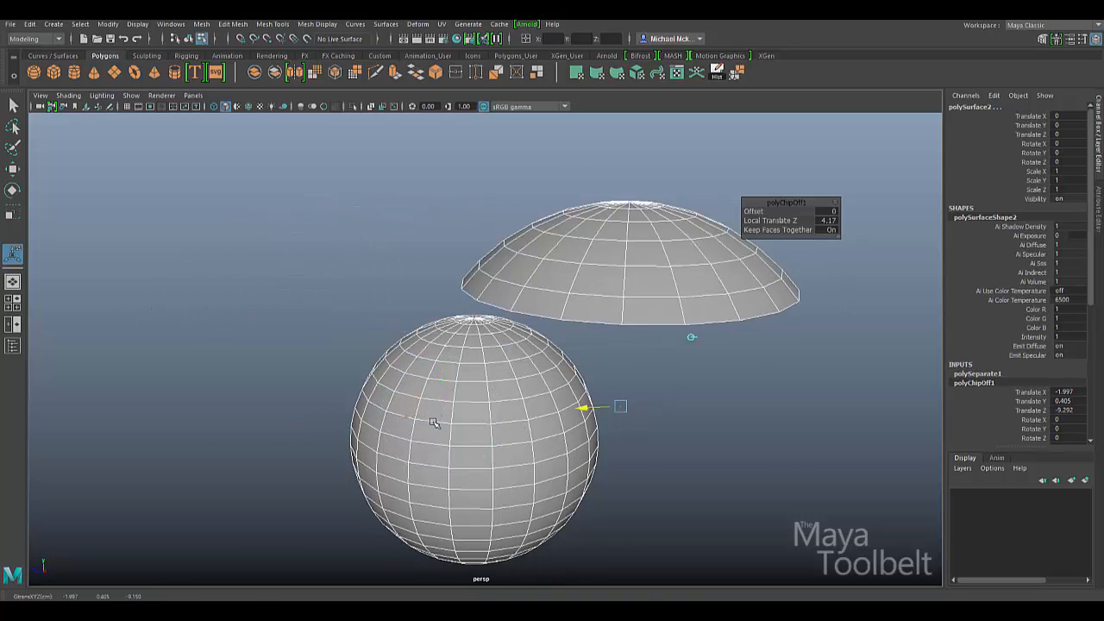
{"action": "left_click_drag", "start_coordinate": [583, 407], "coordinate": [504, 446]}
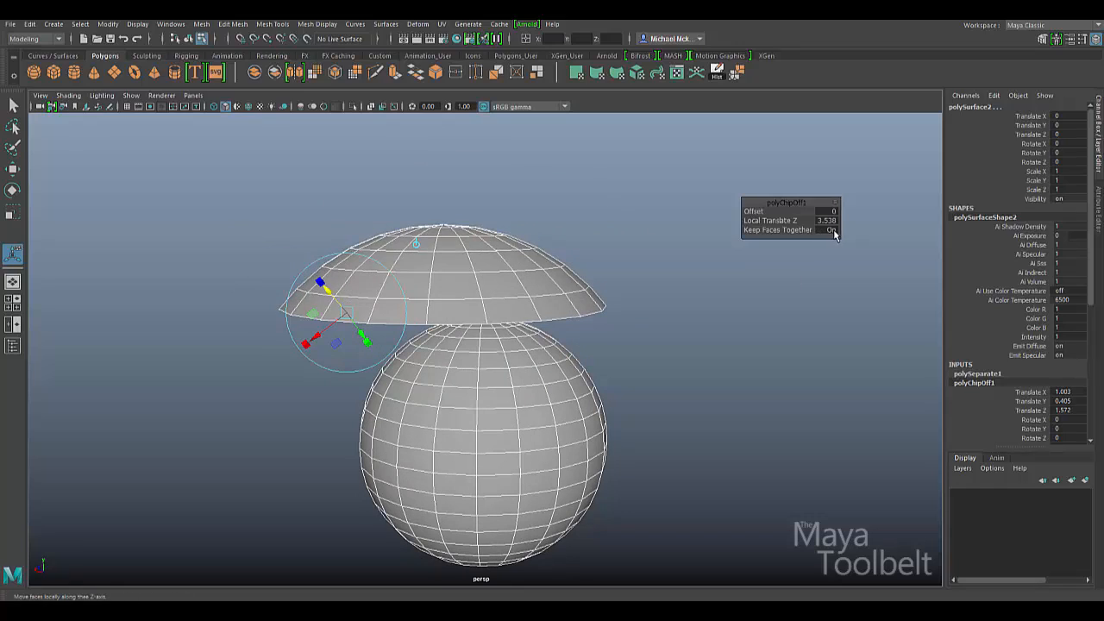
Turn Keep Faces Together off so the cap splits into separate tiles, and view them from below.
{"action": "left_click", "coordinate": [831, 230]}
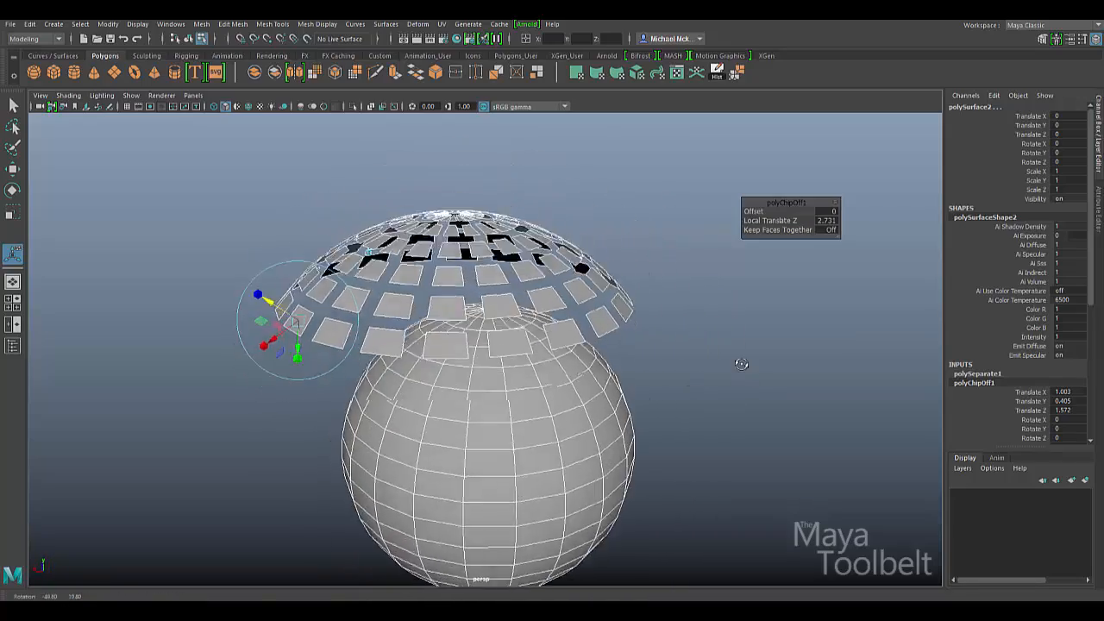
{"action": "left_click_drag", "start_coordinate": [742, 362], "coordinate": [676, 348]}
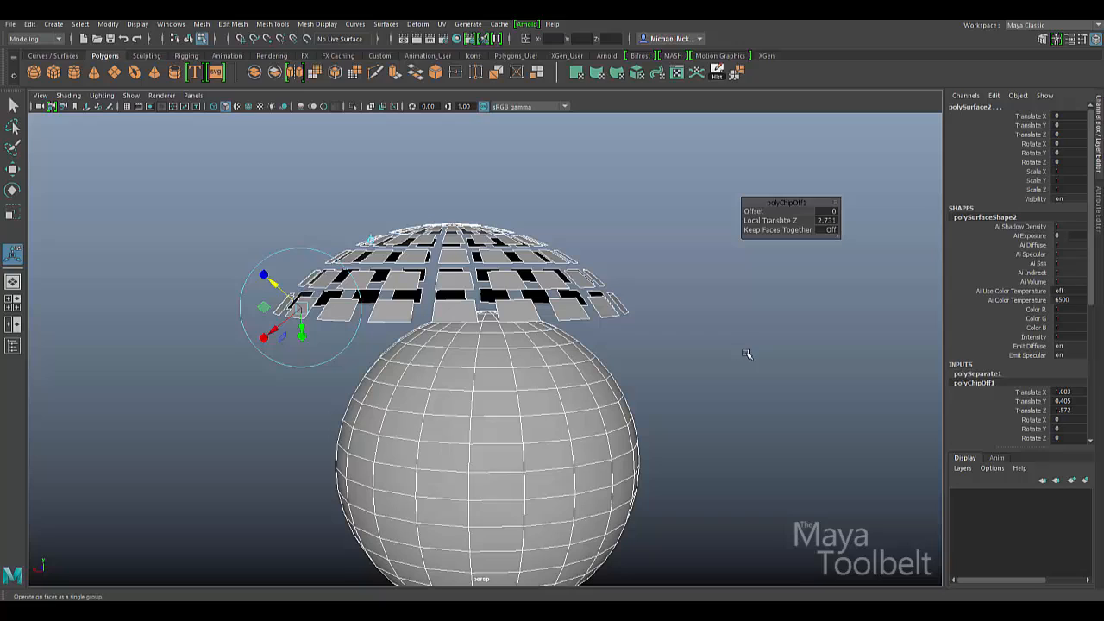
{"action": "mouse_move", "coordinate": [735, 355]}
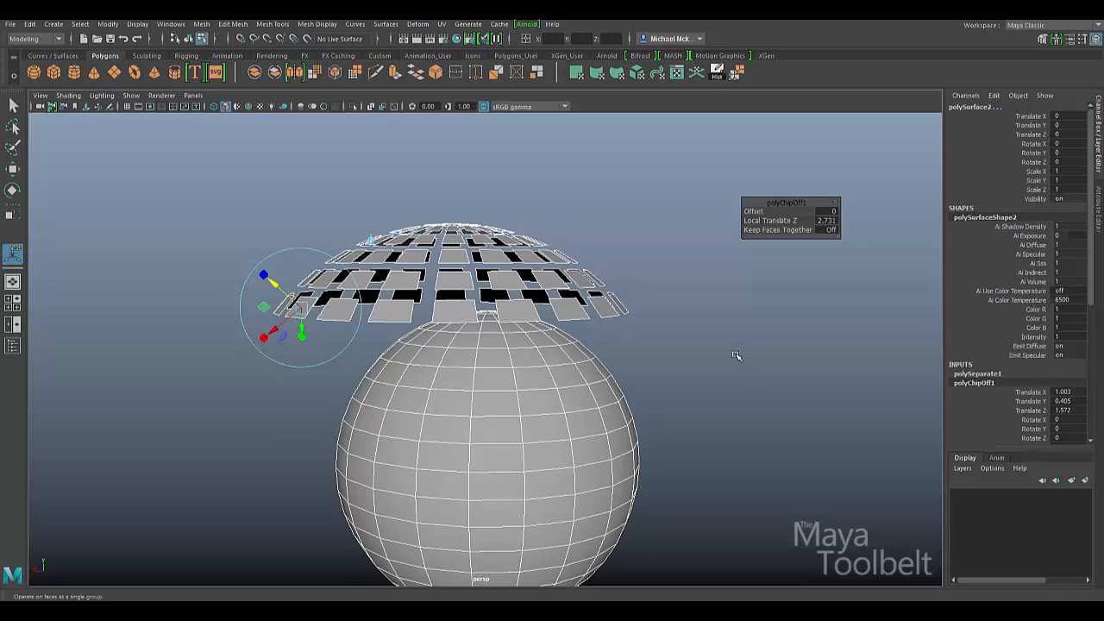
{"action": "mouse_move", "coordinate": [729, 361]}
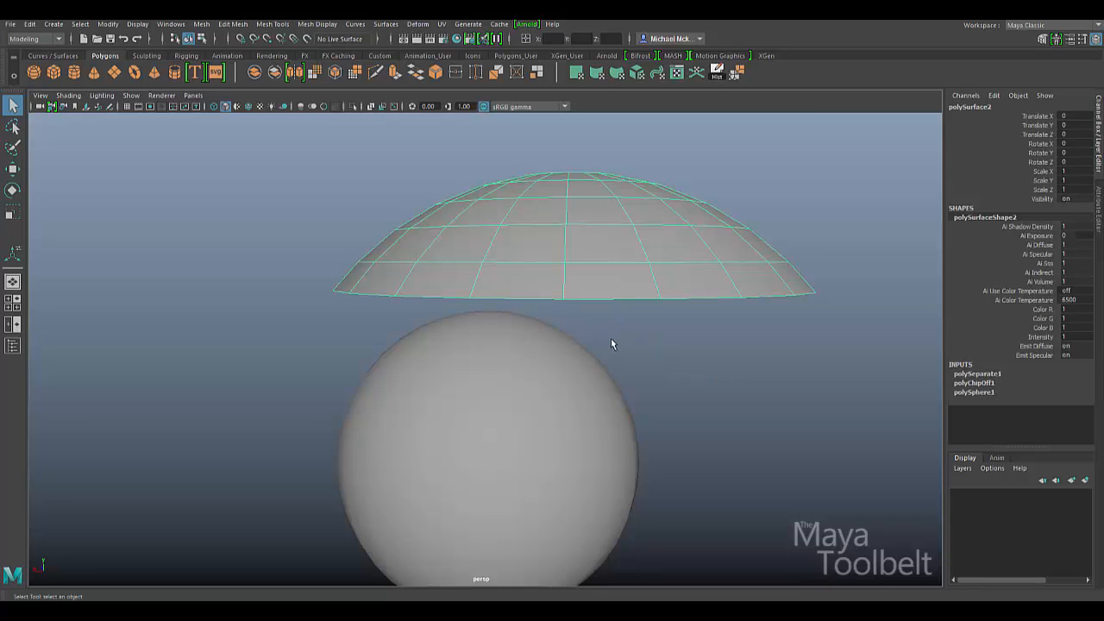
{"action": "mouse_move", "coordinate": [307, 279]}
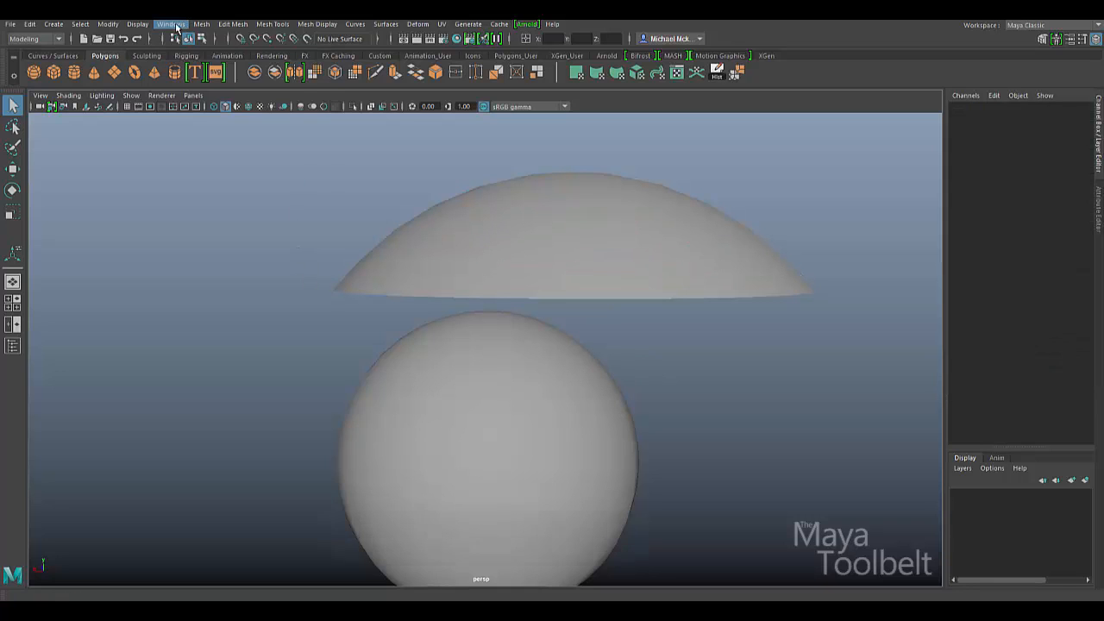
Show the Outliner, expand the sphere group, and pick then release the floating dome piece.
{"action": "left_click", "coordinate": [171, 25]}
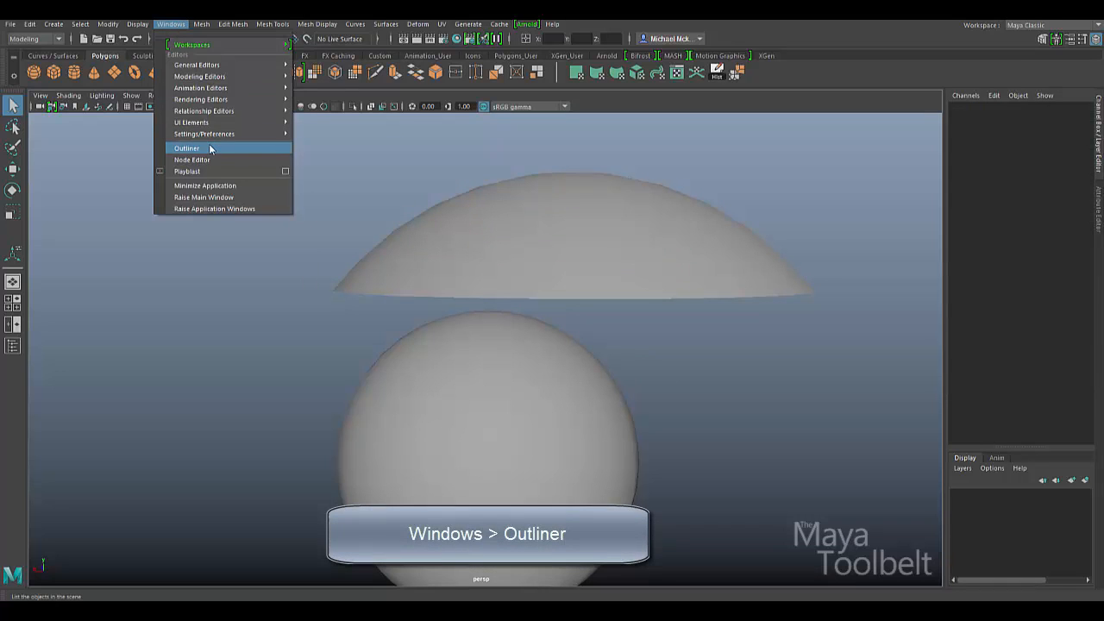
{"action": "left_click", "coordinate": [186, 148]}
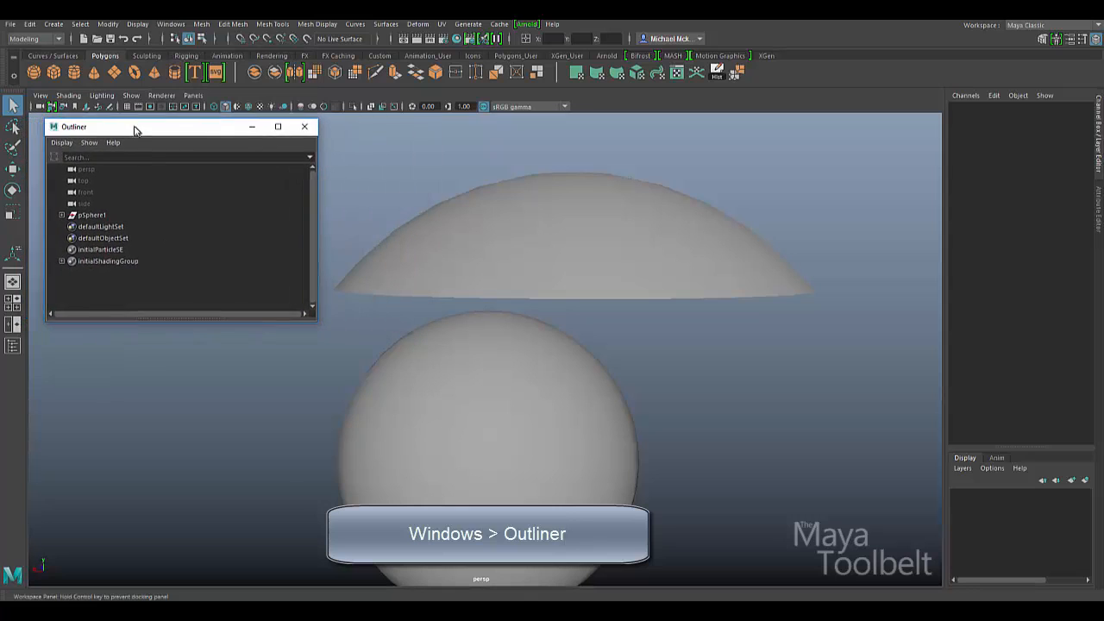
{"action": "left_click_drag", "start_coordinate": [134, 128], "coordinate": [129, 121]}
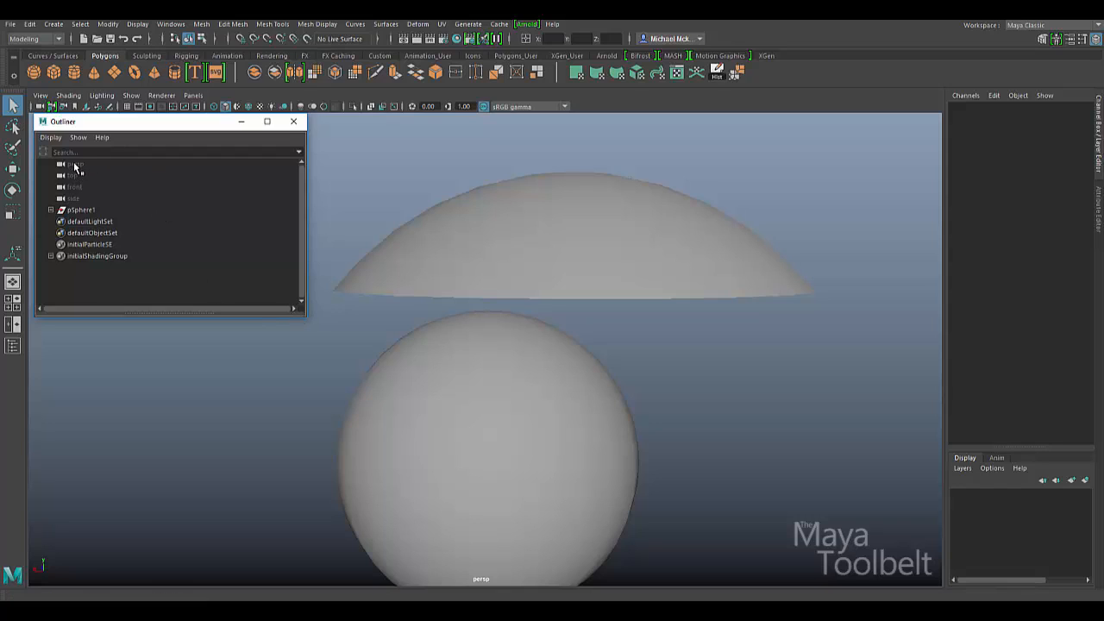
{"action": "mouse_move", "coordinate": [97, 186]}
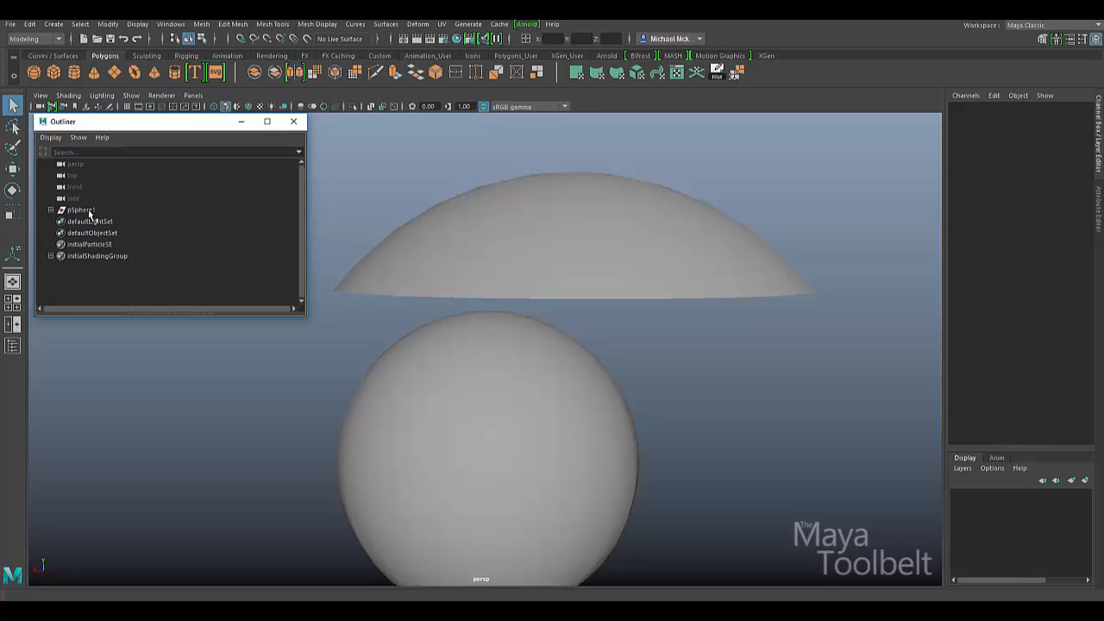
{"action": "left_click", "coordinate": [79, 211]}
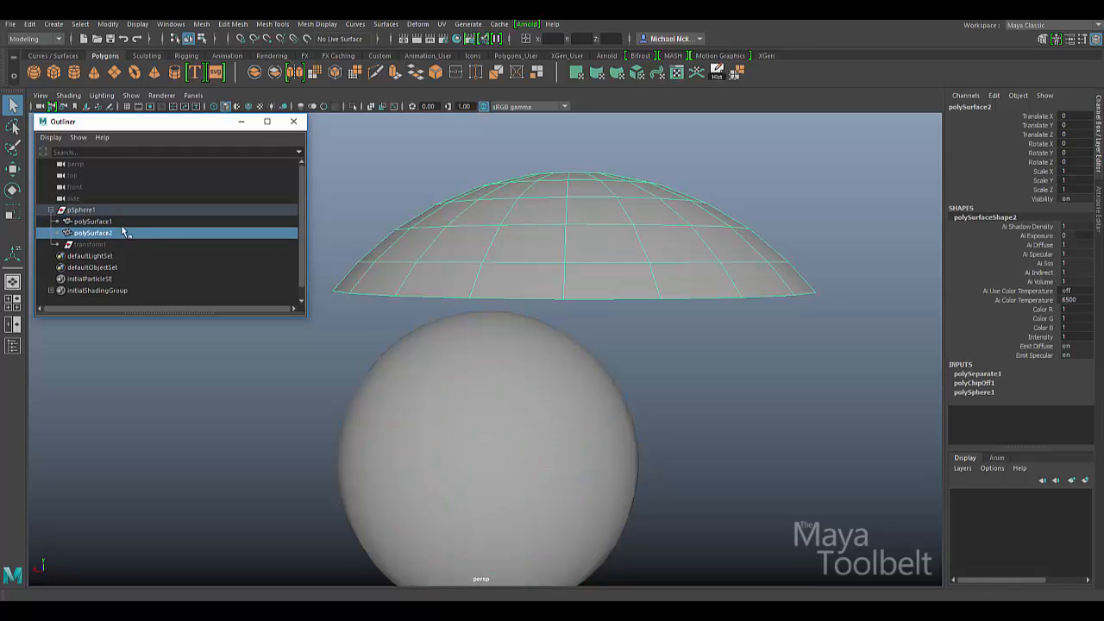
{"action": "left_click", "coordinate": [79, 210]}
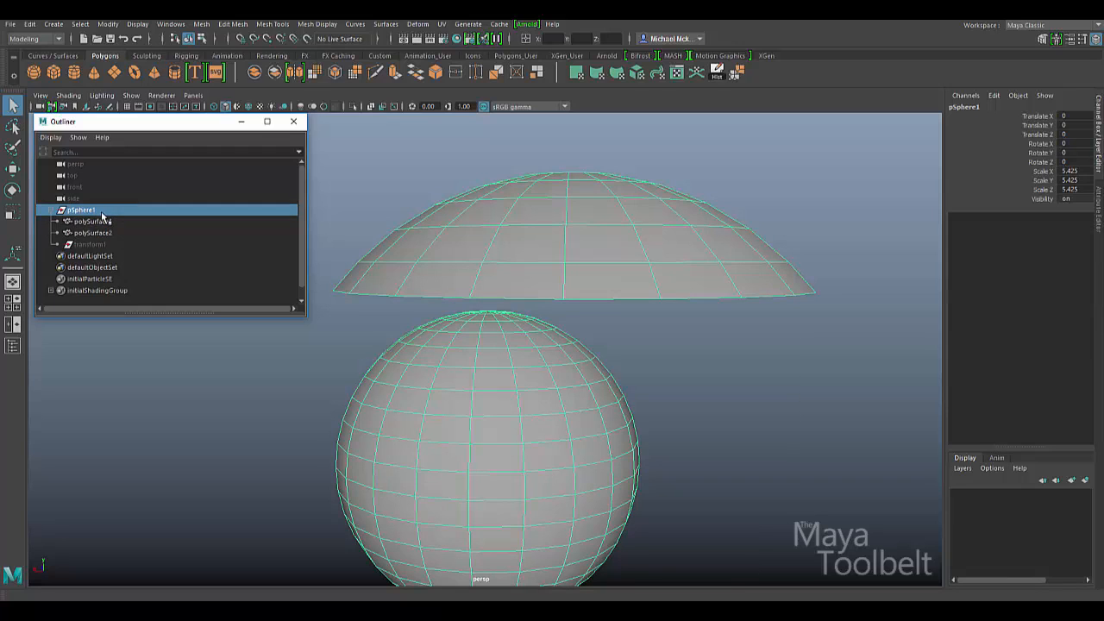
{"action": "left_click", "coordinate": [93, 232]}
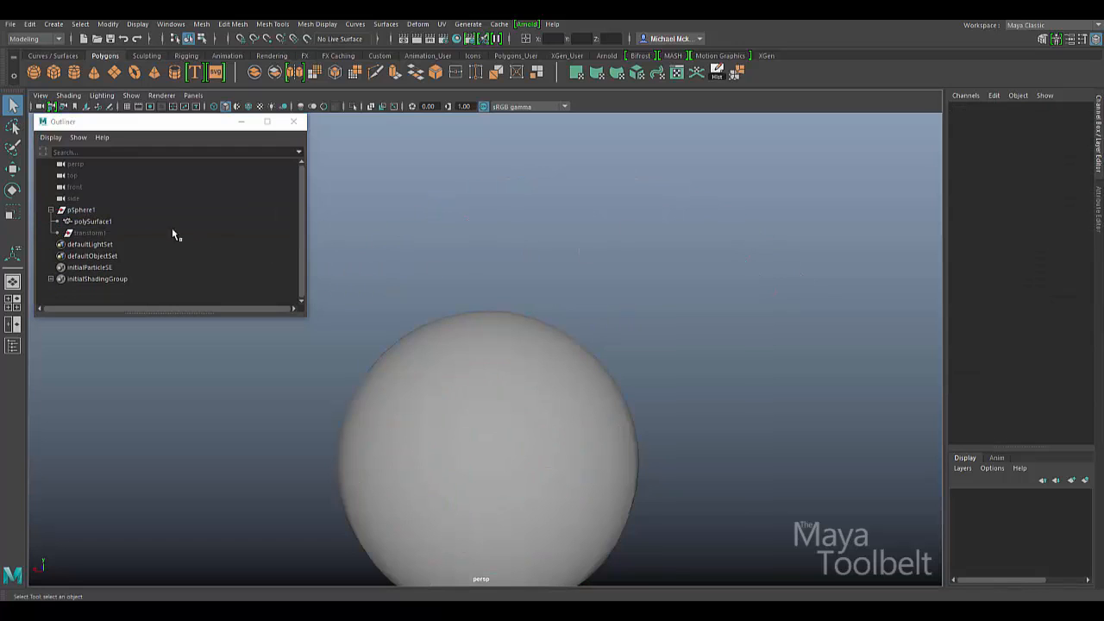
Select pSphere1 in the Outliner and dolly the camera in so the sphere fills the view.
{"action": "left_click", "coordinate": [81, 210]}
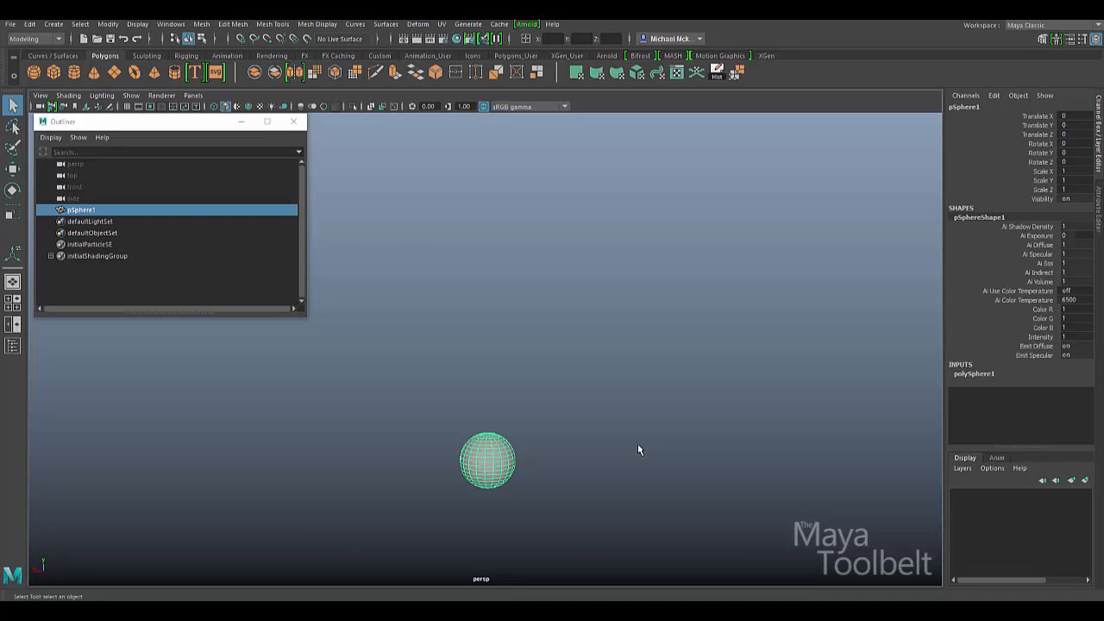
{"action": "left_click_drag", "start_coordinate": [486, 458], "coordinate": [654, 435]}
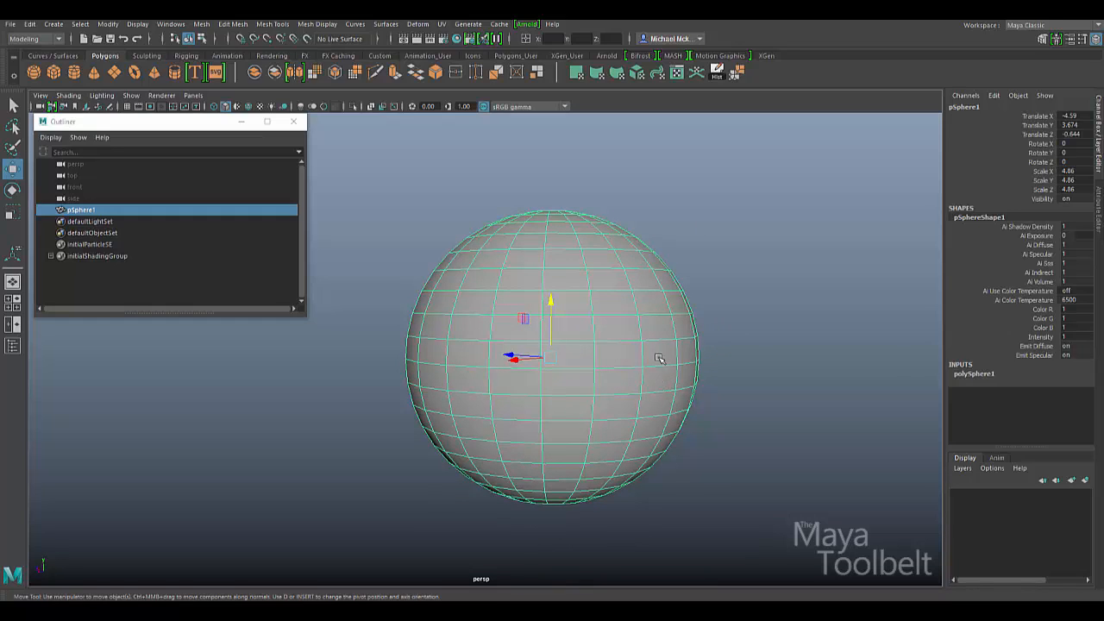
{"action": "mouse_move", "coordinate": [728, 317]}
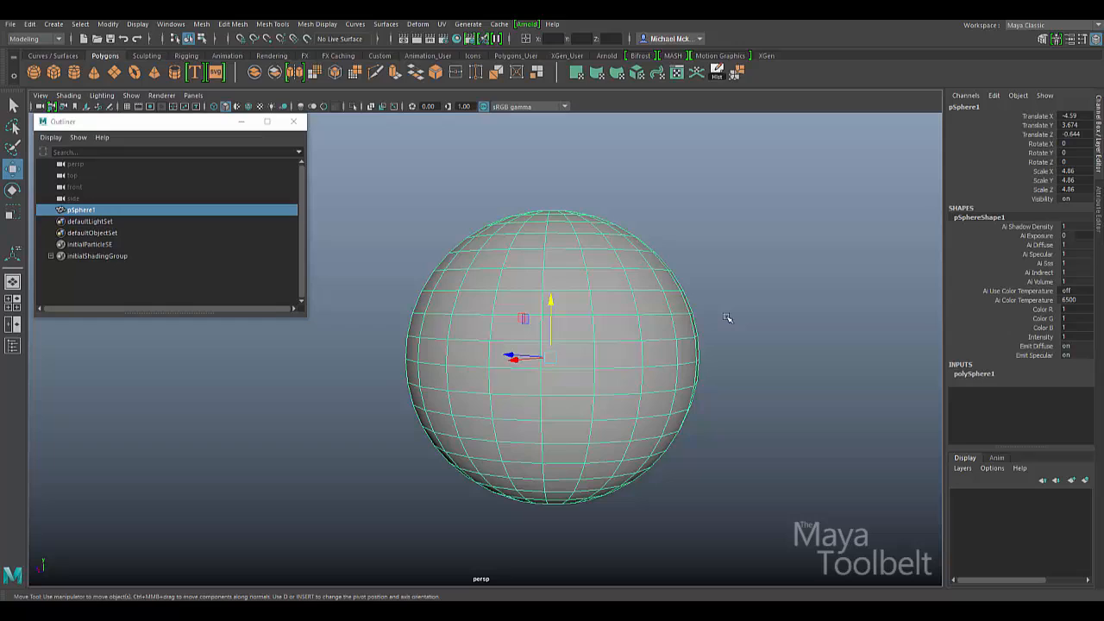
{"action": "mouse_move", "coordinate": [722, 314]}
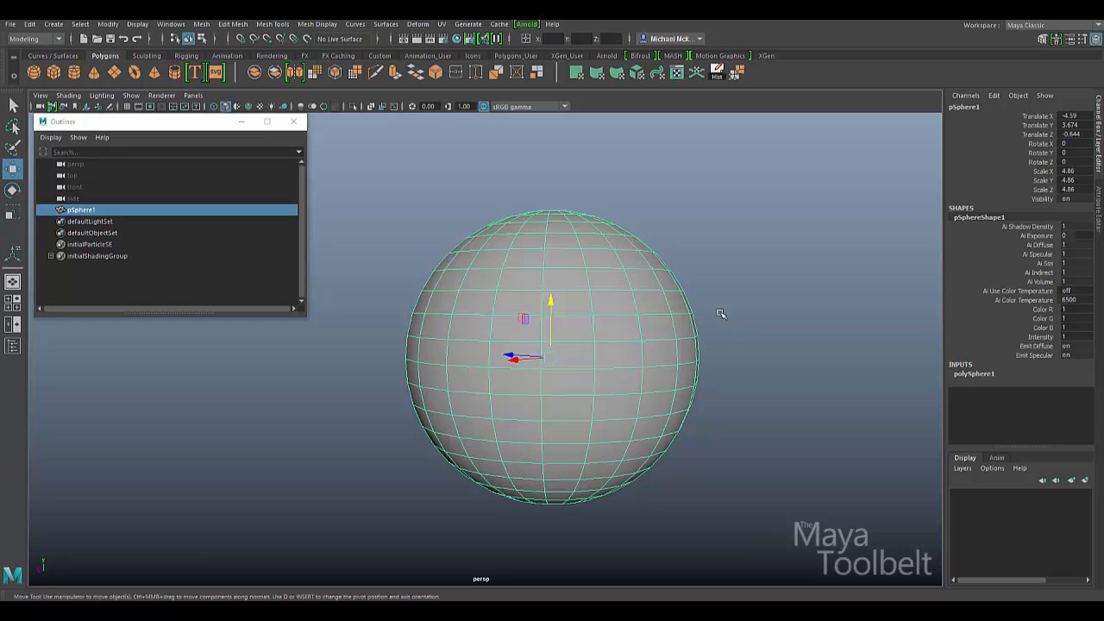
{"action": "mouse_move", "coordinate": [693, 311]}
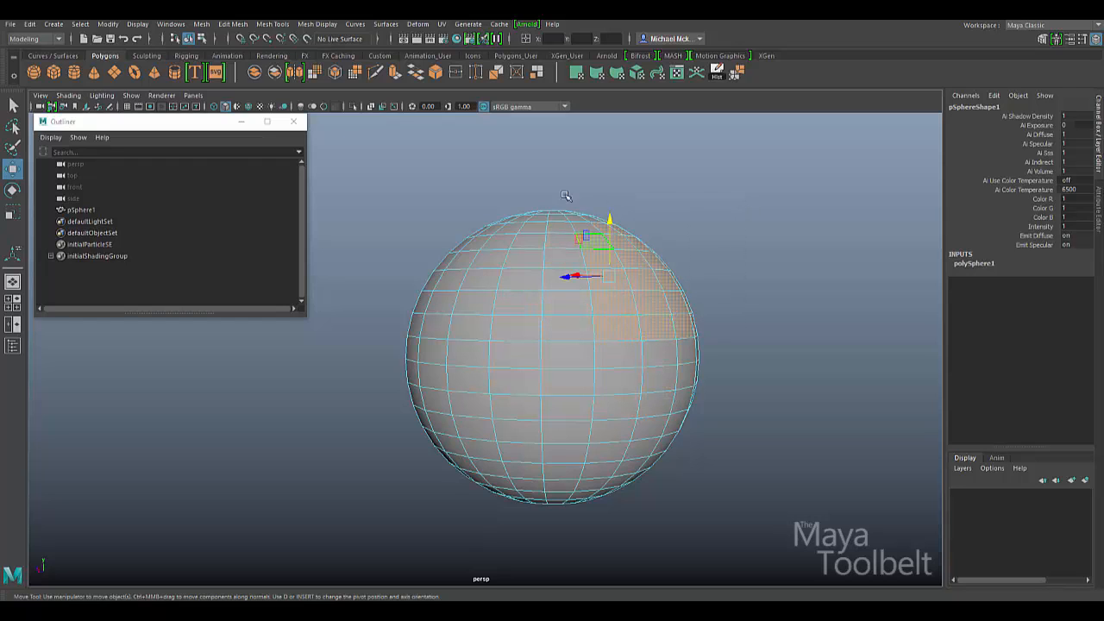
Run Edit Mesh > Duplicate on the upper-right faces and compare polySurface2 with pSphere1 in the Outliner.
{"action": "left_click", "coordinate": [233, 24]}
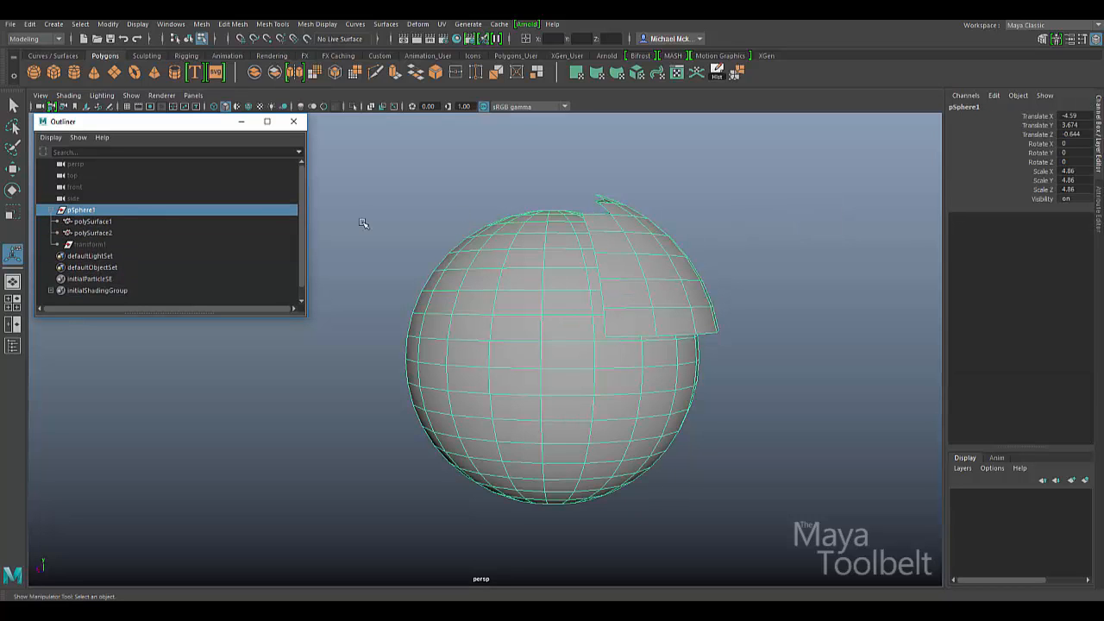
{"action": "left_click", "coordinate": [93, 232]}
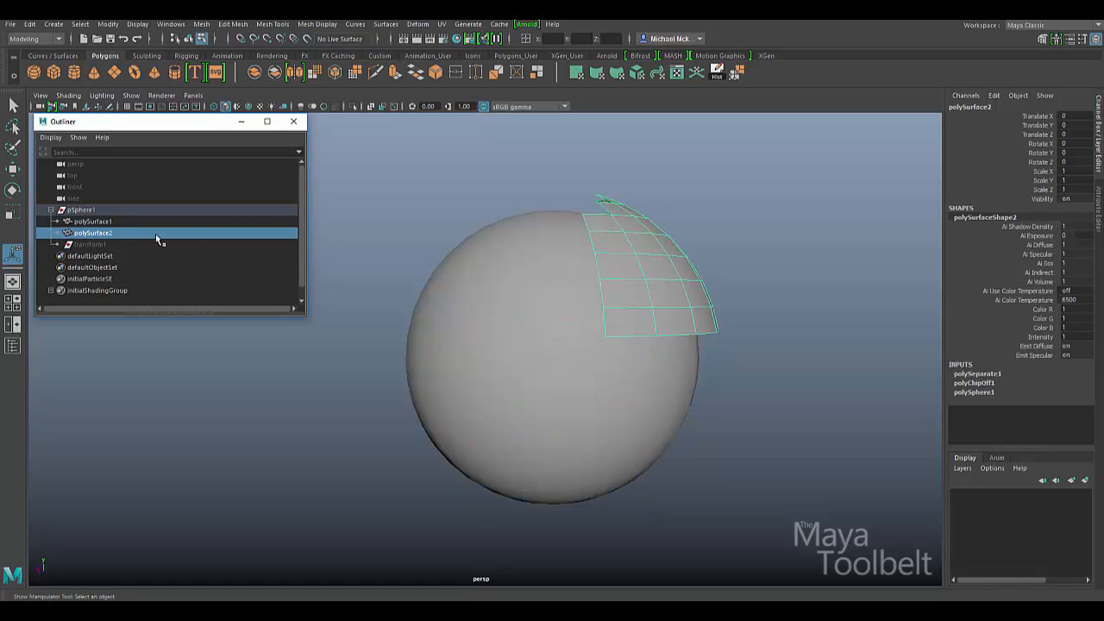
{"action": "left_click", "coordinate": [83, 211]}
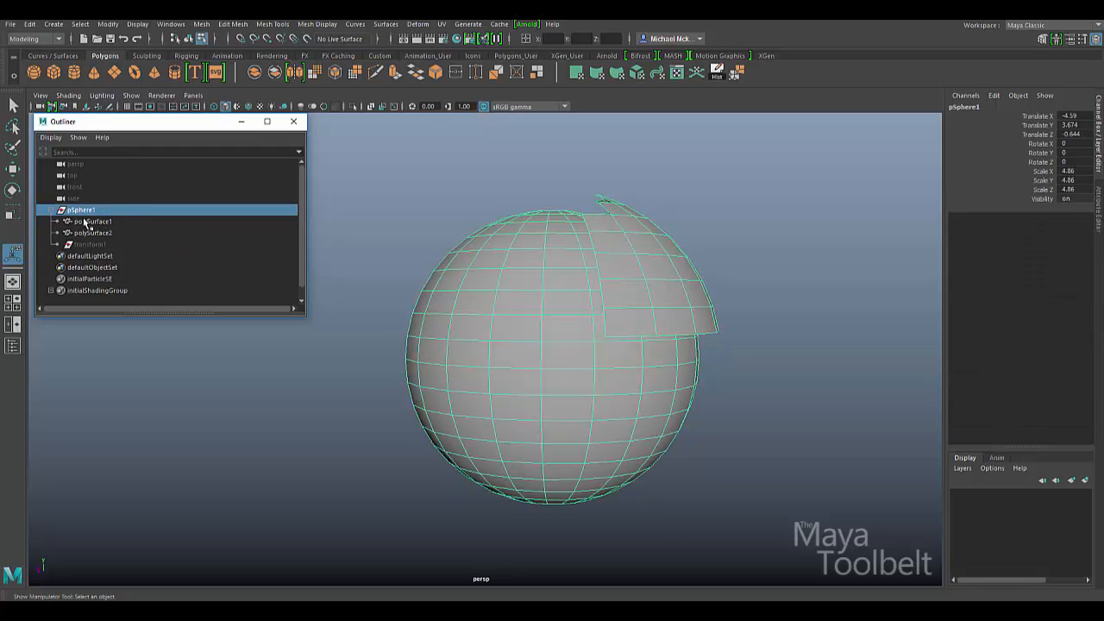
{"action": "left_click", "coordinate": [93, 233]}
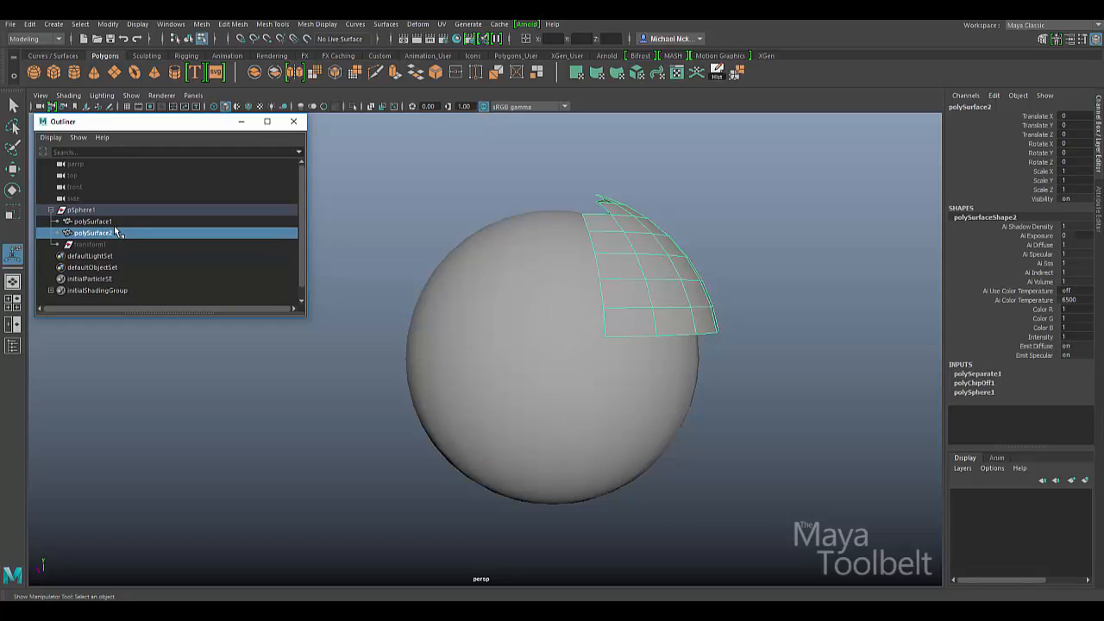
{"action": "left_click", "coordinate": [81, 210]}
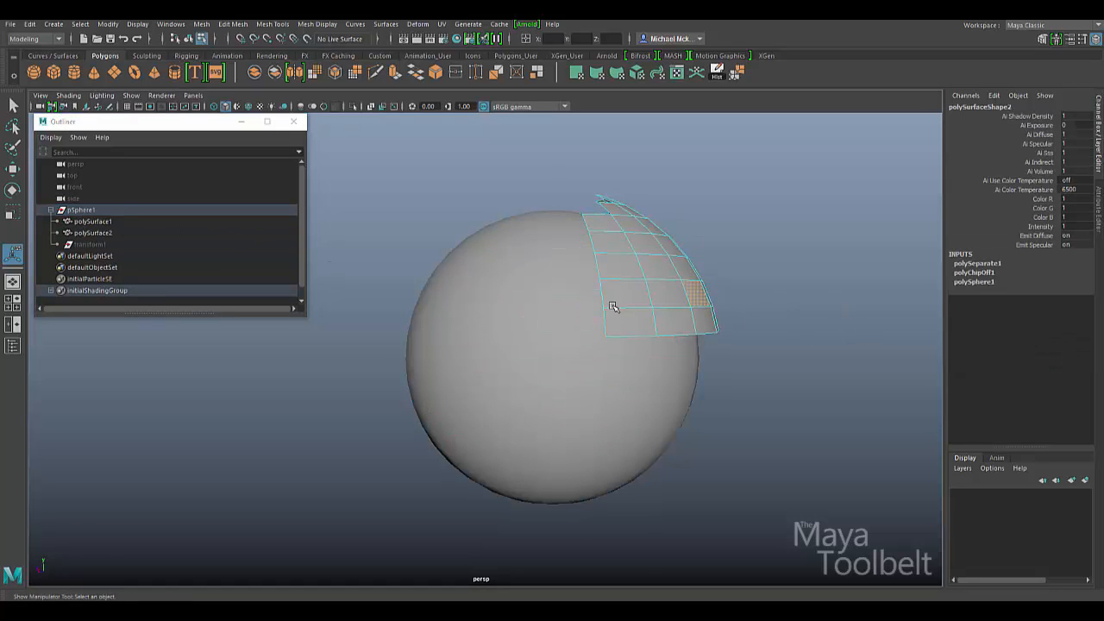
Alternate between the duplicated patch and pSphere1 in the Outliner to contrast the two objects.
{"action": "left_click", "coordinate": [93, 233]}
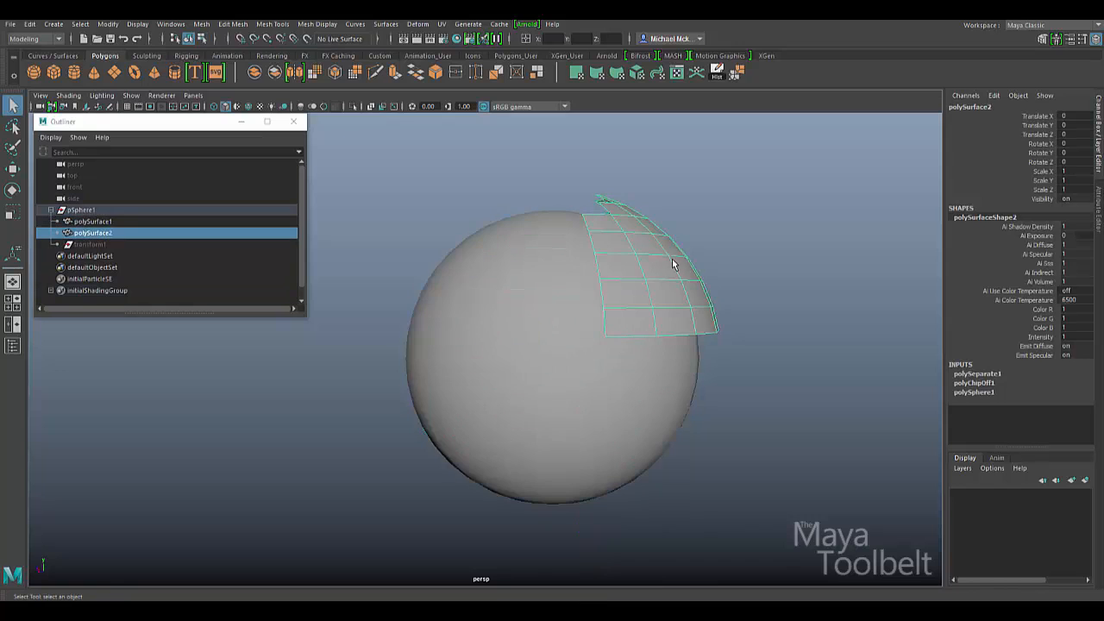
{"action": "left_click", "coordinate": [82, 211]}
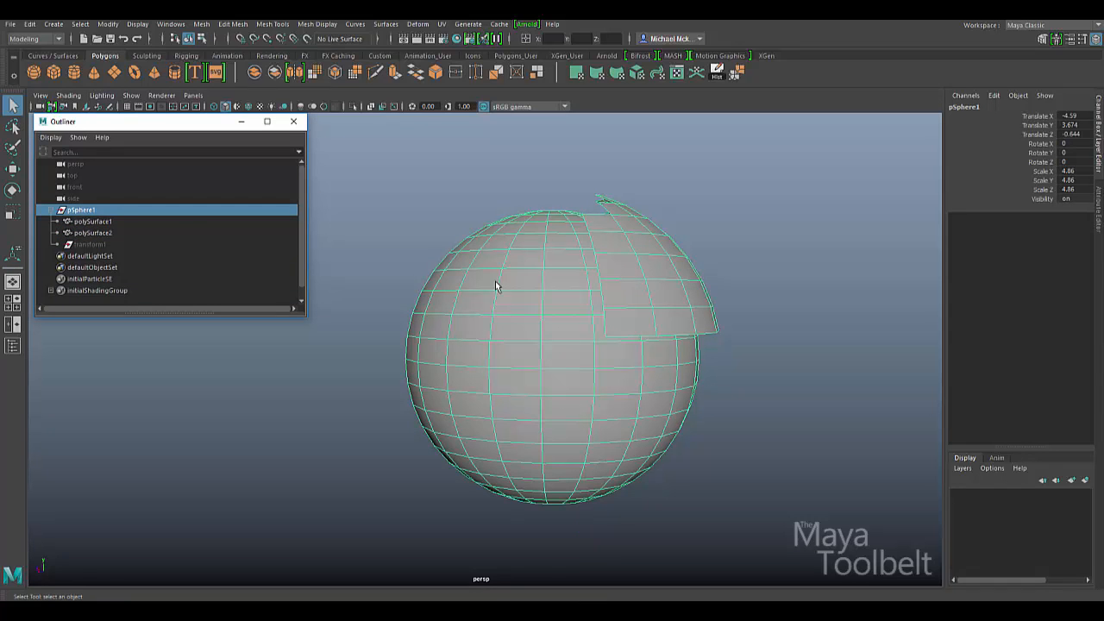
{"action": "mouse_move", "coordinate": [215, 245]}
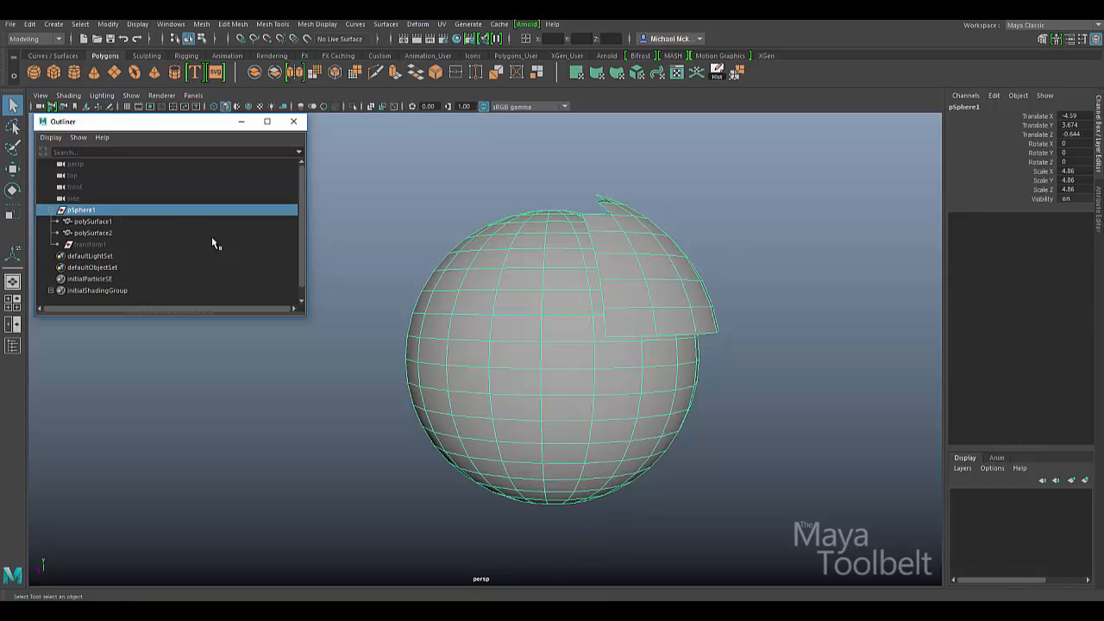
{"action": "left_click", "coordinate": [92, 233]}
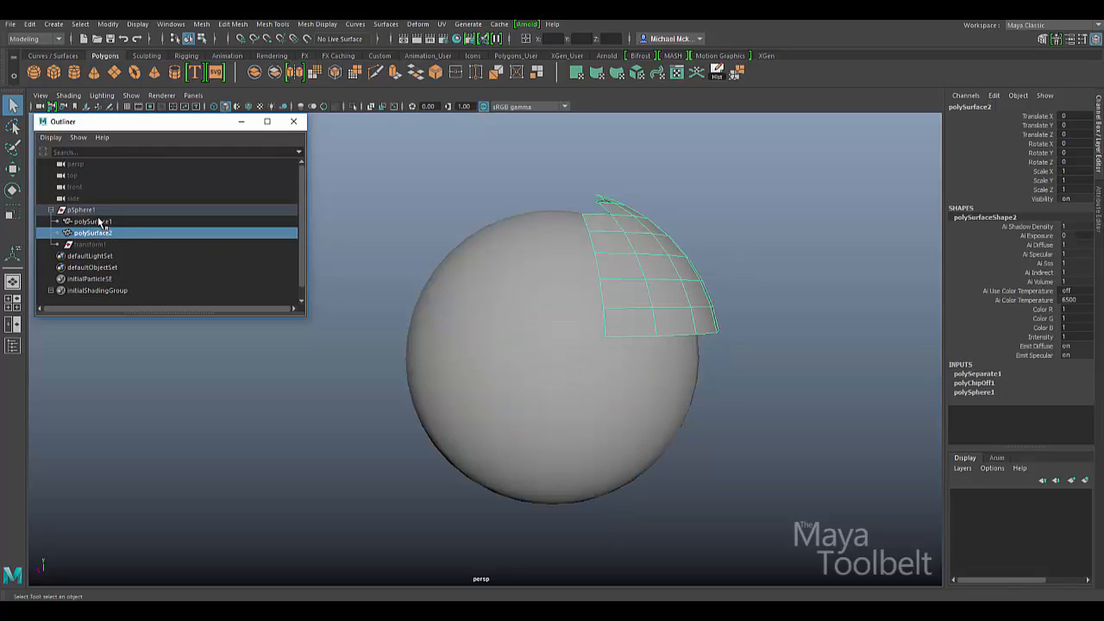
{"action": "left_click", "coordinate": [81, 210]}
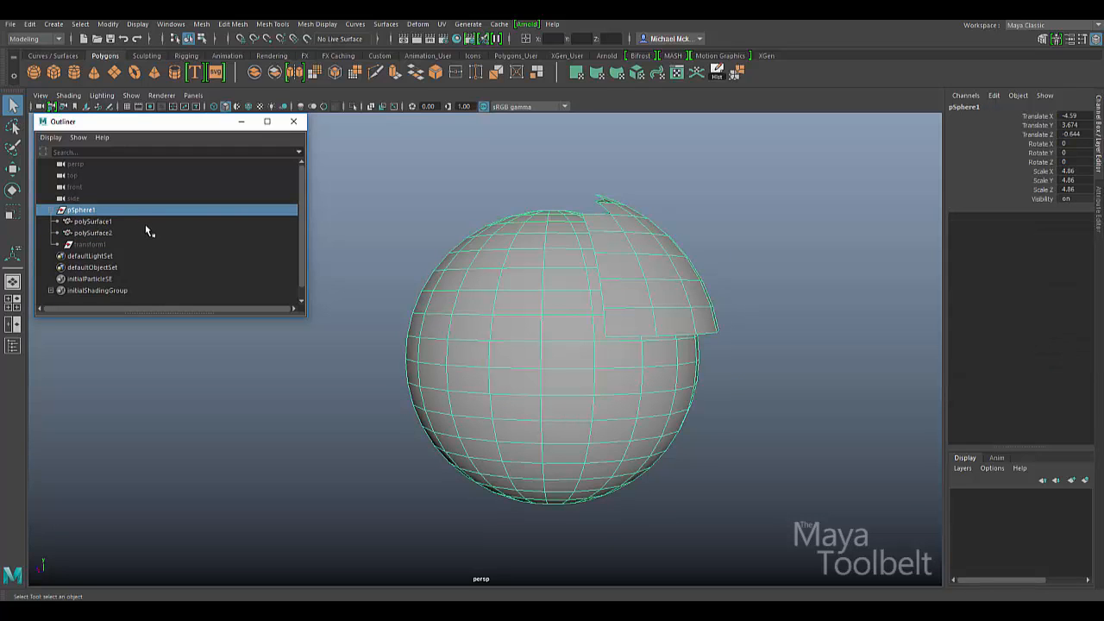
{"action": "left_click", "coordinate": [93, 233]}
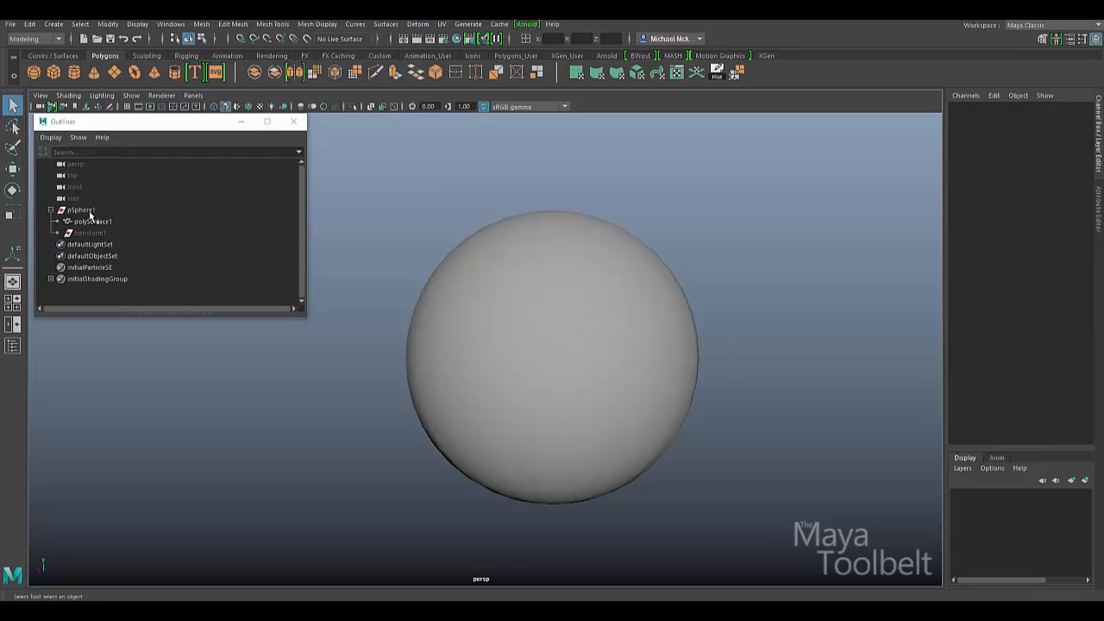
Select polySurface1, review its input history in the Channel Box, and look at Edit's Delete by Type options.
{"action": "left_click", "coordinate": [93, 221]}
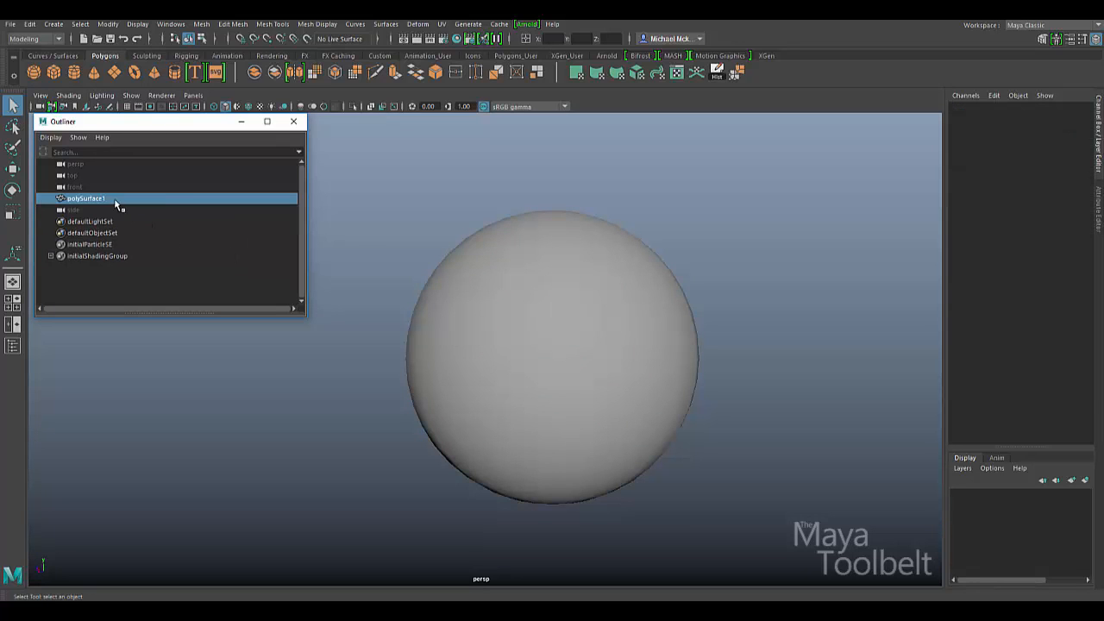
{"action": "left_click", "coordinate": [86, 198]}
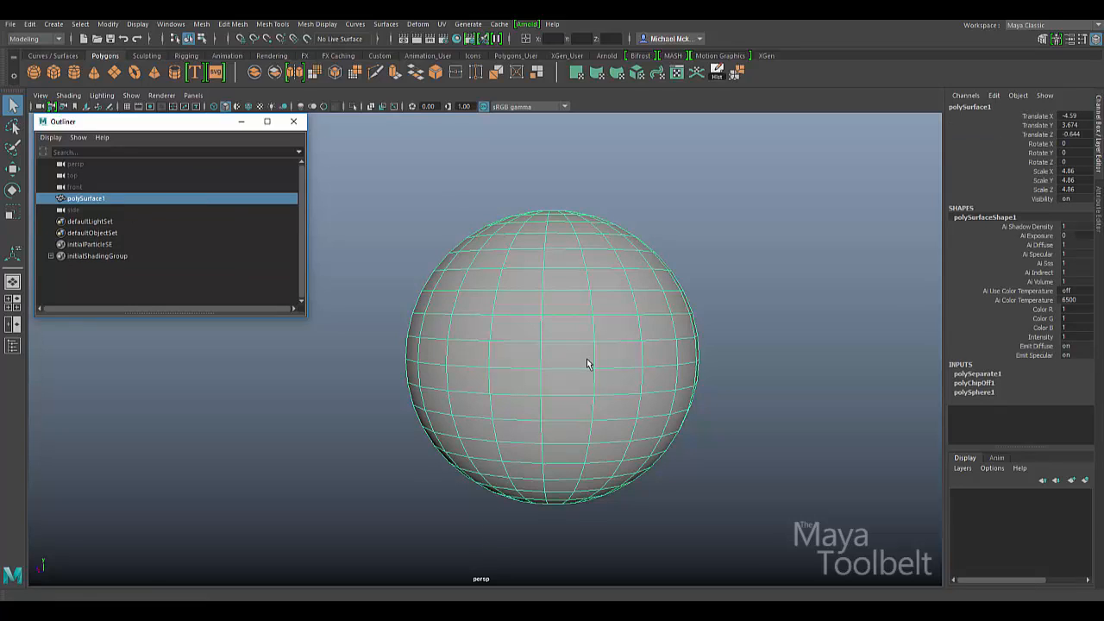
{"action": "mouse_move", "coordinate": [676, 327]}
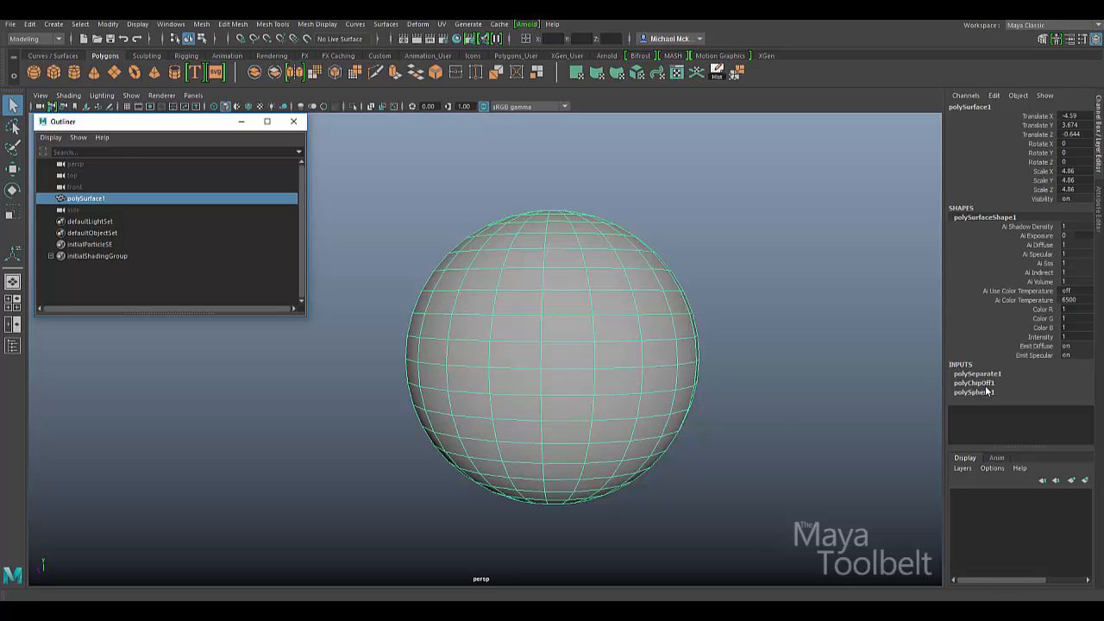
{"action": "left_click", "coordinate": [974, 392]}
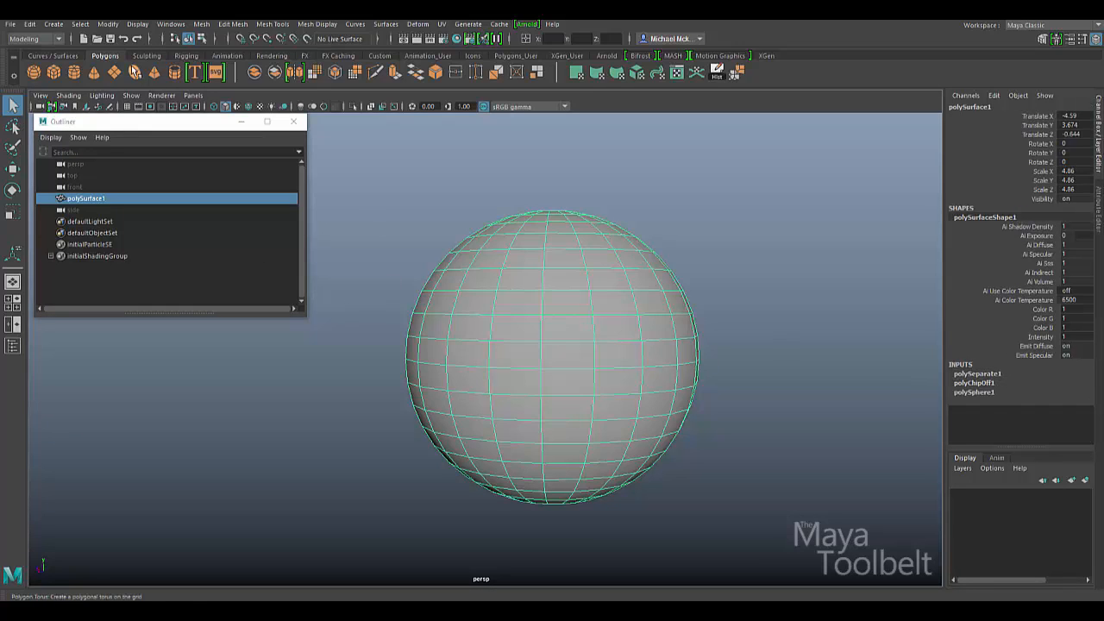
{"action": "left_click", "coordinate": [30, 24]}
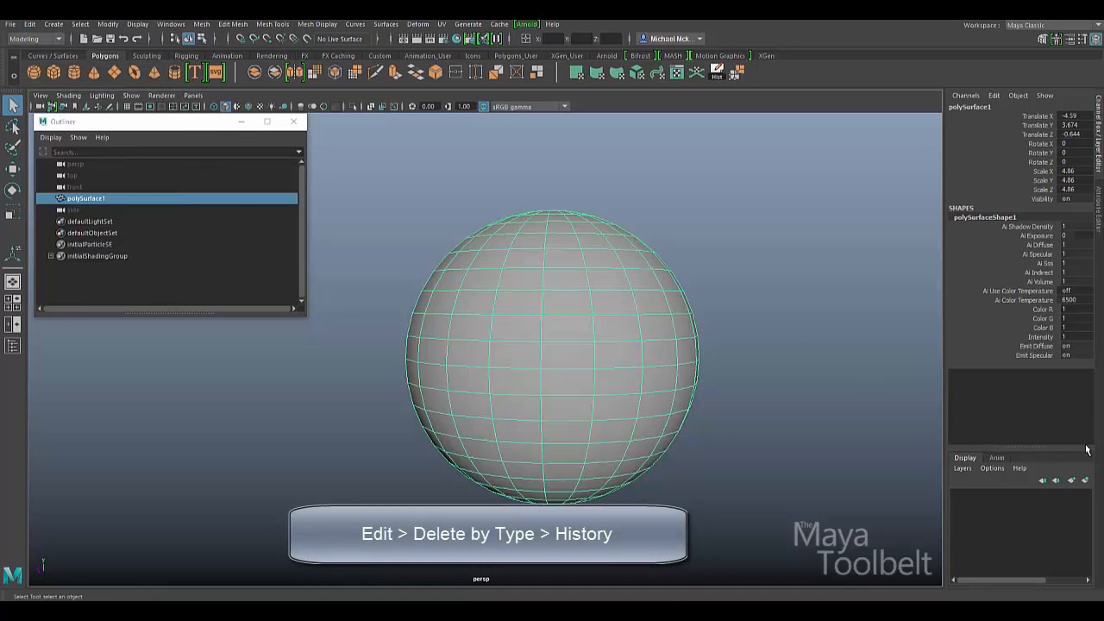
{"action": "mouse_move", "coordinate": [636, 286]}
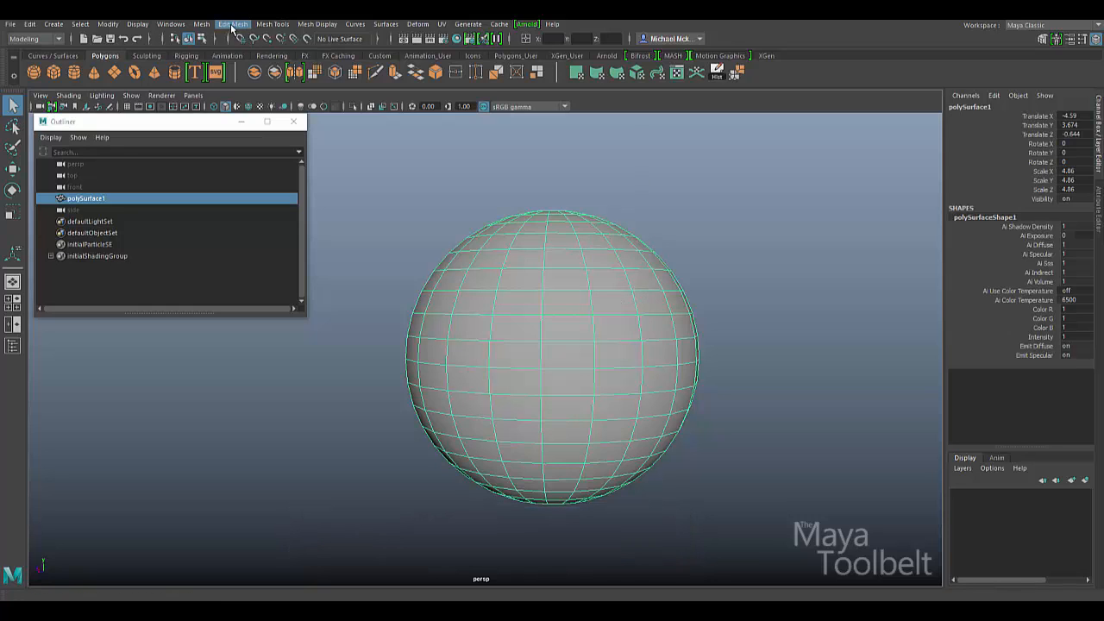
{"action": "left_click", "coordinate": [233, 24]}
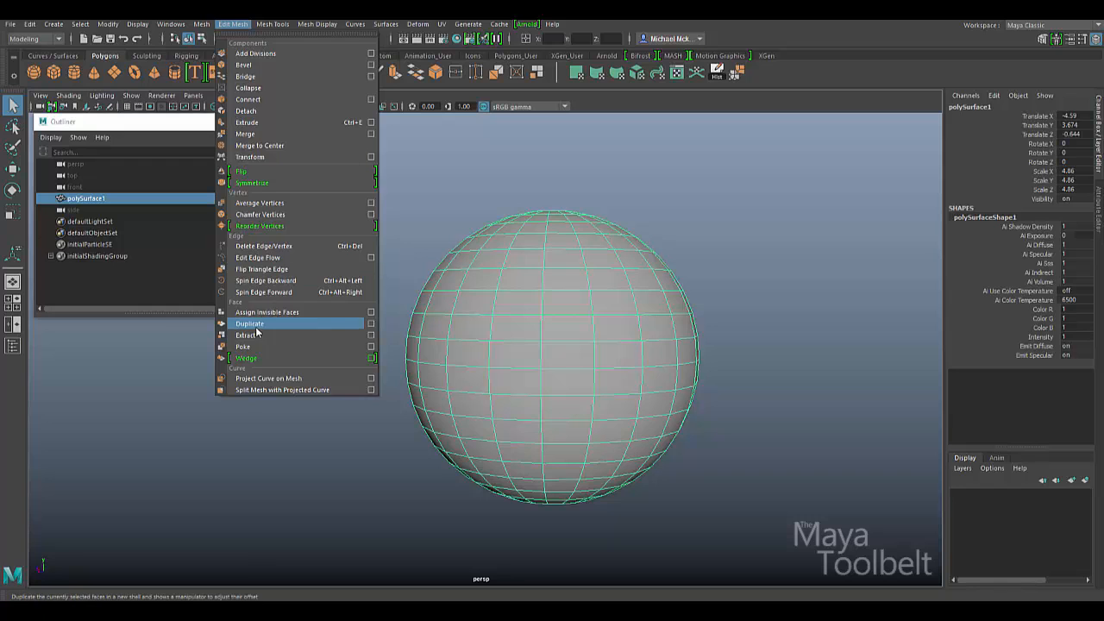
Bring up Duplicate Face Options and enable Separate duplicated faces with Offset 0.
{"action": "left_click", "coordinate": [371, 324]}
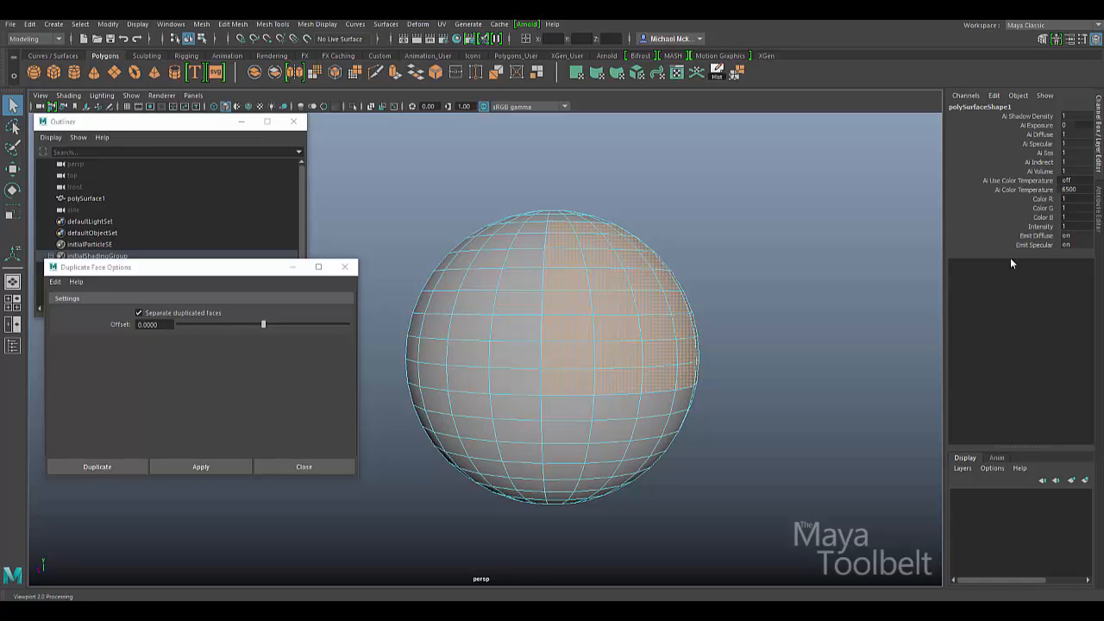
{"action": "mouse_move", "coordinate": [1015, 297]}
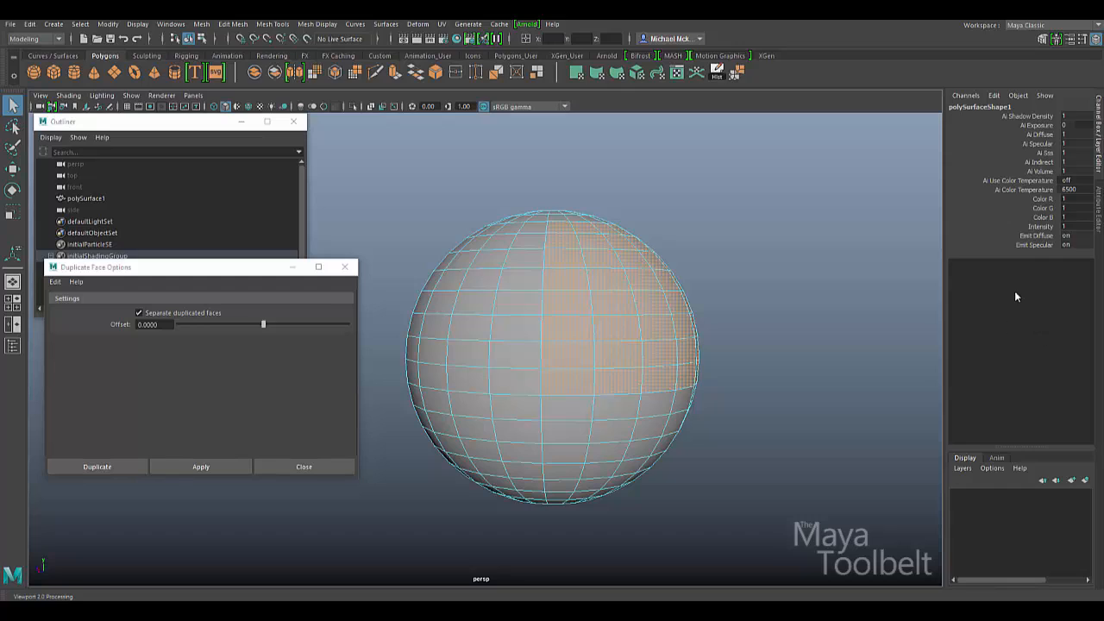
{"action": "mouse_move", "coordinate": [1055, 300]}
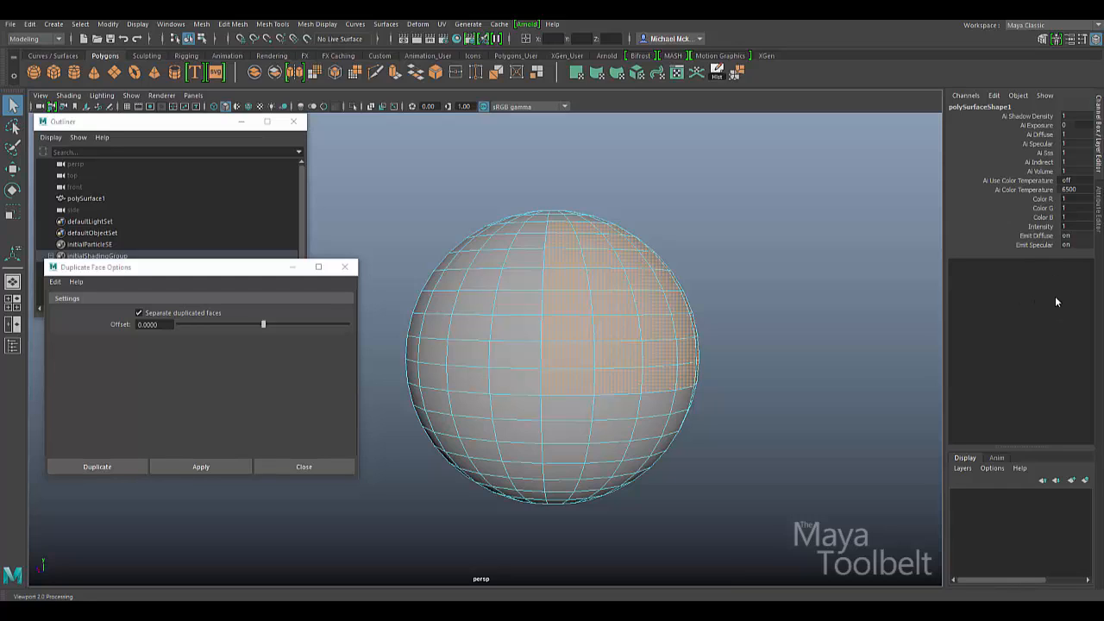
{"action": "mouse_move", "coordinate": [1052, 332]}
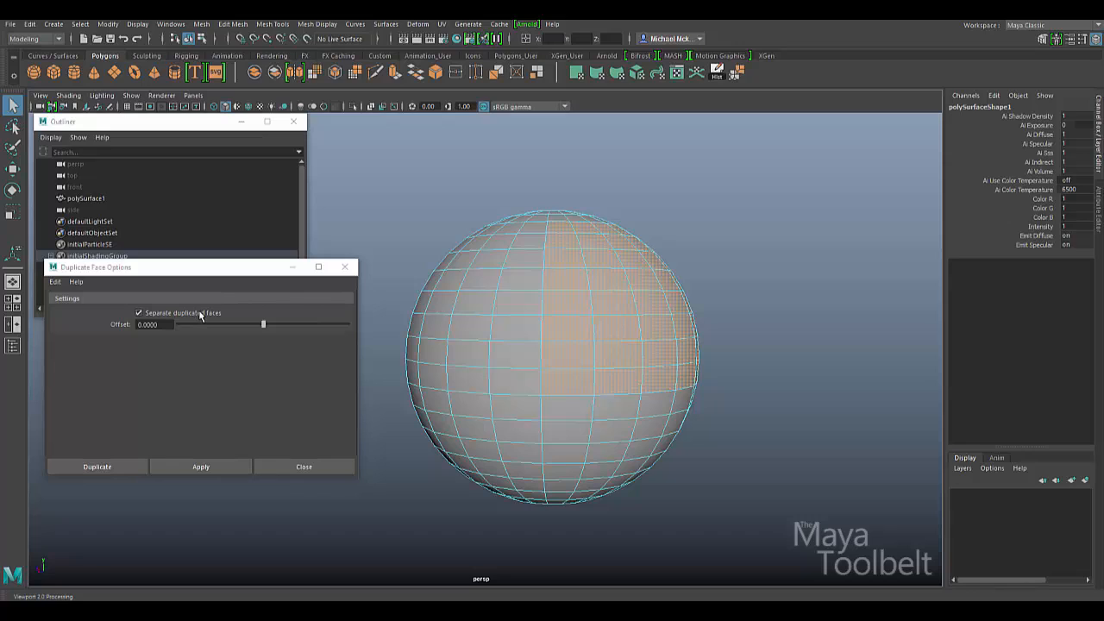
{"action": "mouse_move", "coordinate": [200, 317]}
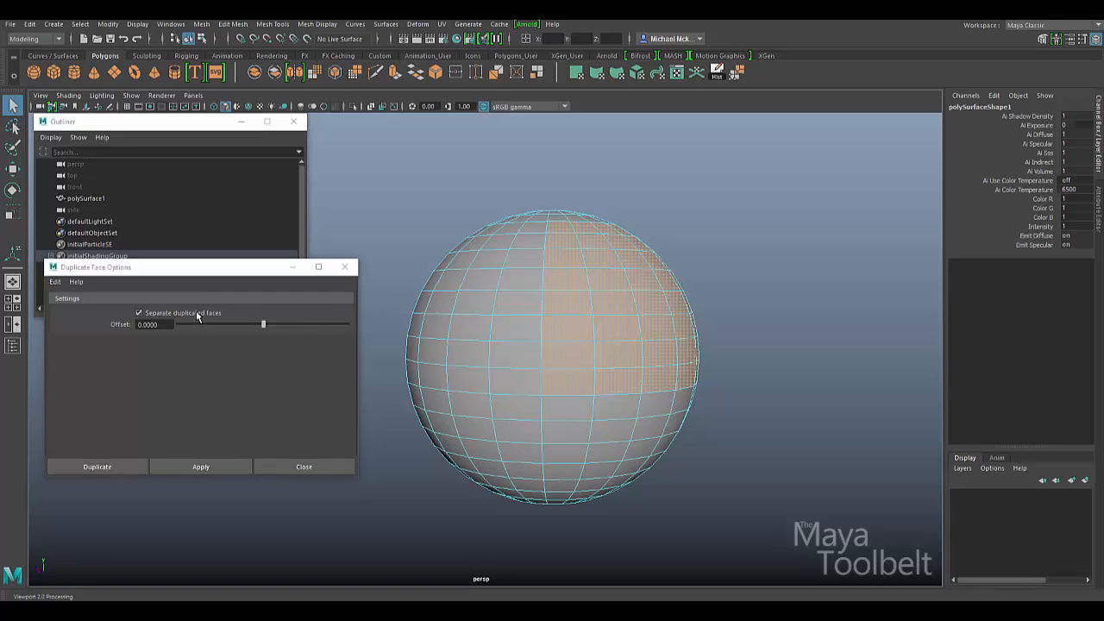
{"action": "left_click", "coordinate": [138, 312]}
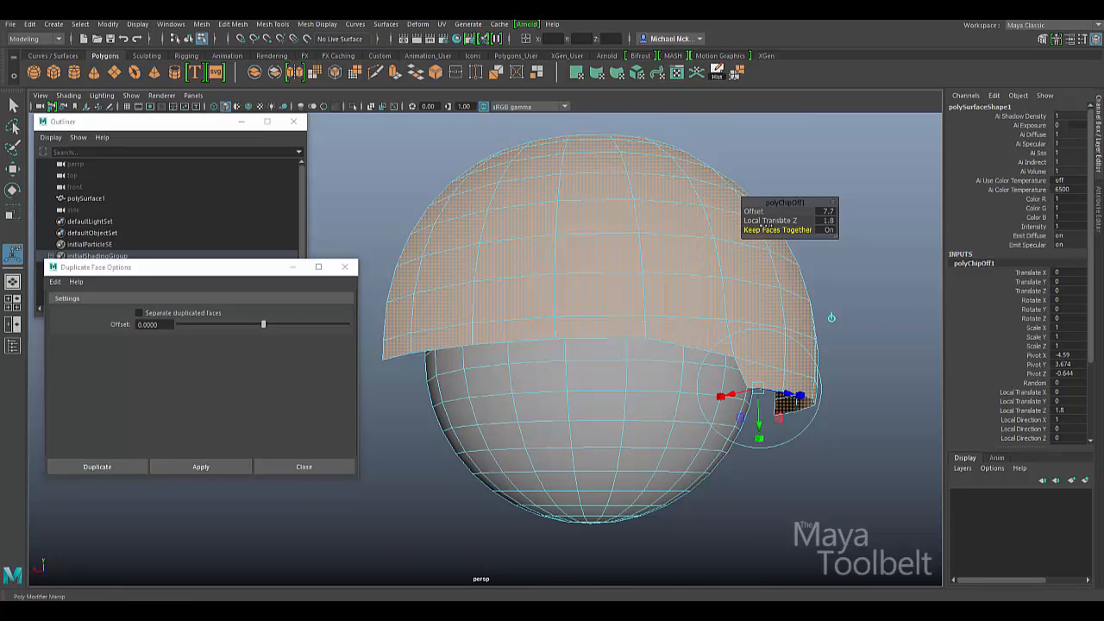
Adjust the polyChipOff Local Translate Z so the patch sits just above the sphere.
{"action": "left_click_drag", "start_coordinate": [759, 422], "coordinate": [711, 428]}
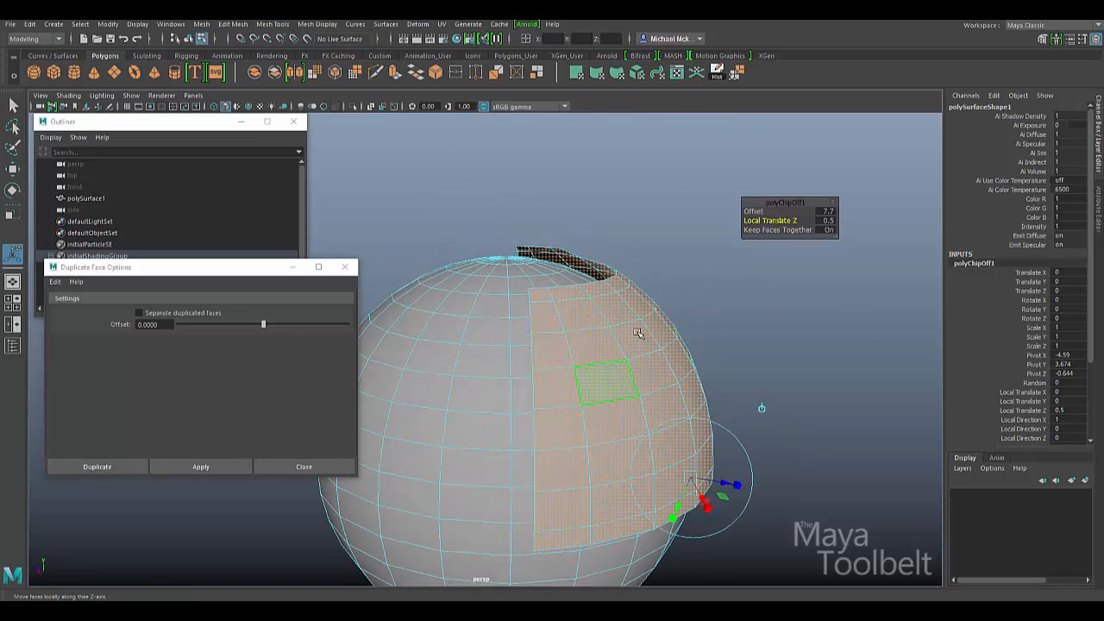
{"action": "left_click_drag", "start_coordinate": [638, 345], "coordinate": [699, 388]}
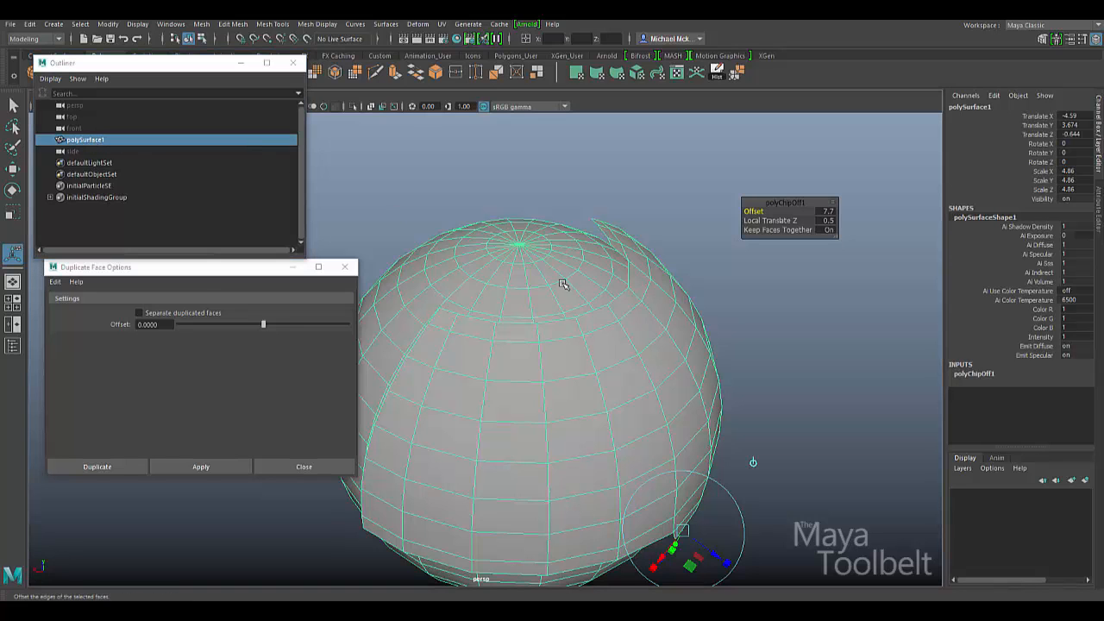
{"action": "mouse_move", "coordinate": [491, 214]}
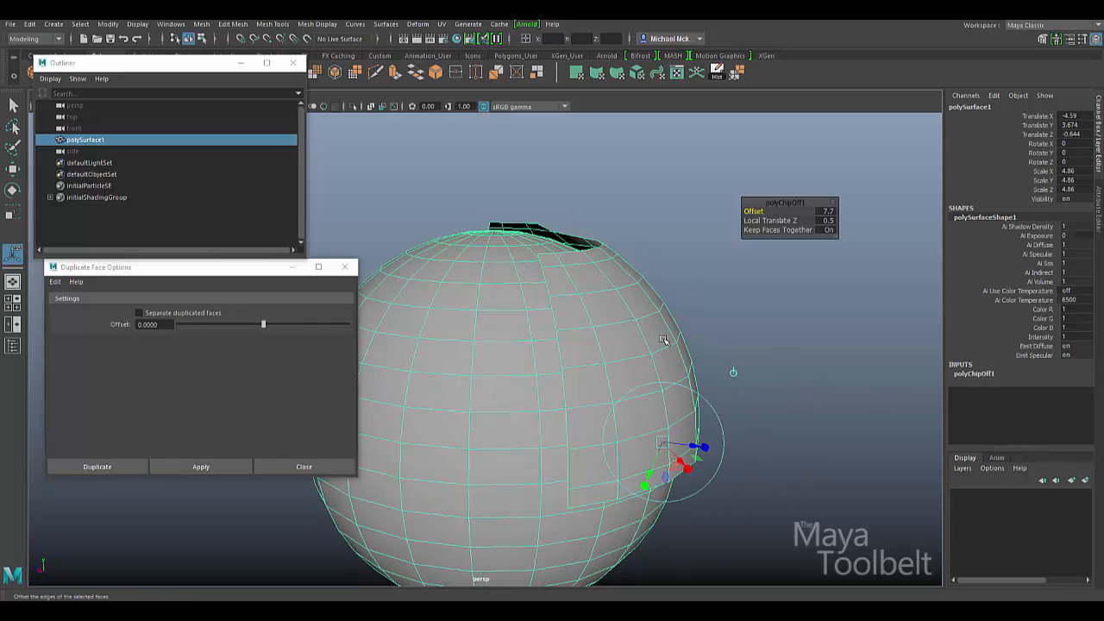
{"action": "mouse_move", "coordinate": [577, 317]}
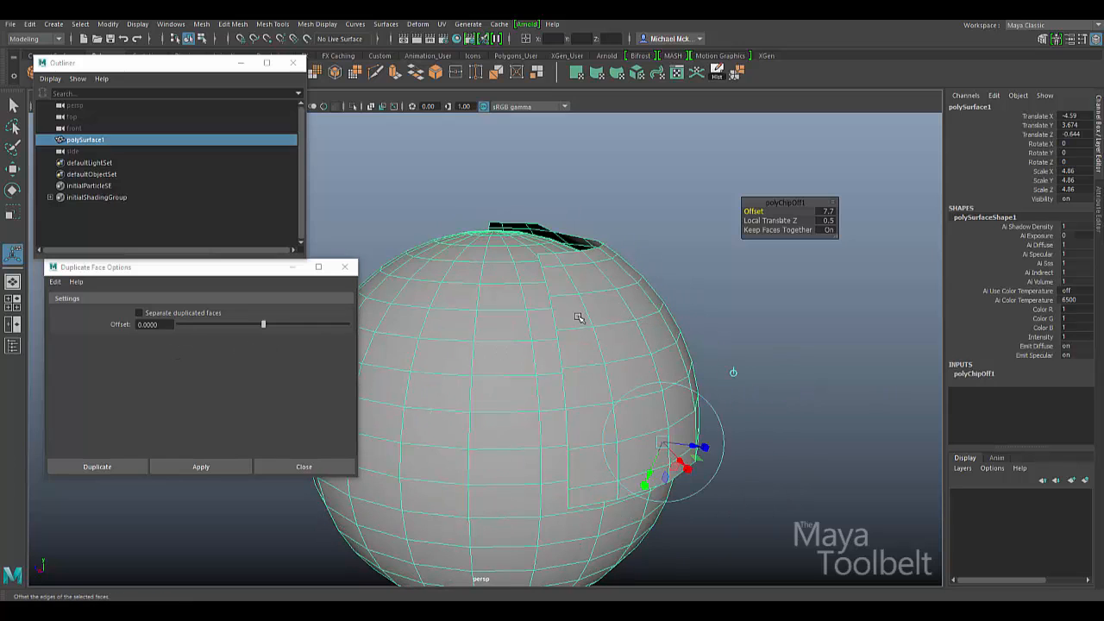
Toggle Separate duplicated faces off and on, leaving it checked with Offset 0.
{"action": "left_click", "coordinate": [138, 312]}
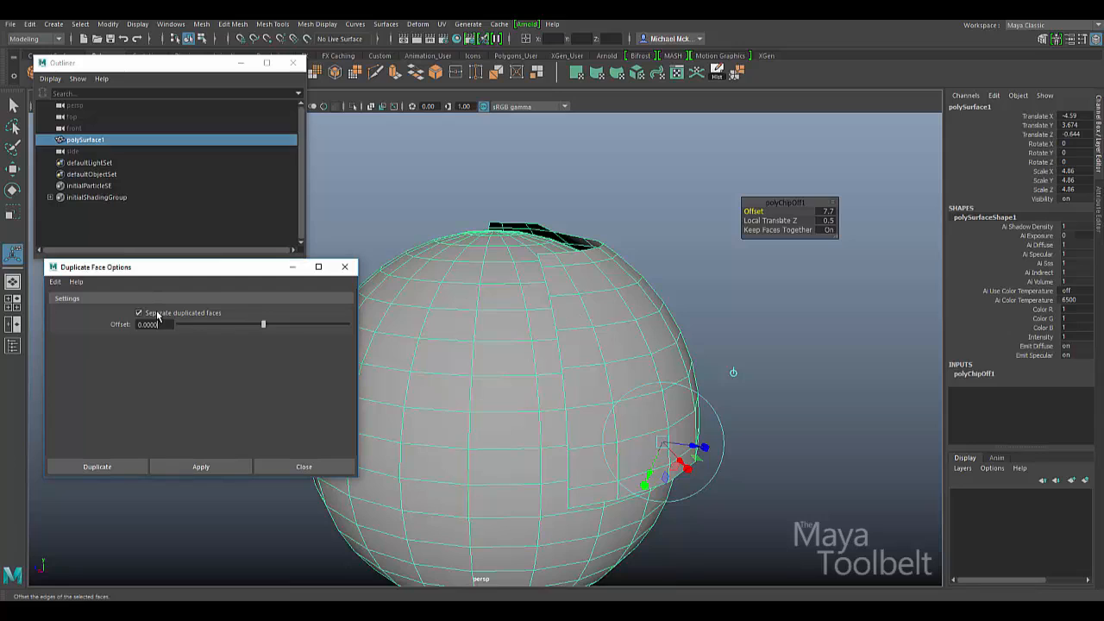
{"action": "left_click", "coordinate": [138, 312]}
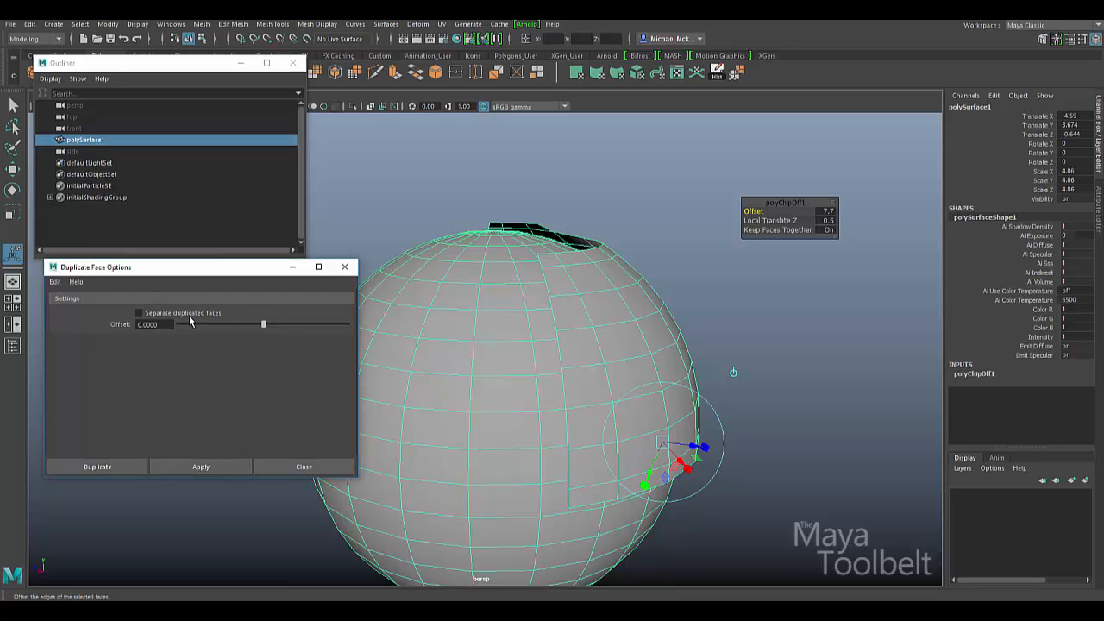
{"action": "left_click", "coordinate": [138, 312]}
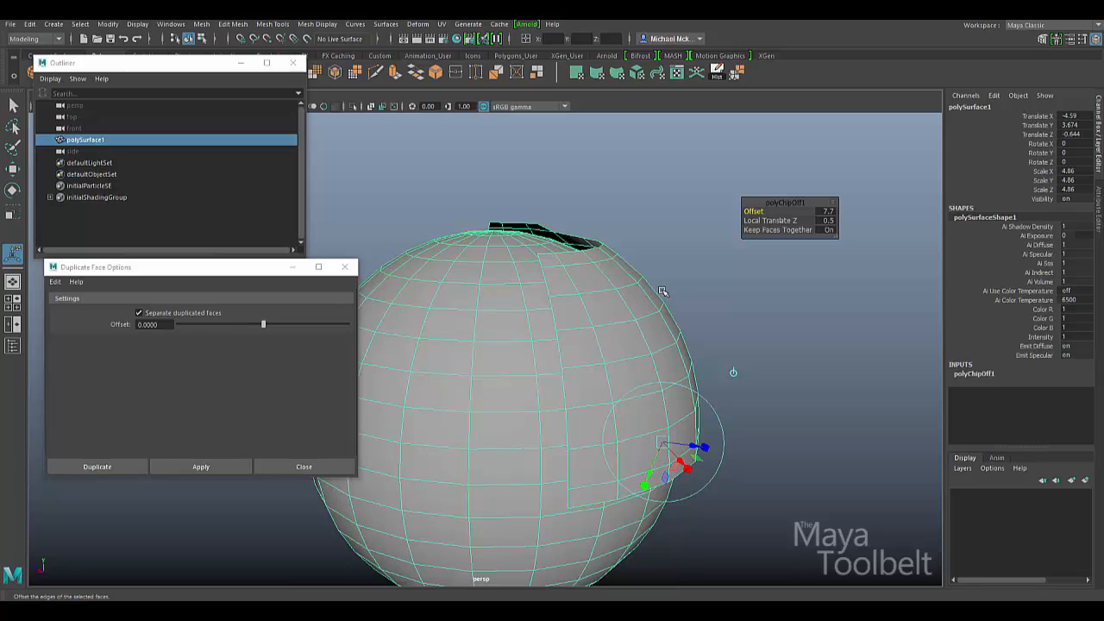
{"action": "mouse_move", "coordinate": [270, 369]}
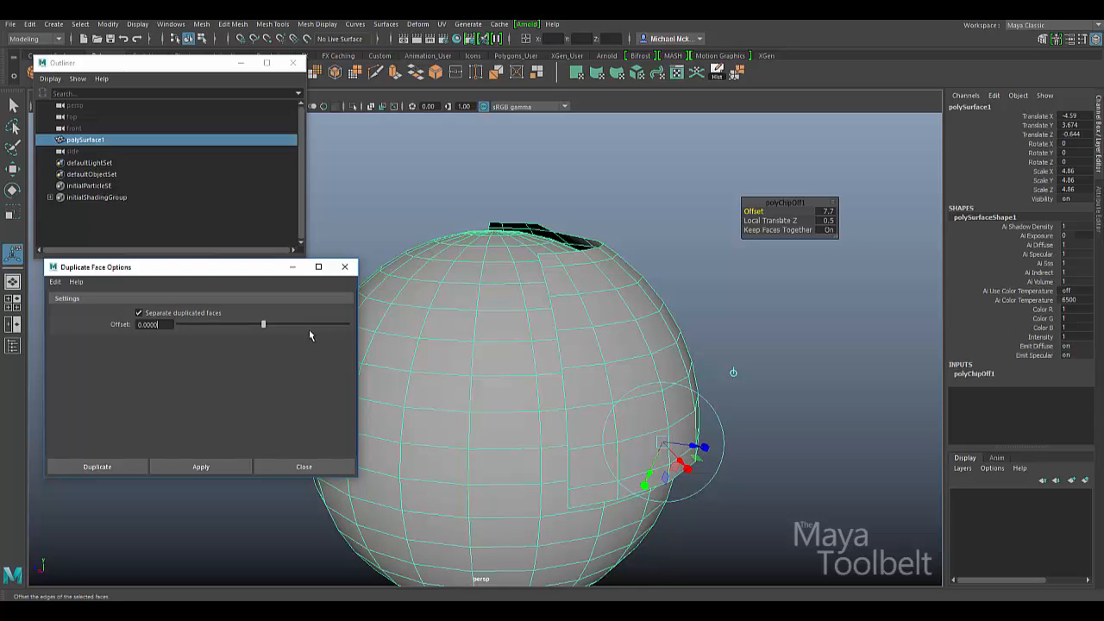
{"action": "mouse_move", "coordinate": [697, 317]}
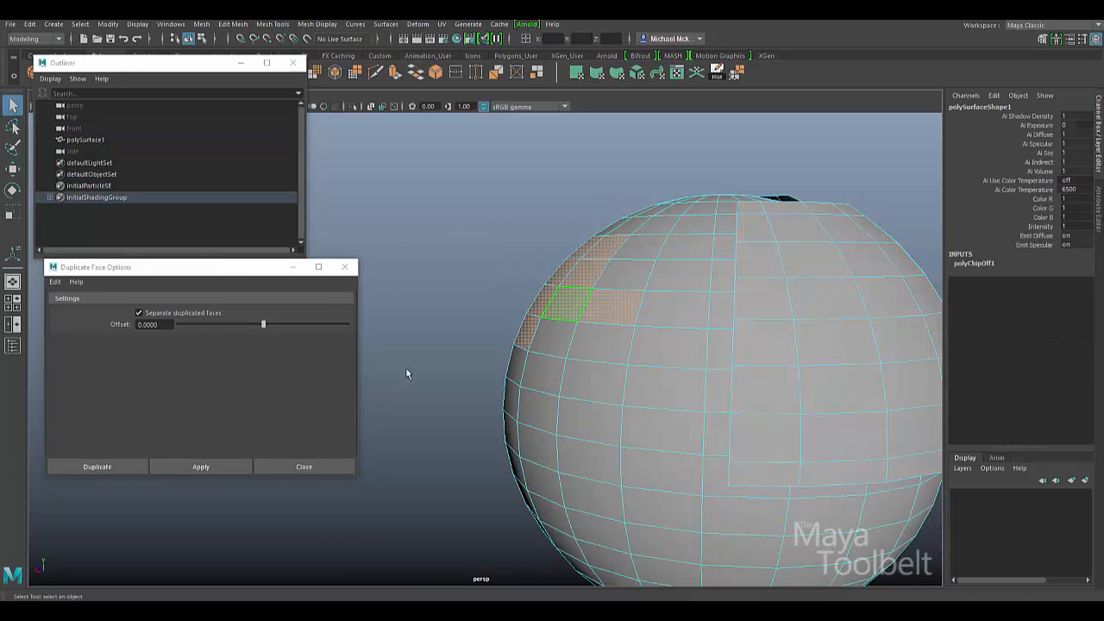
Set Offset to -1.0, apply the duplication, and select the sphere with its new patches.
{"action": "left_click_drag", "start_coordinate": [264, 325], "coordinate": [307, 324]}
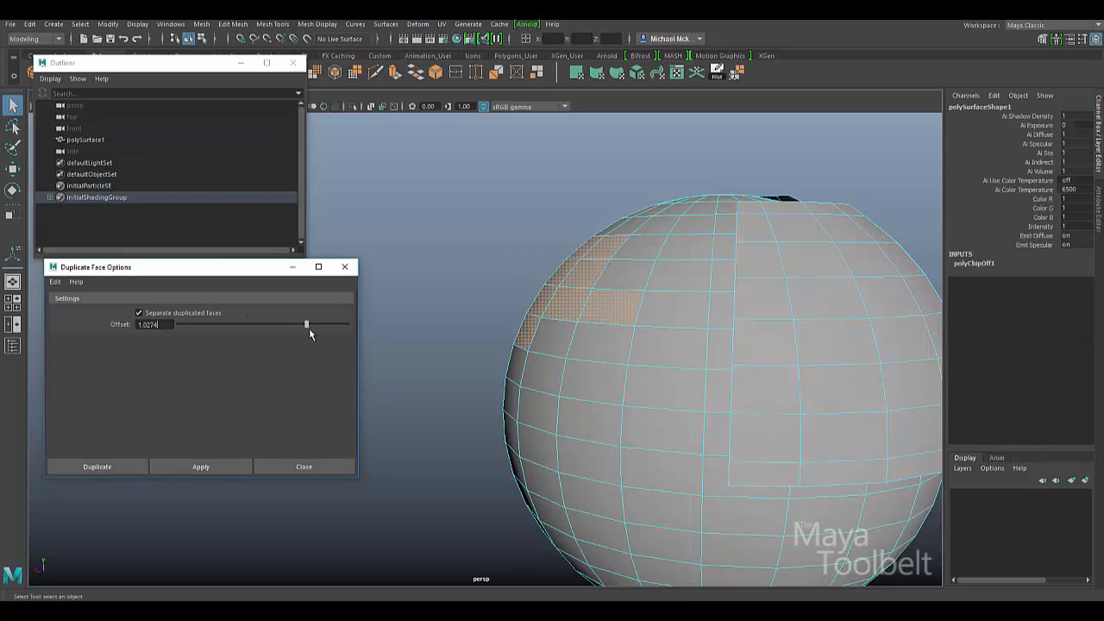
{"action": "left_click_drag", "start_coordinate": [307, 324], "coordinate": [221, 324]}
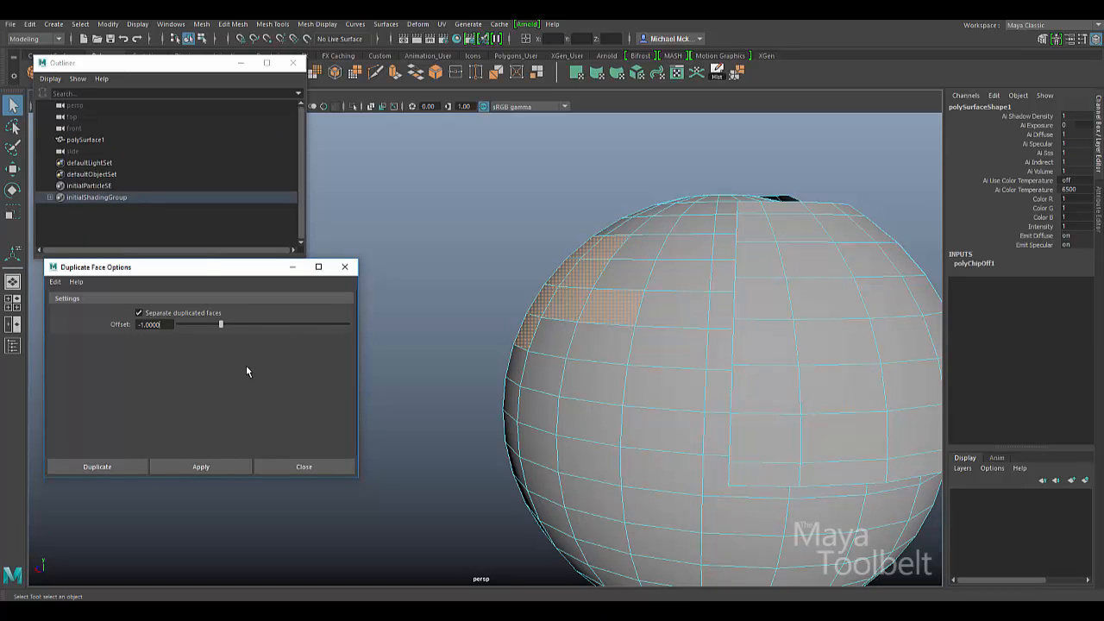
{"action": "left_click", "coordinate": [96, 466]}
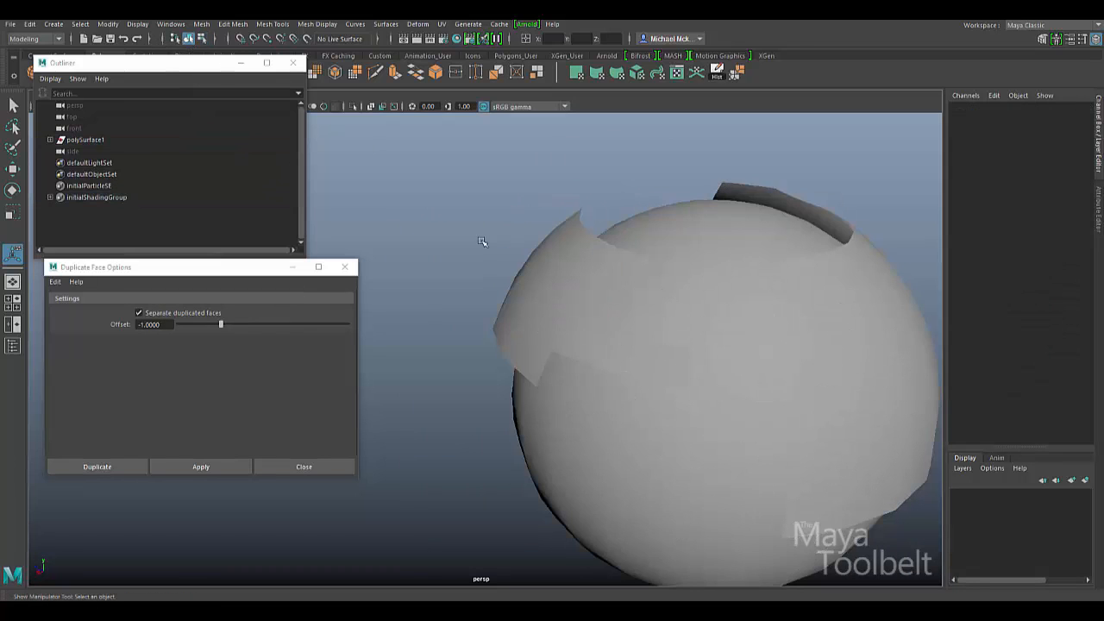
{"action": "left_click", "coordinate": [86, 140]}
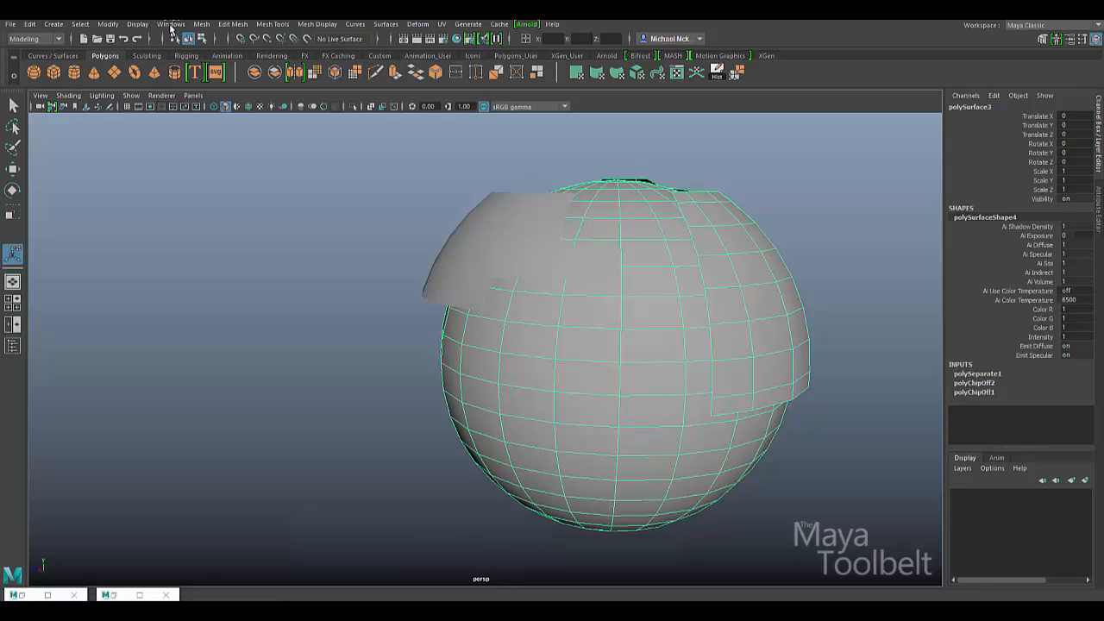
Run Mesh > Separate to split the sphere and patches into individual objects.
{"action": "left_click", "coordinate": [200, 24]}
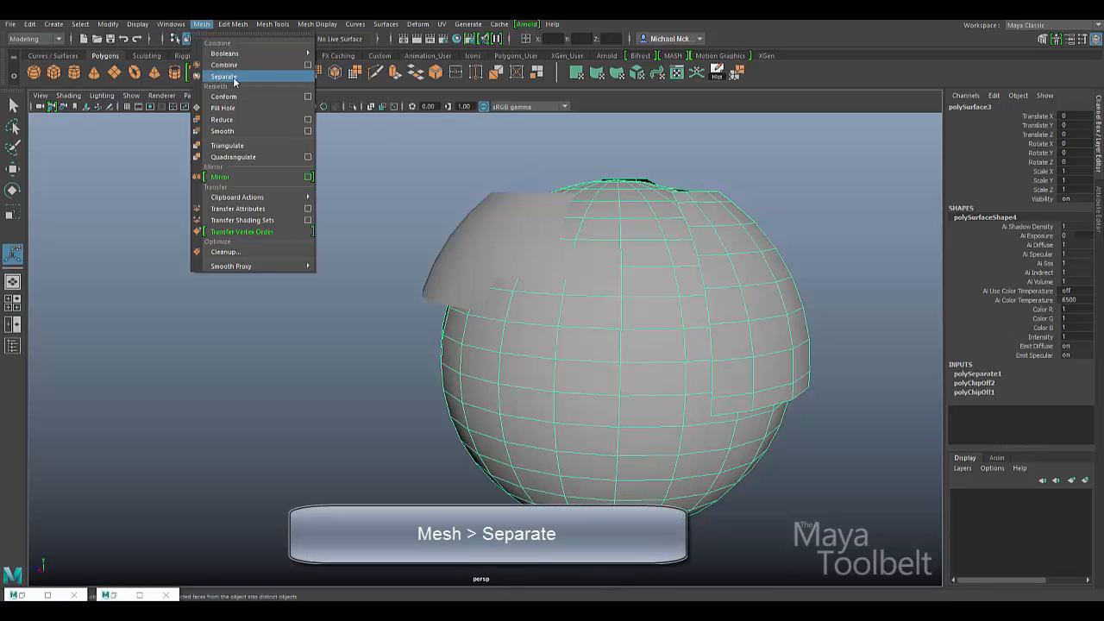
{"action": "left_click", "coordinate": [224, 76]}
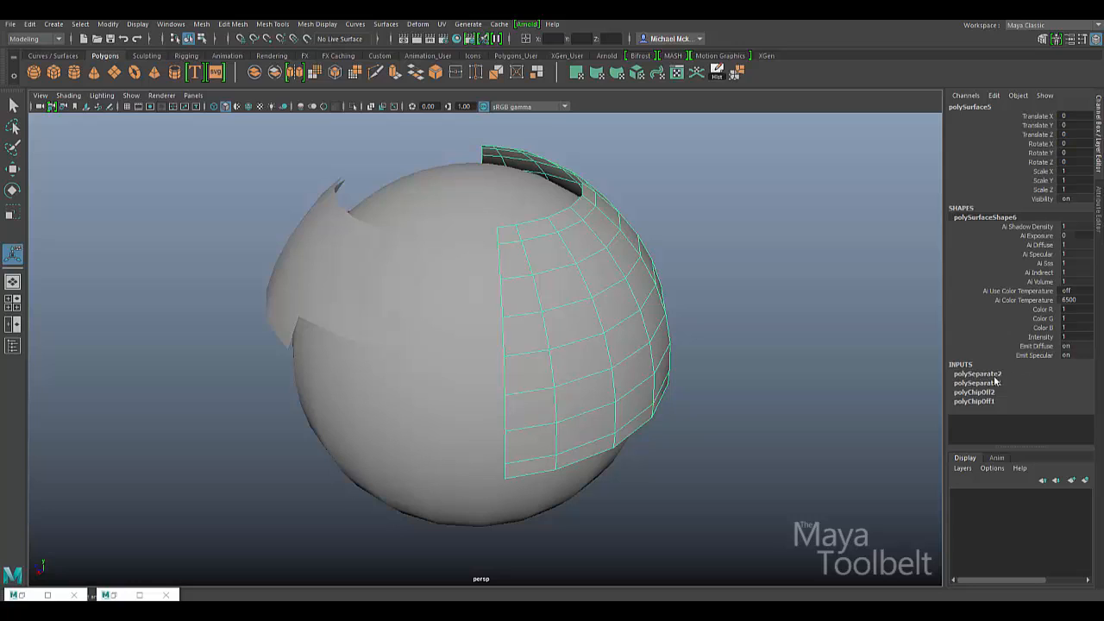
{"action": "mouse_move", "coordinate": [980, 383]}
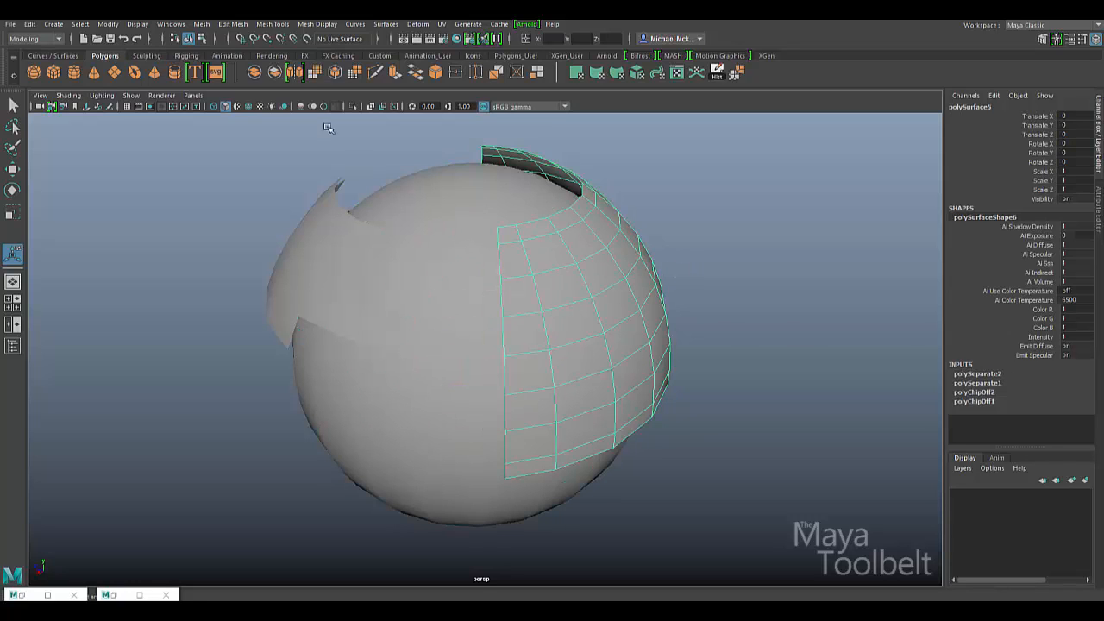
{"action": "mouse_move", "coordinate": [627, 310]}
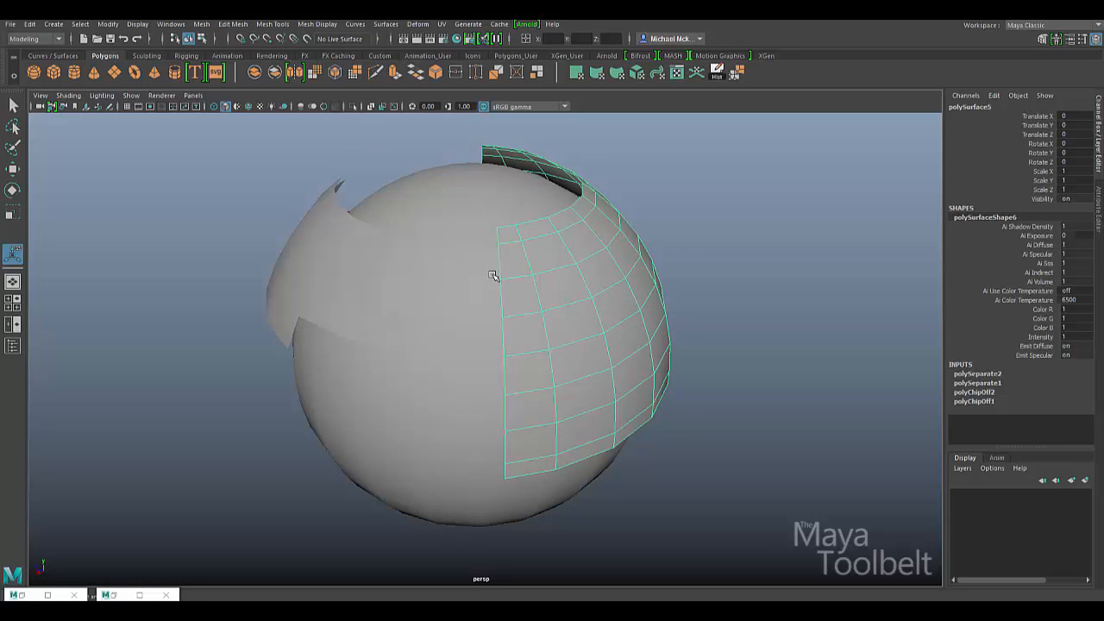
{"action": "left_click", "coordinate": [202, 25]}
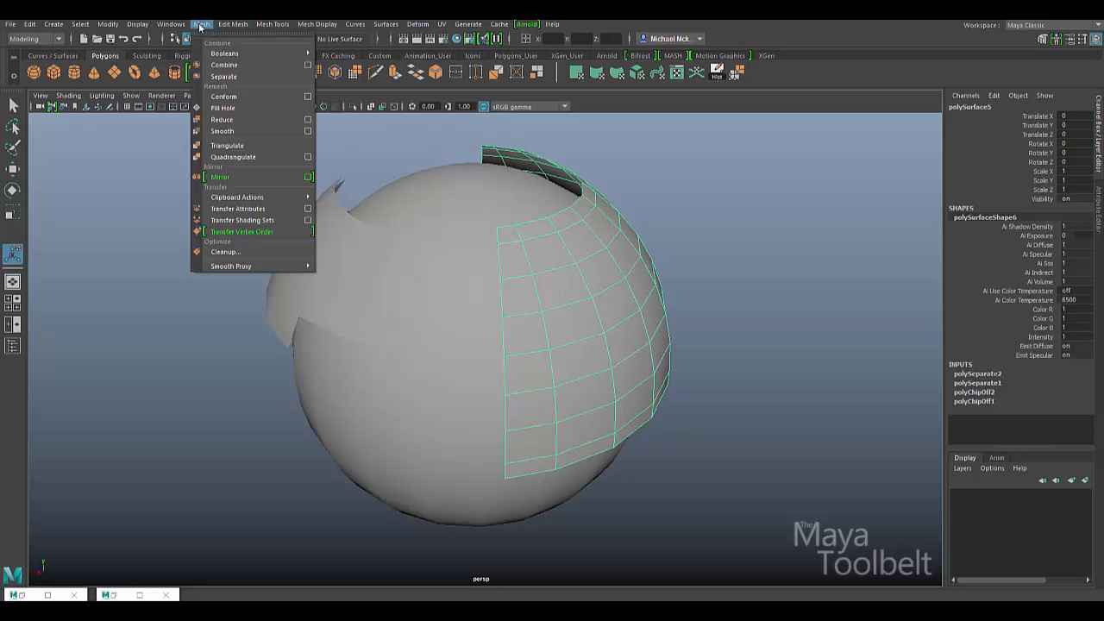
{"action": "mouse_move", "coordinate": [589, 297]}
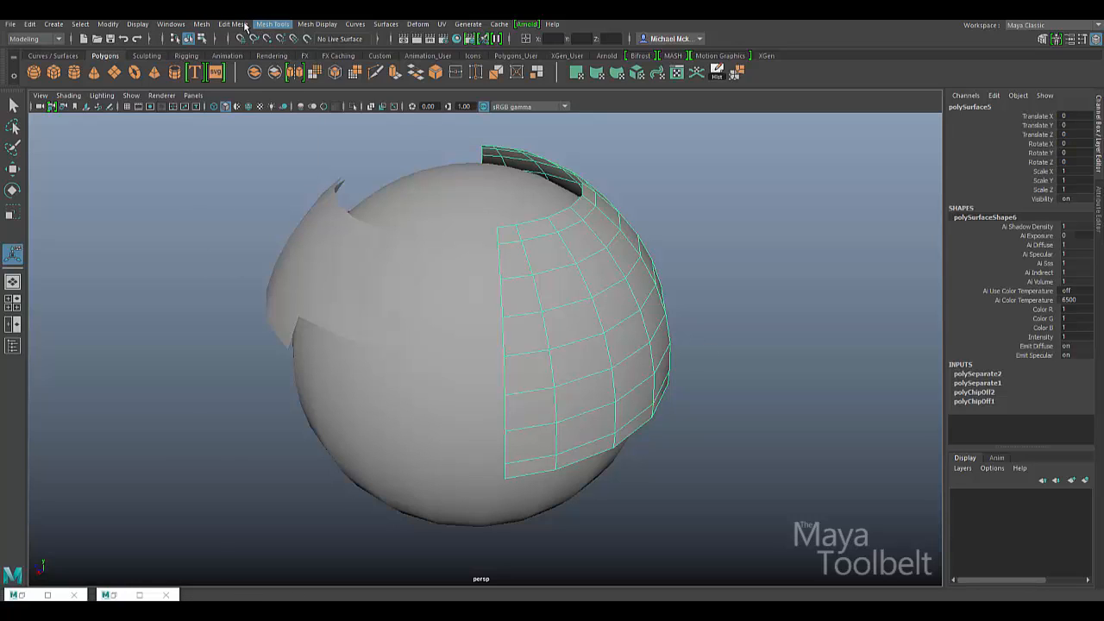
{"action": "left_click", "coordinate": [231, 24]}
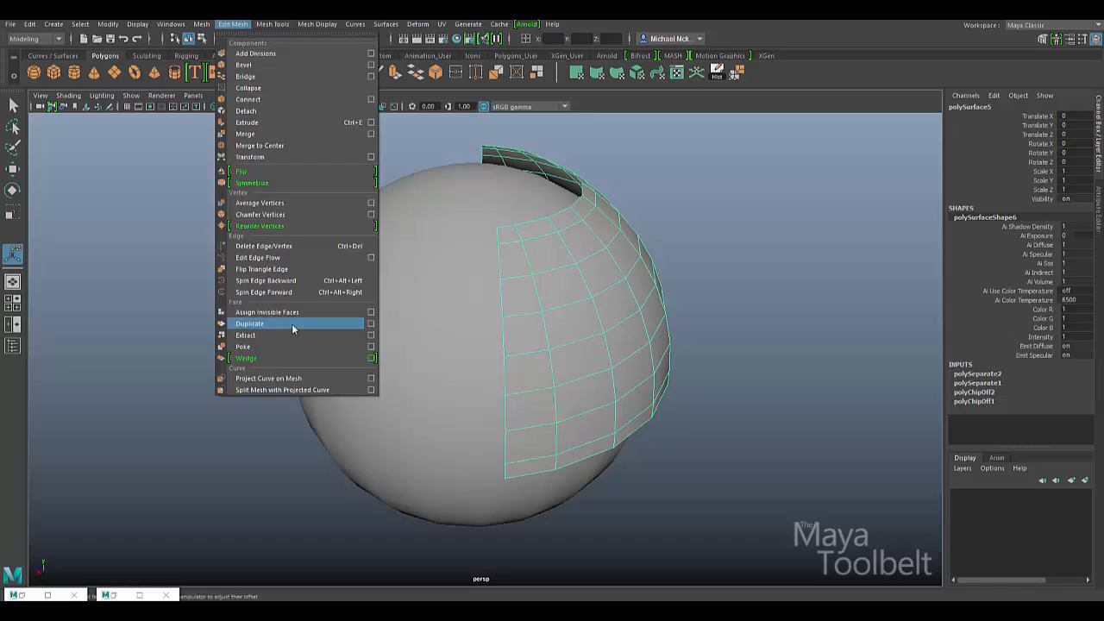
{"action": "mouse_move", "coordinate": [256, 357]}
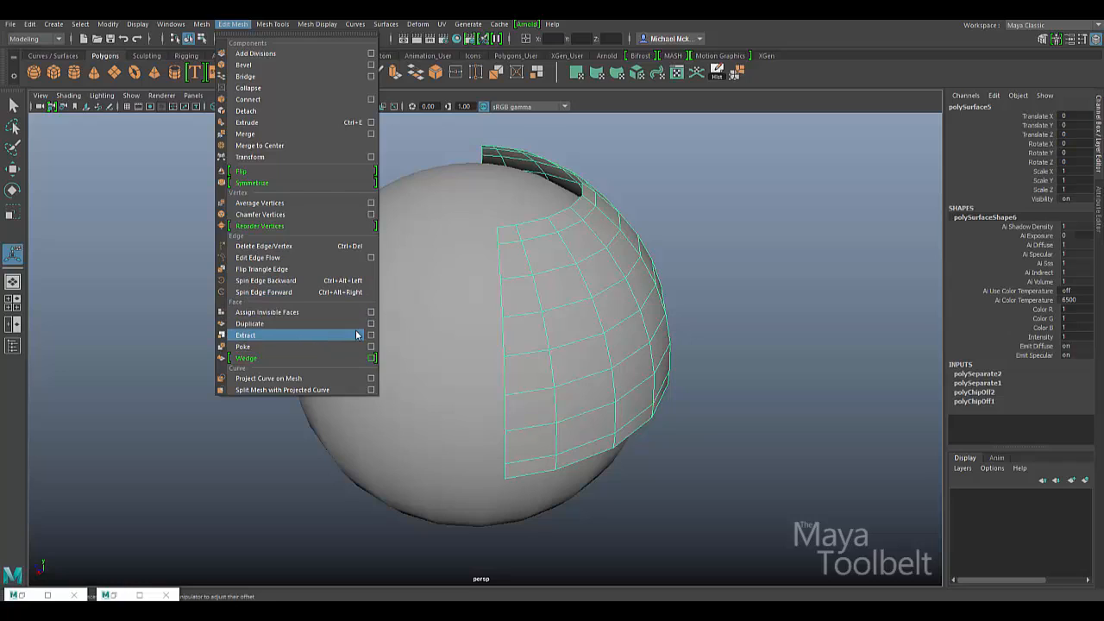
{"action": "mouse_move", "coordinate": [269, 324]}
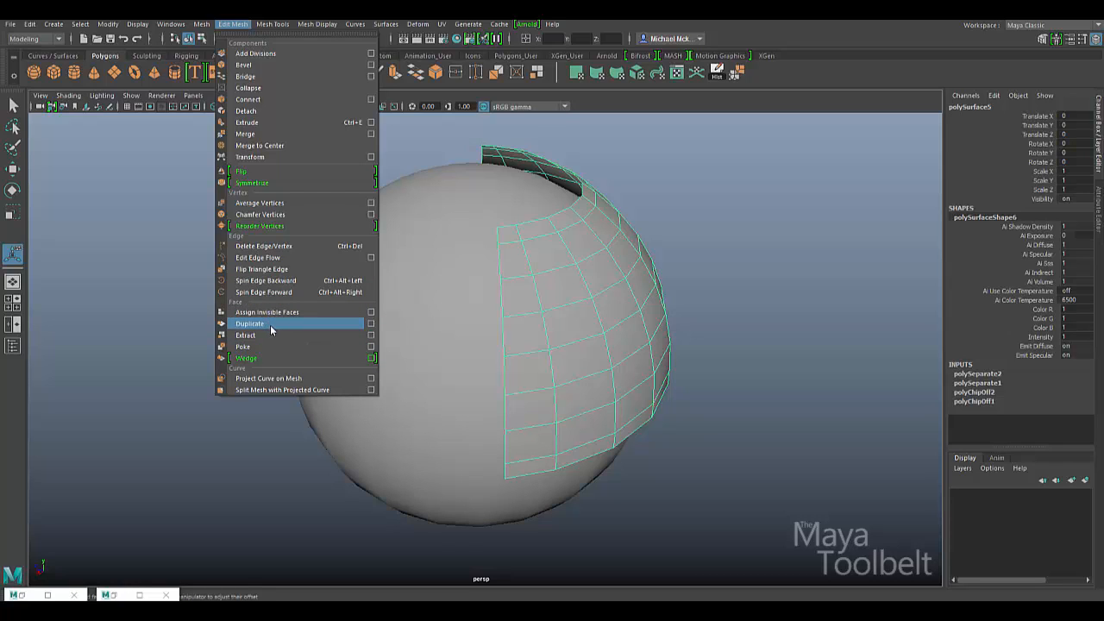
{"action": "left_click", "coordinate": [372, 324]}
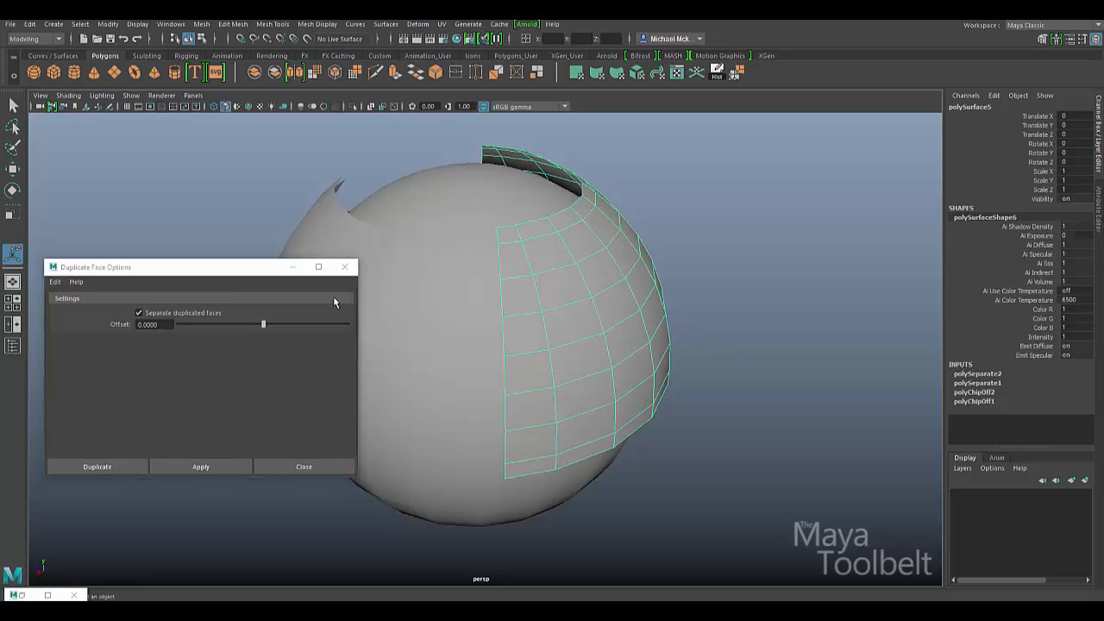
{"action": "left_click", "coordinate": [304, 466]}
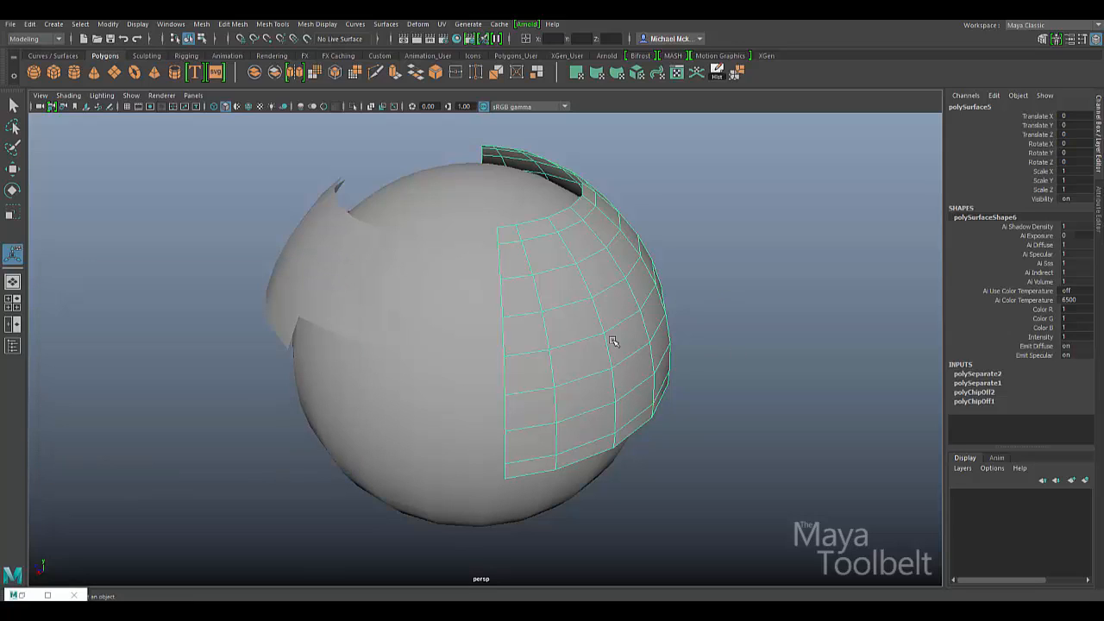
{"action": "mouse_move", "coordinate": [621, 326]}
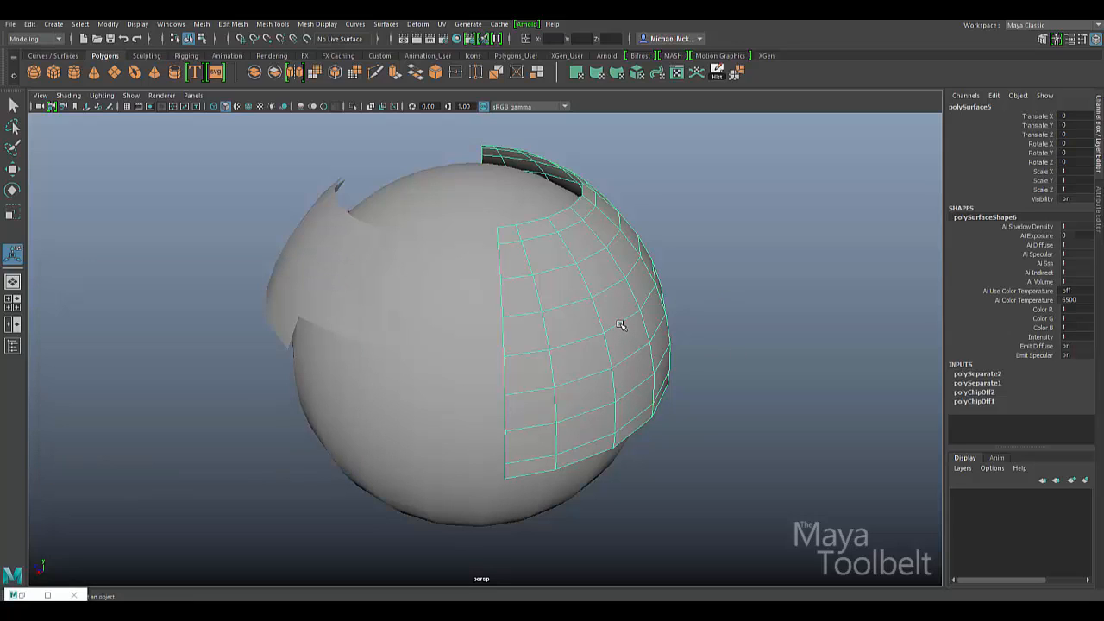
{"action": "mouse_move", "coordinate": [502, 211]}
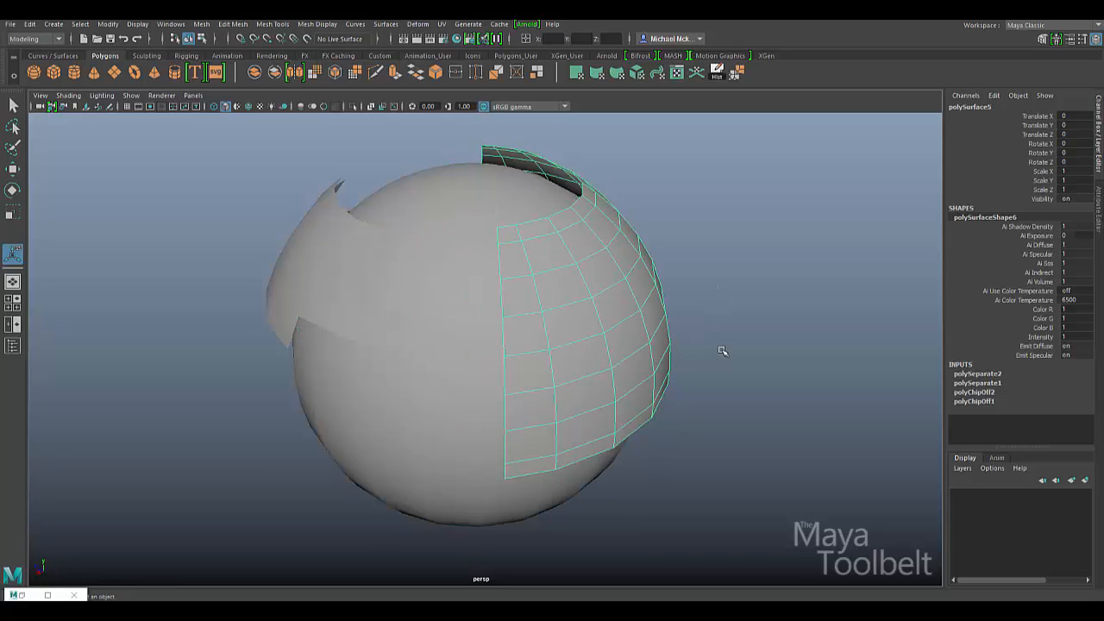
{"action": "mouse_move", "coordinate": [666, 305]}
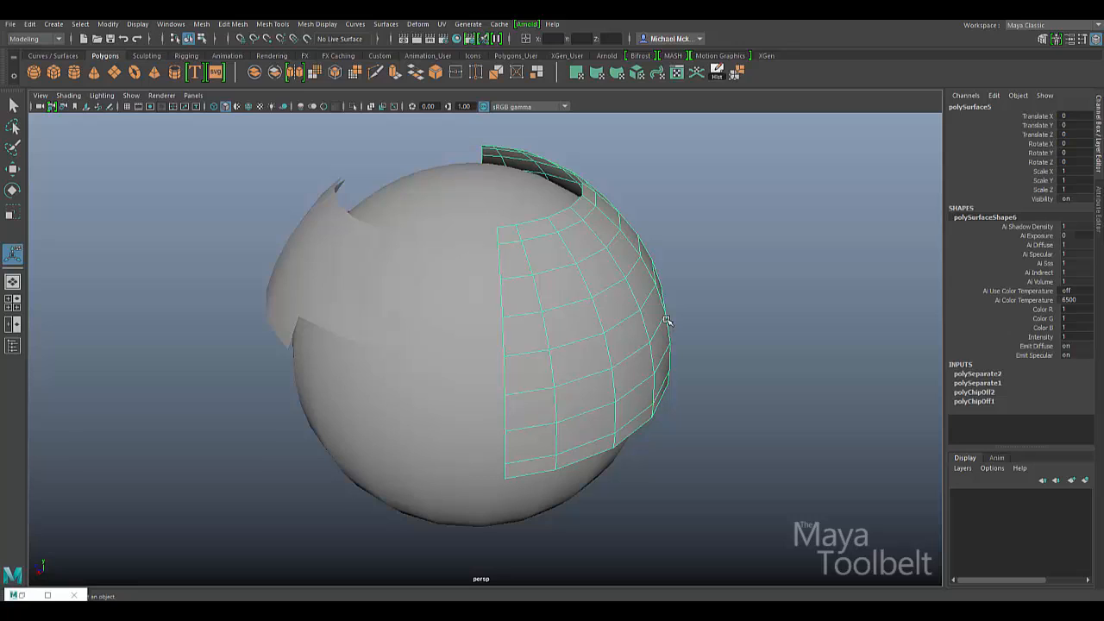
{"action": "mouse_move", "coordinate": [524, 331]}
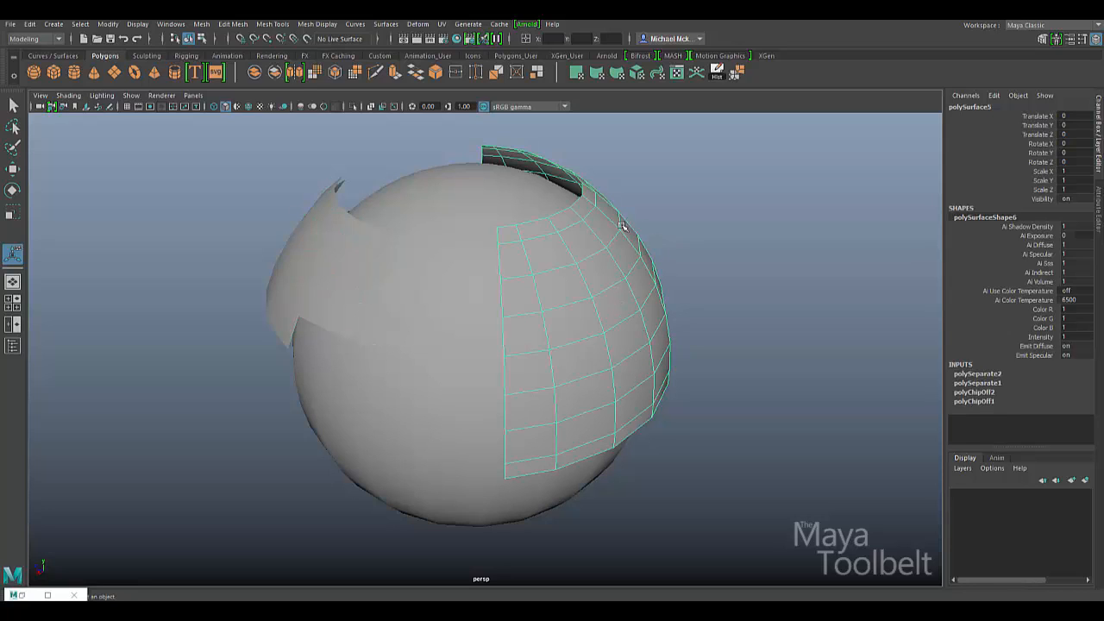
{"action": "left_click", "coordinate": [231, 24]}
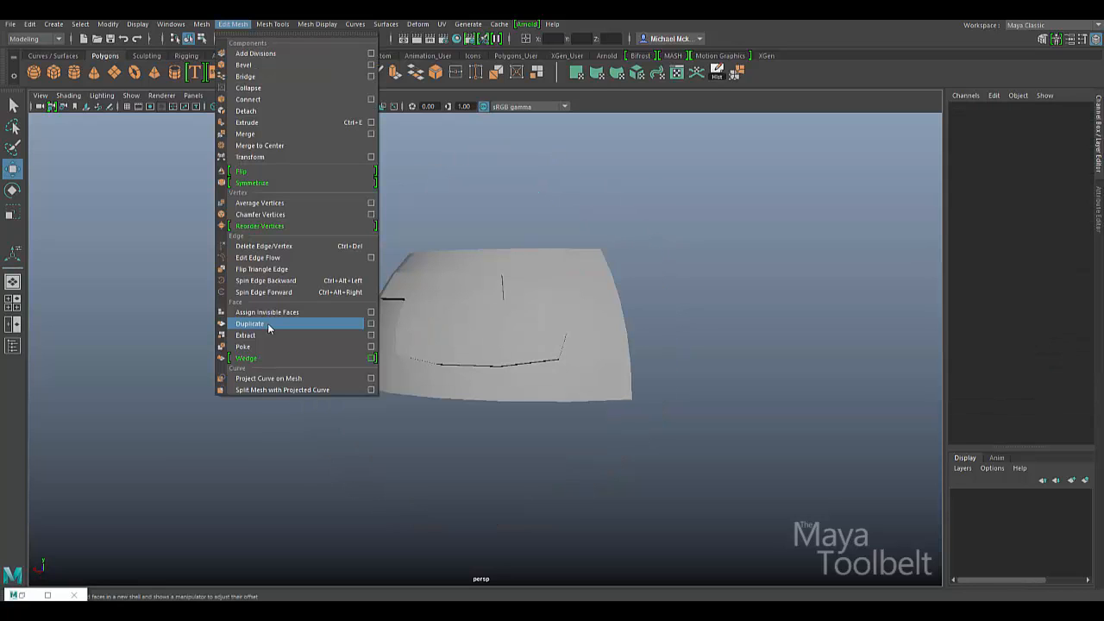